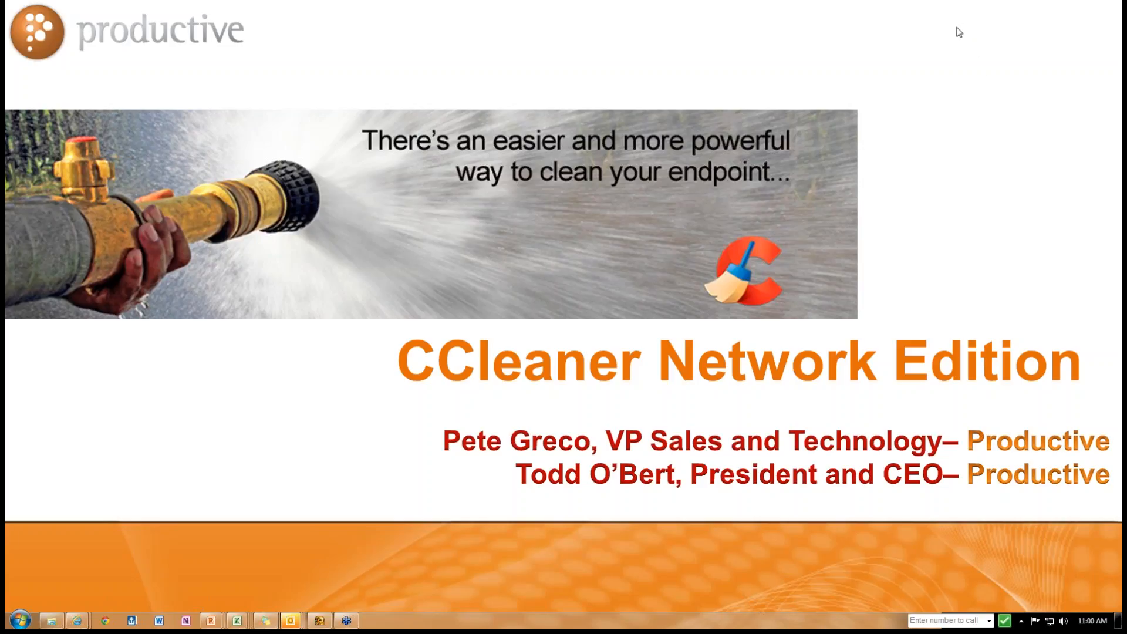
mouse_move(948, 70)
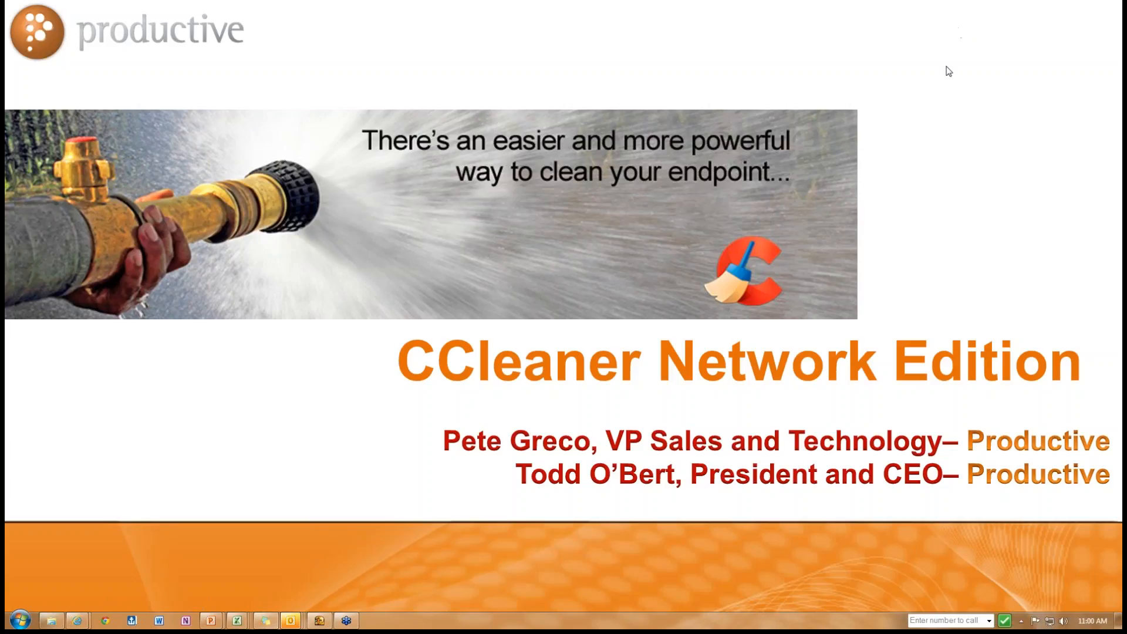
mouse_move(261, 494)
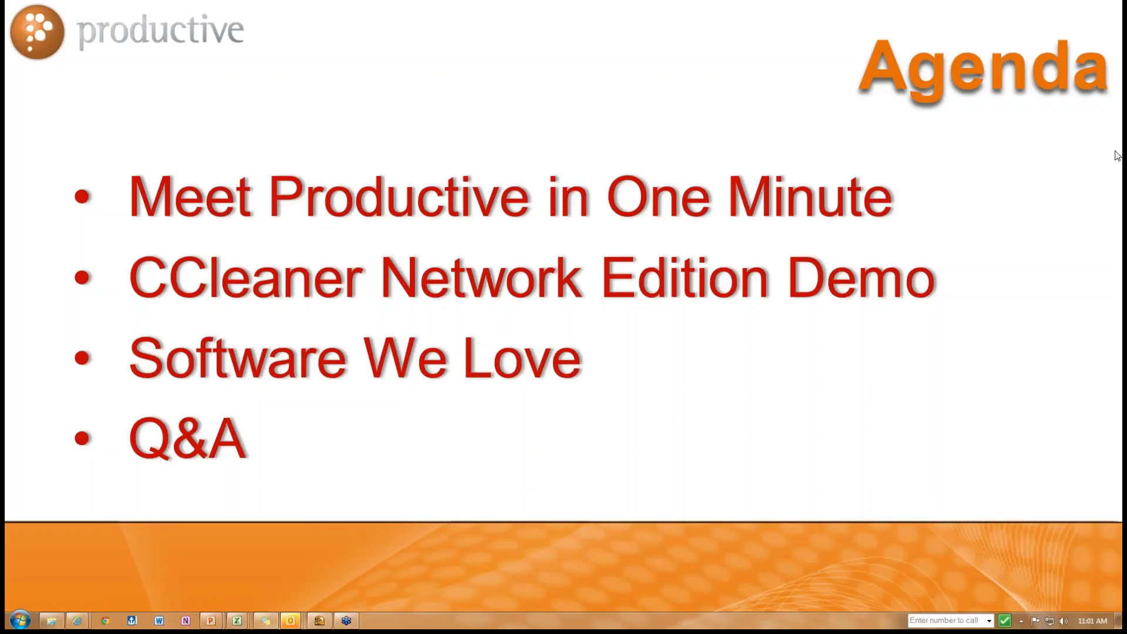
mouse_move(1056, 486)
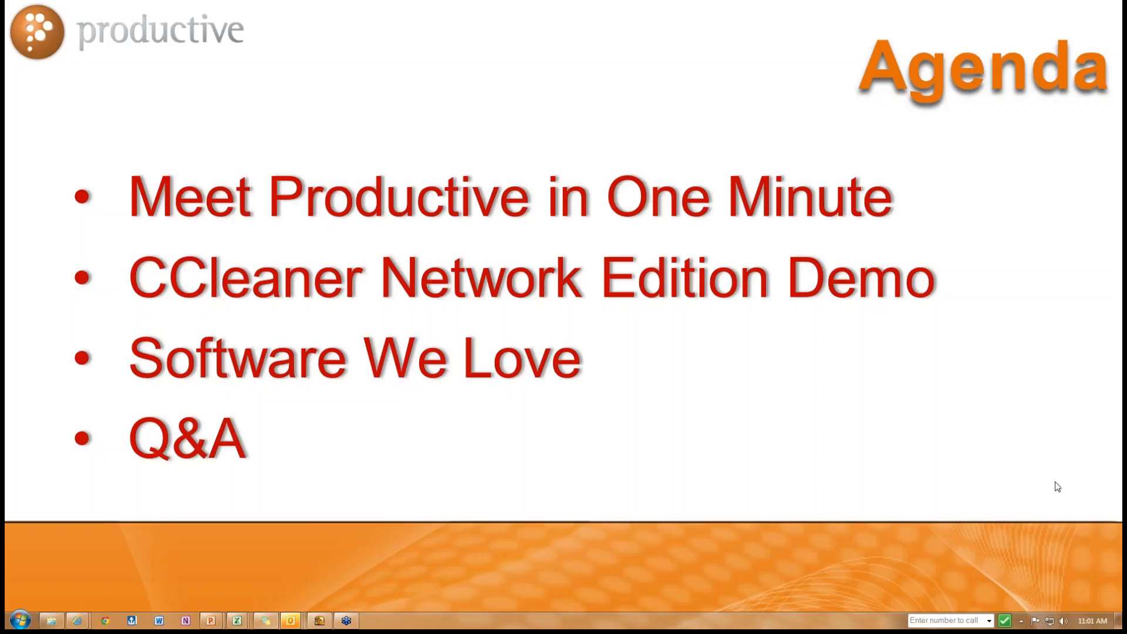
mouse_move(1110, 316)
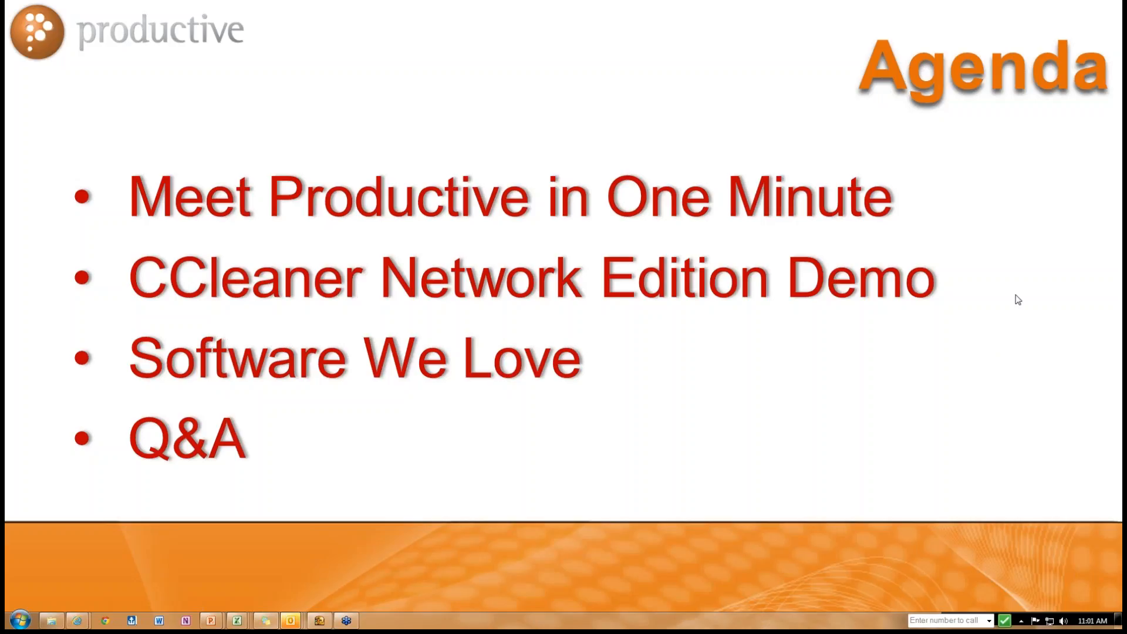
mouse_move(958, 31)
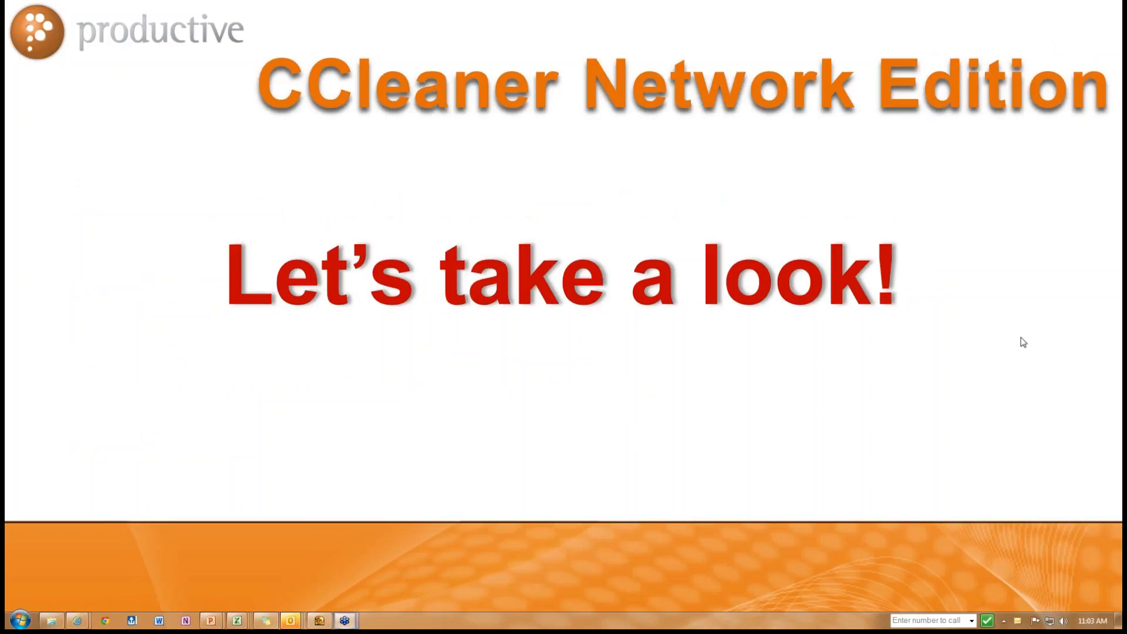
mouse_move(583, 329)
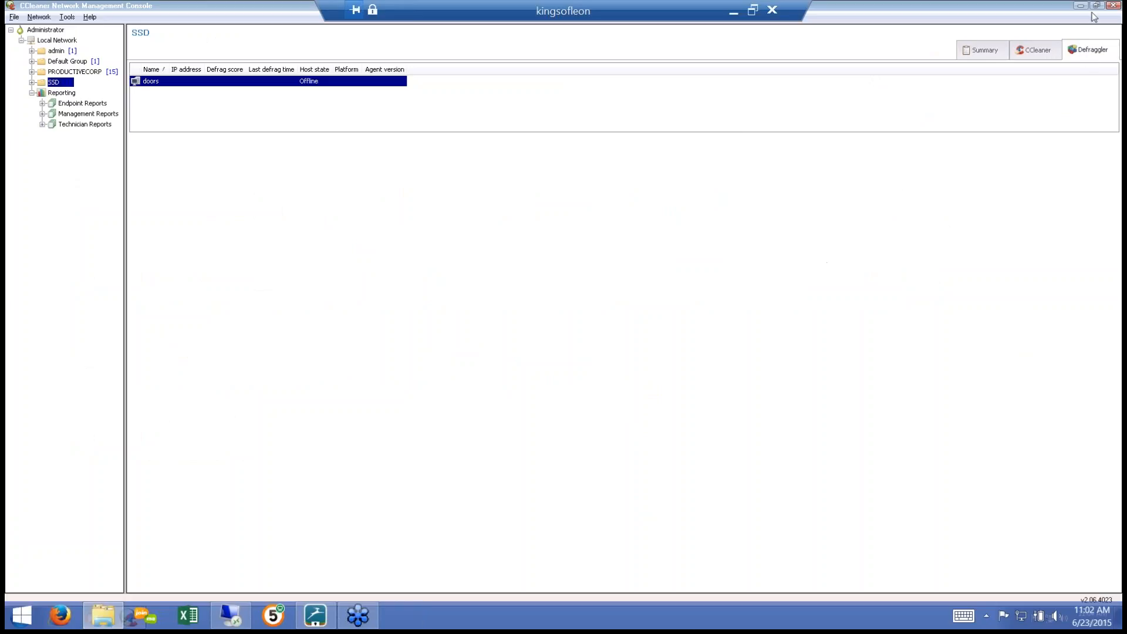
mouse_move(683, 104)
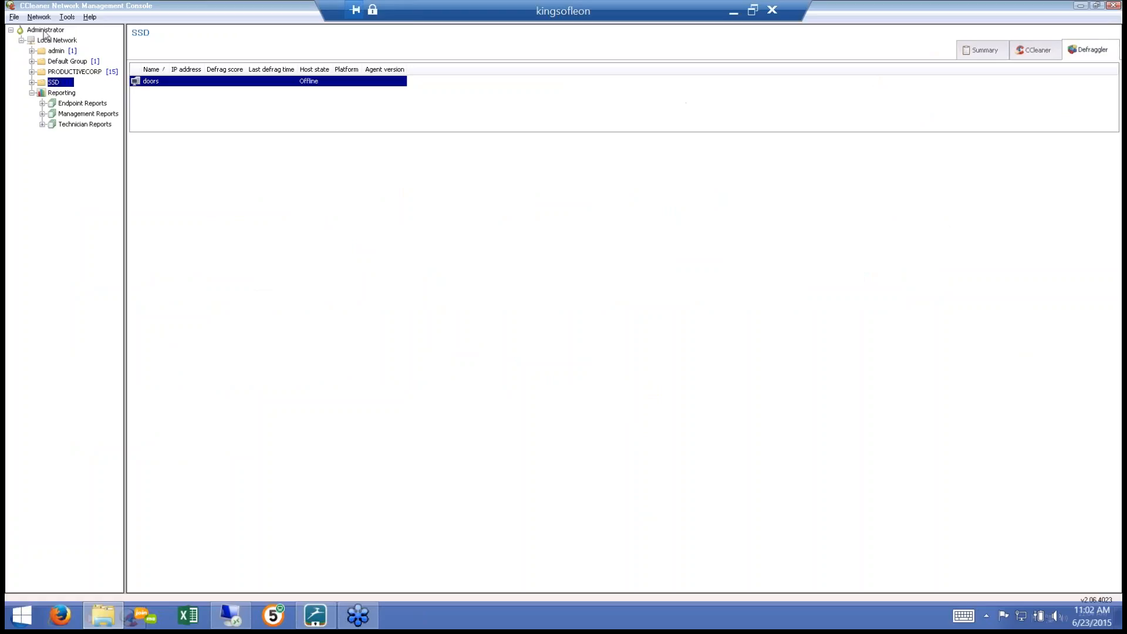
Step: Go to the Administrator root node to show the CCleaner Network Professional start page
click(46, 29)
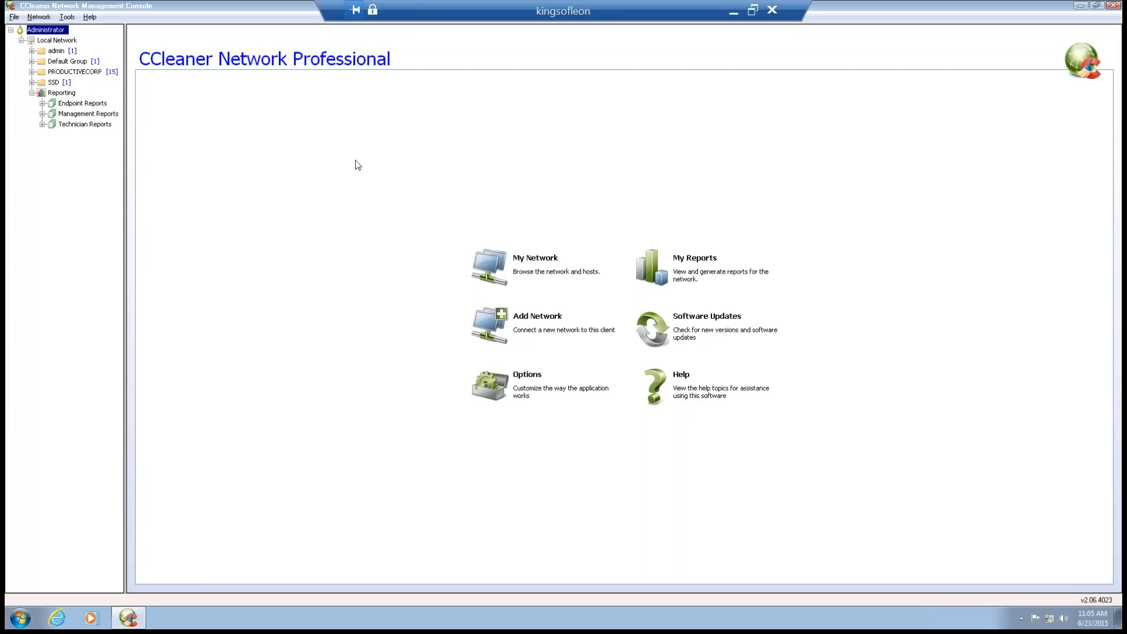
mouse_move(338, 236)
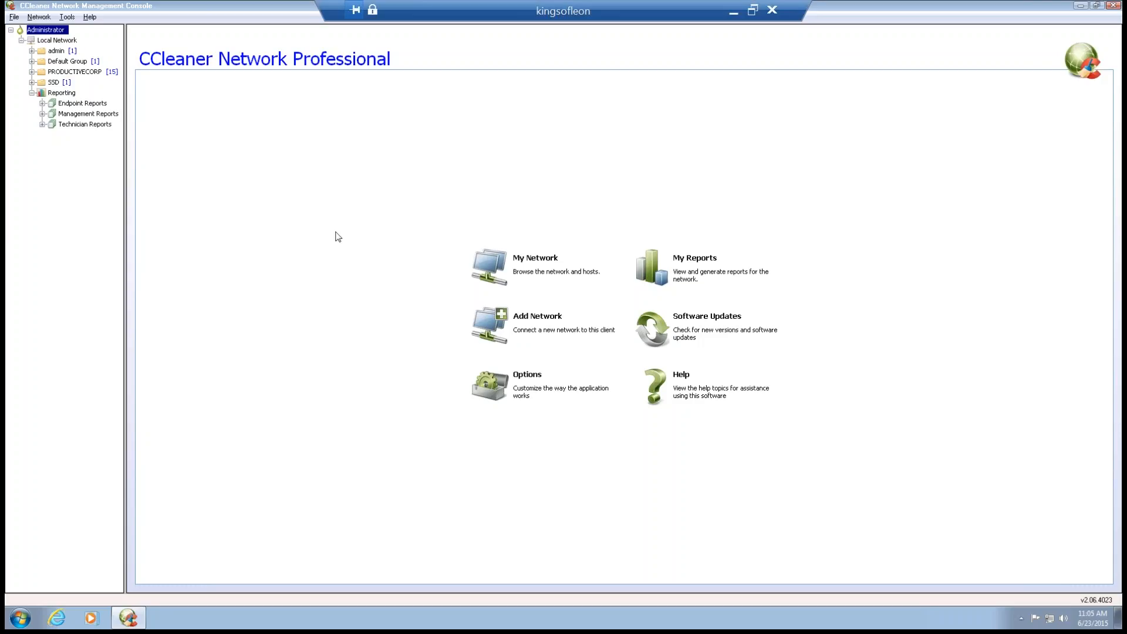
mouse_move(941, 306)
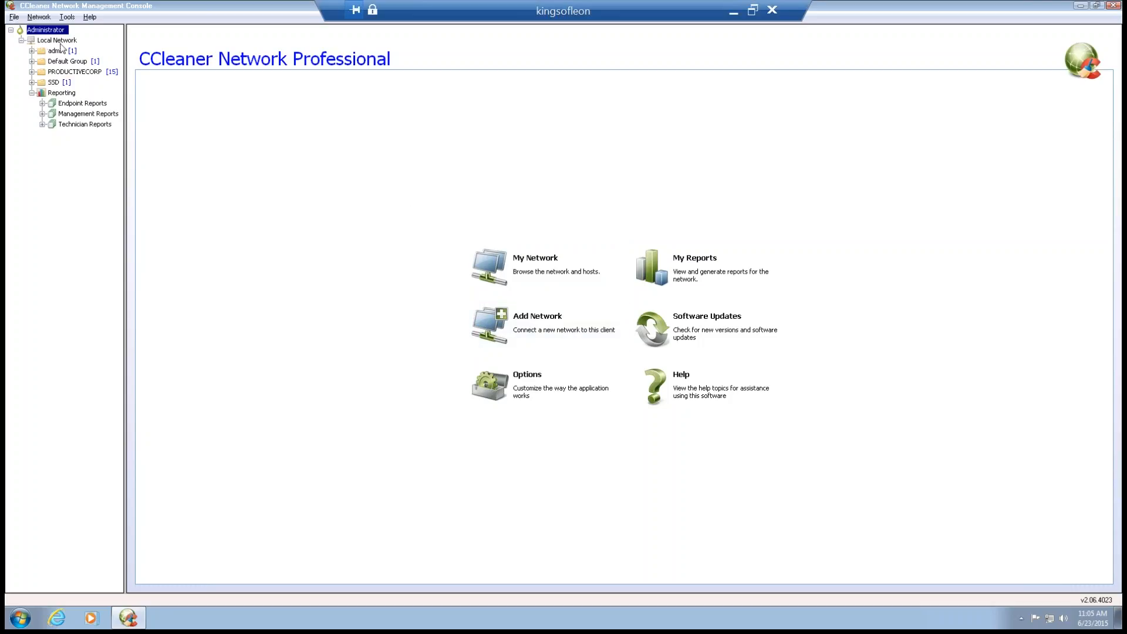
mouse_move(46, 289)
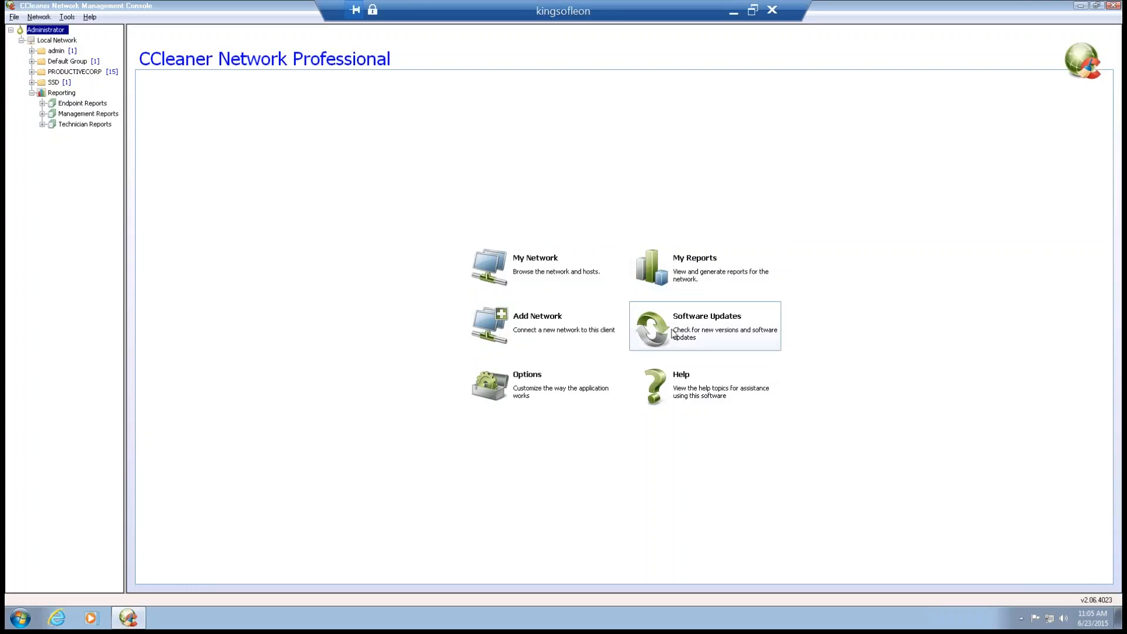
Step: Check Software Updates, listing current and latest versions of agent, service and console
click(705, 325)
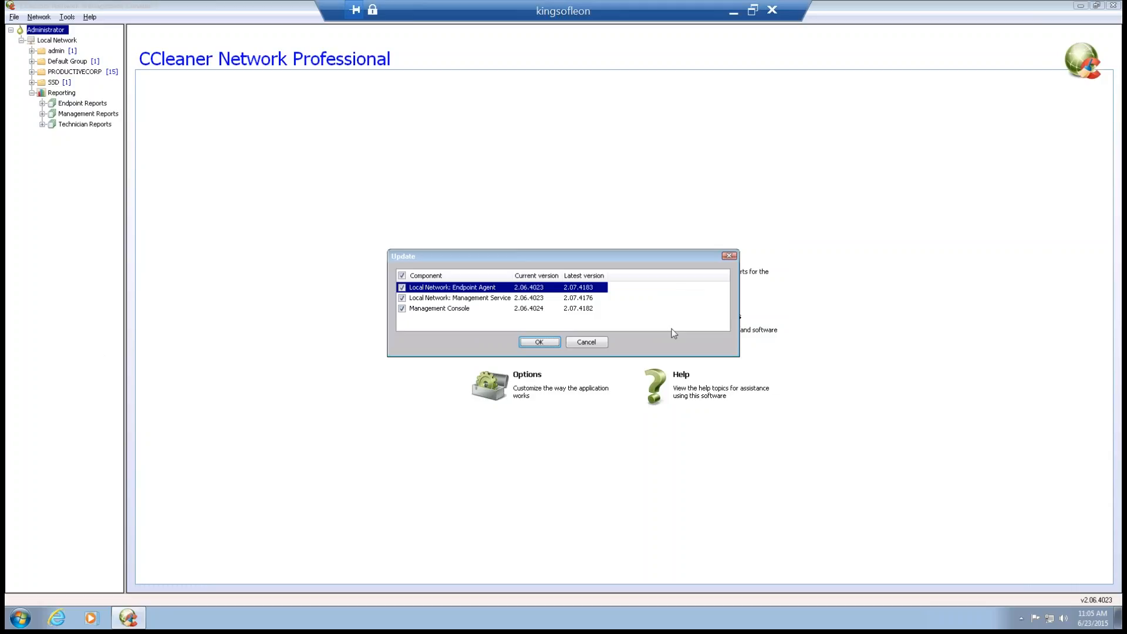
mouse_move(481, 332)
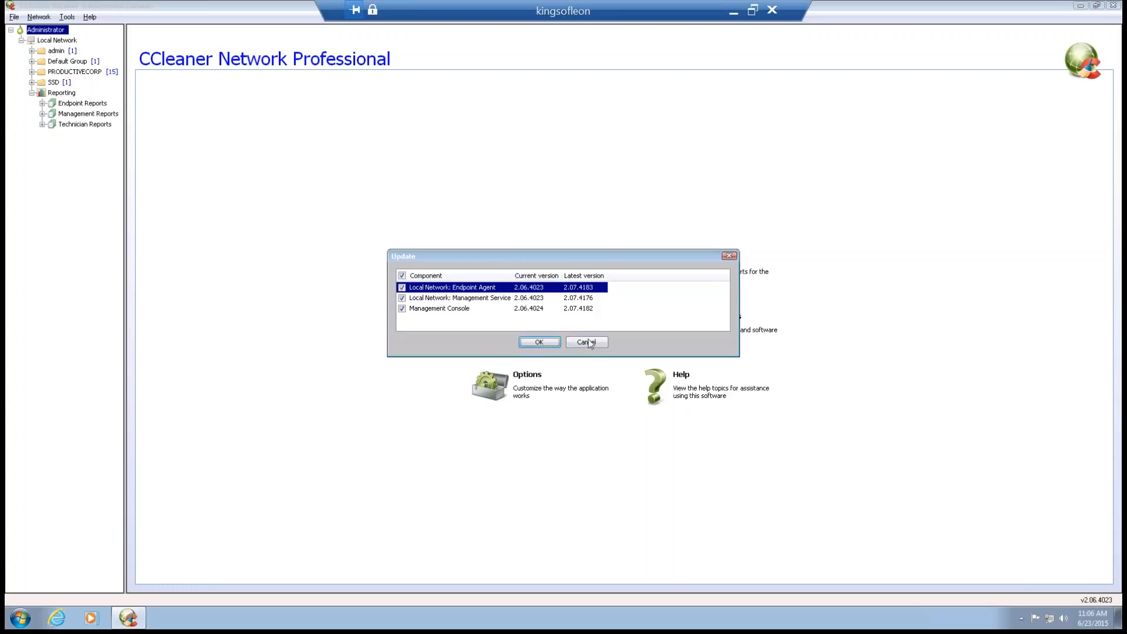
Step: Cancel the Update dialog without installing, returning to the start page
click(586, 342)
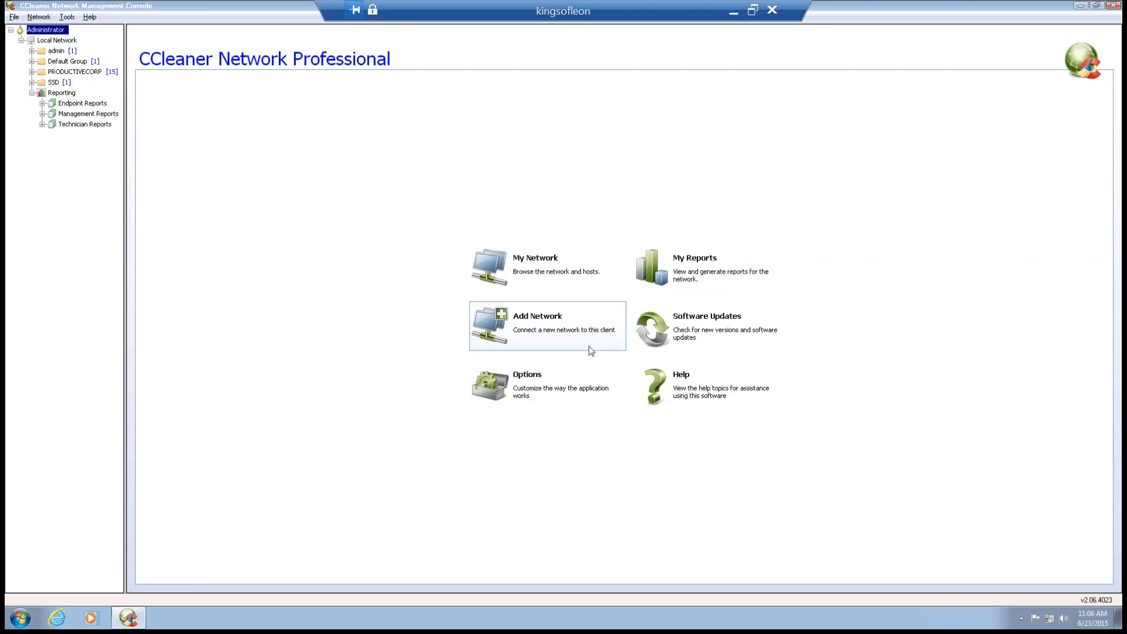
mouse_move(417, 579)
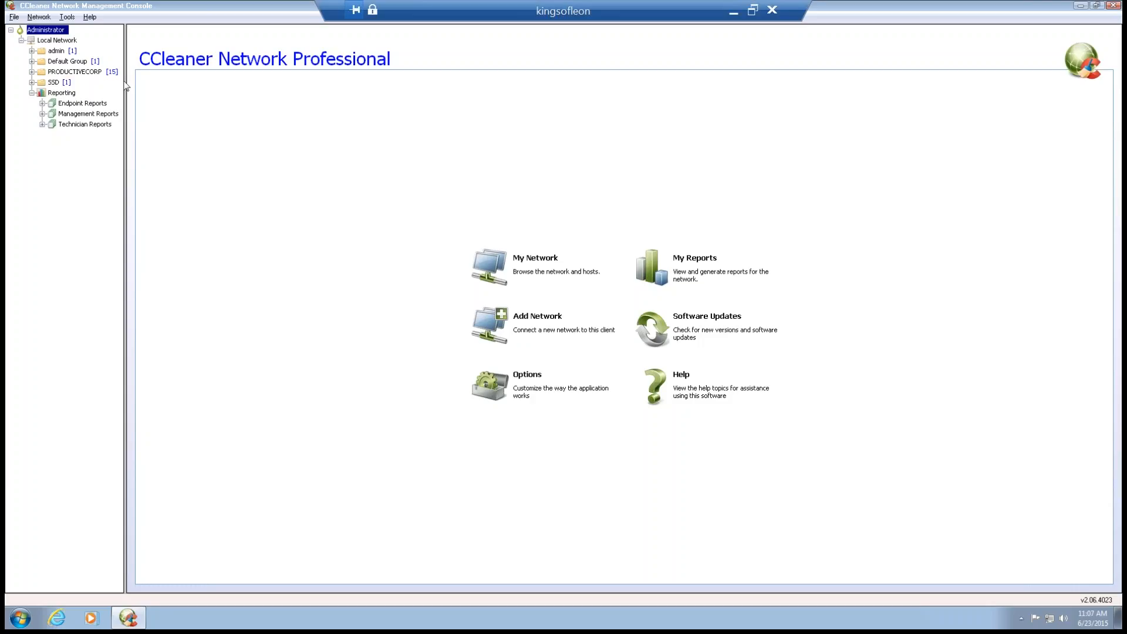
Step: Select the PRODUCTIVECORP group under Local Network in the tree
click(75, 72)
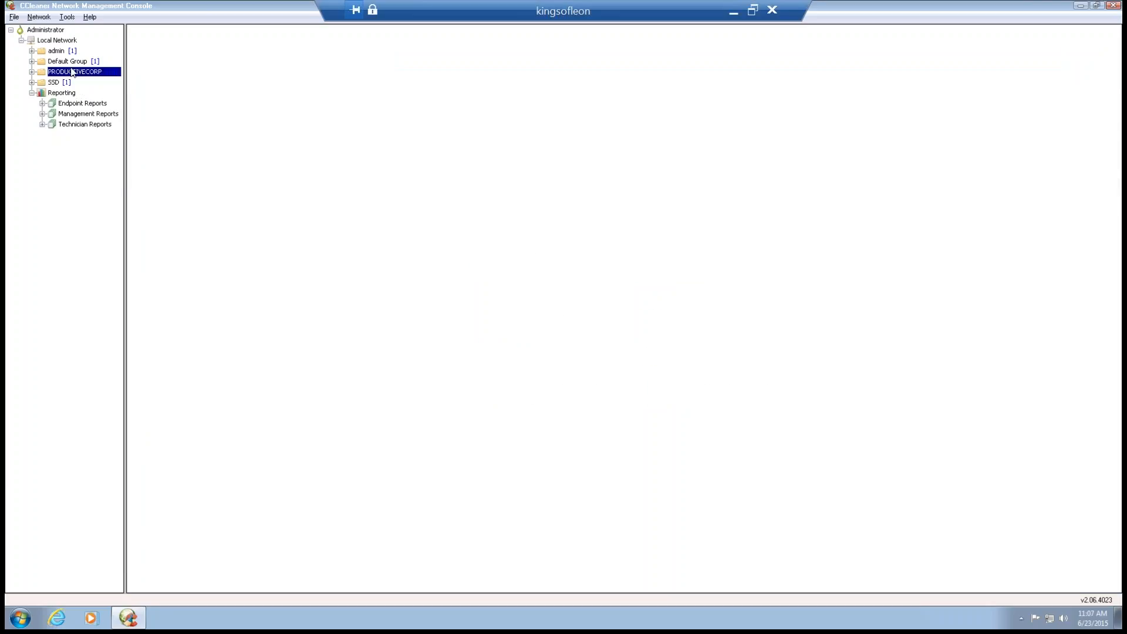
Step: Show PRODUCTIVECORP's Defraggler host list and expand its servers and workstations subgroups
click(75, 71)
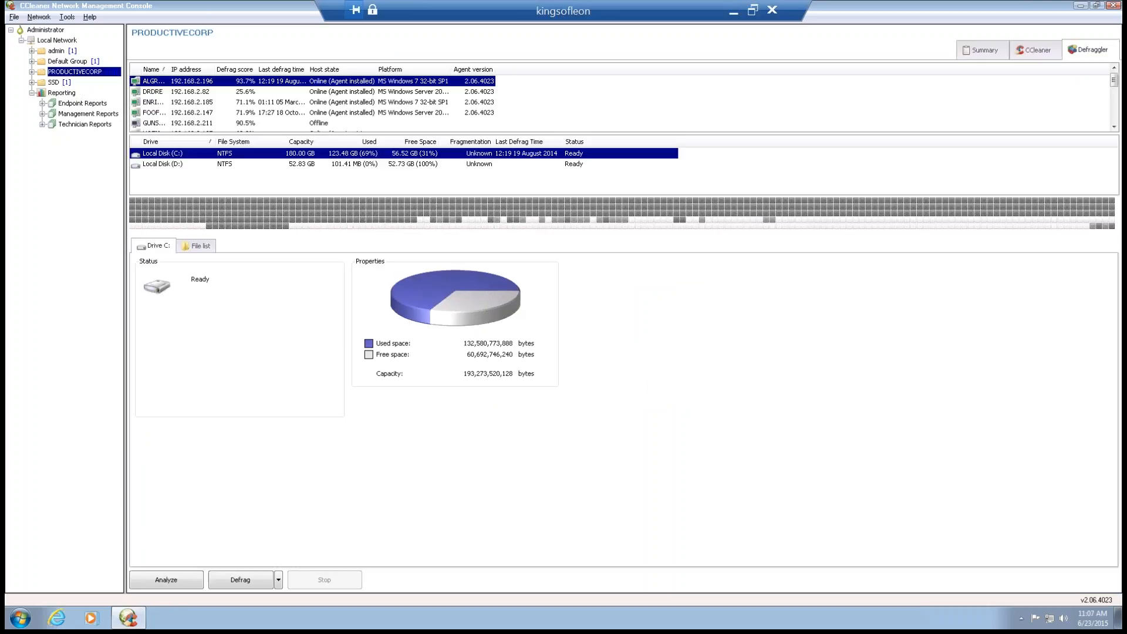
click(31, 72)
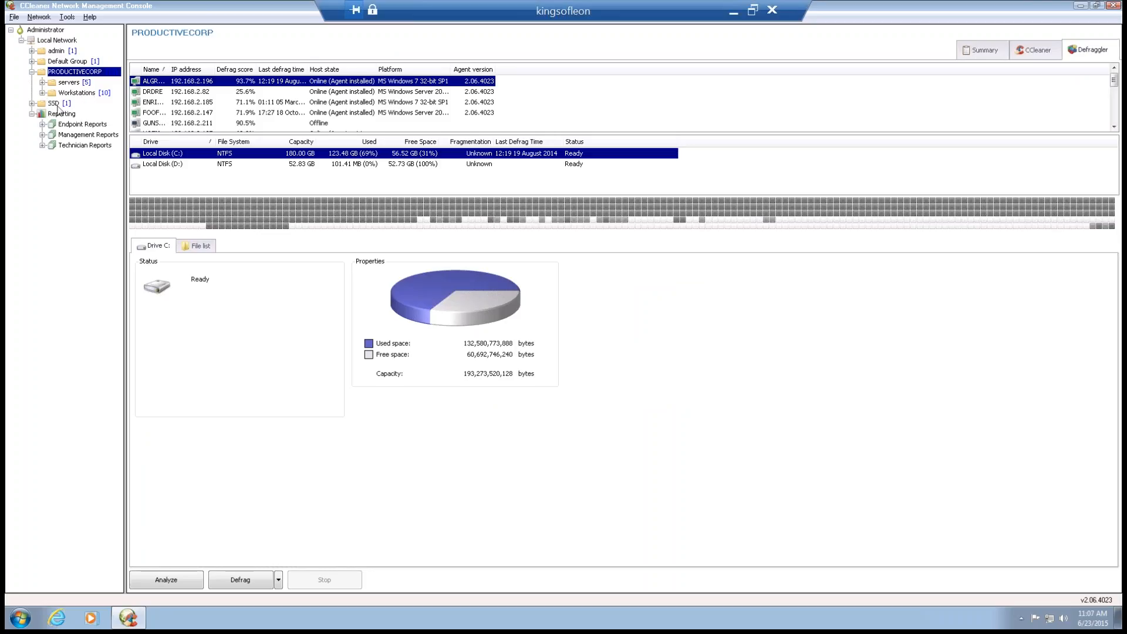
mouse_move(57, 109)
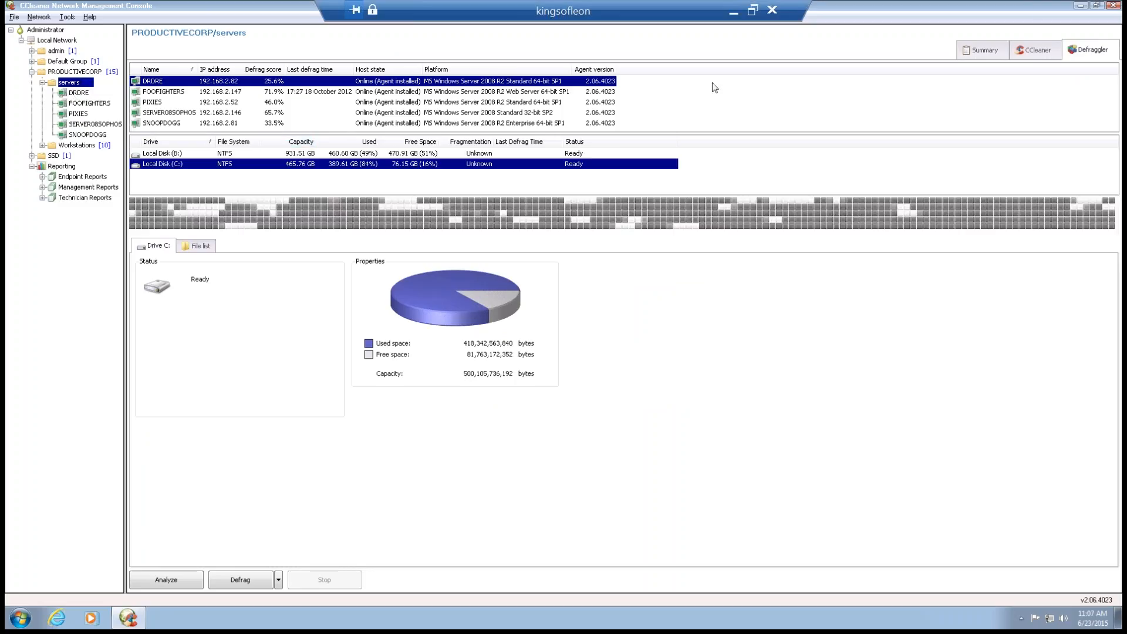
Step: View the servers group's CCleaner summary and audit scores, then the FOOFIGHTERS host summary at 85.9% health
click(1035, 50)
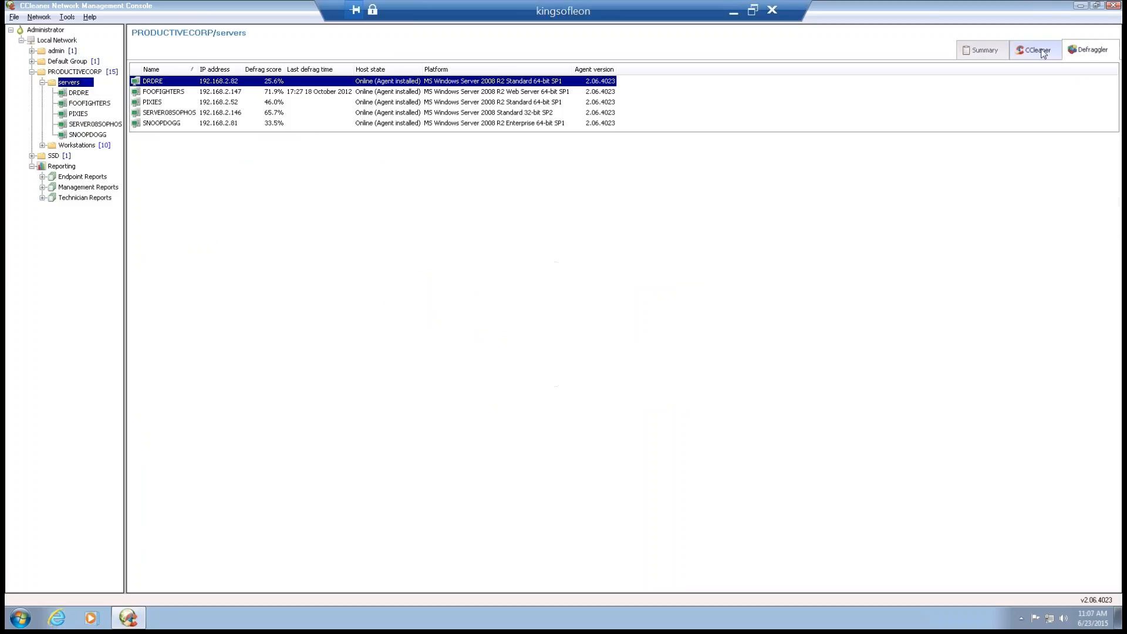
click(1033, 49)
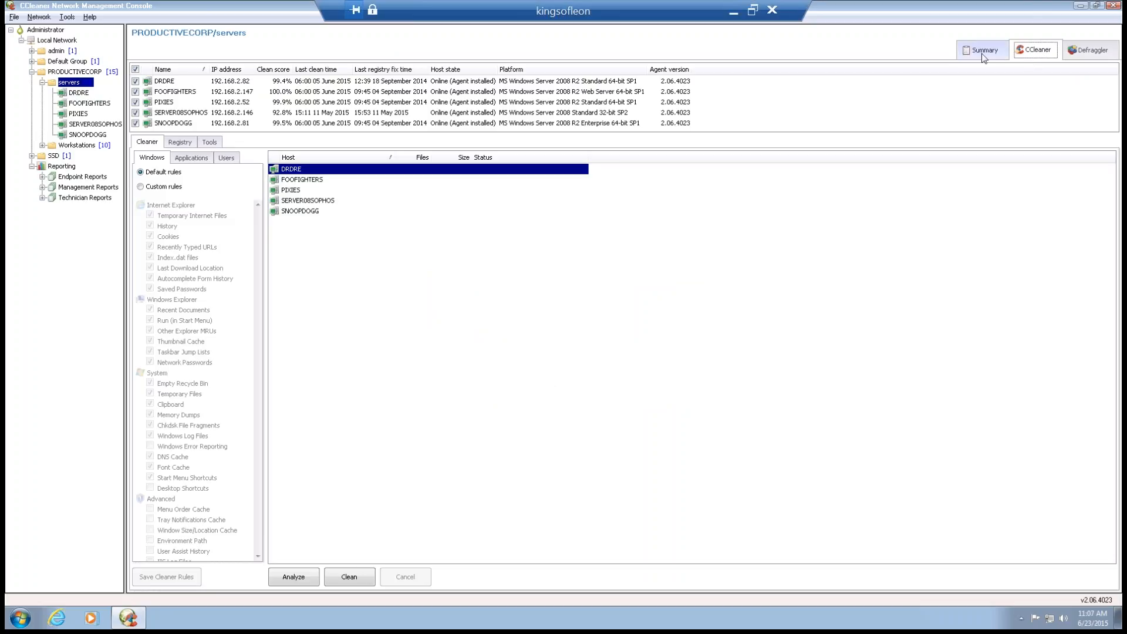
click(981, 49)
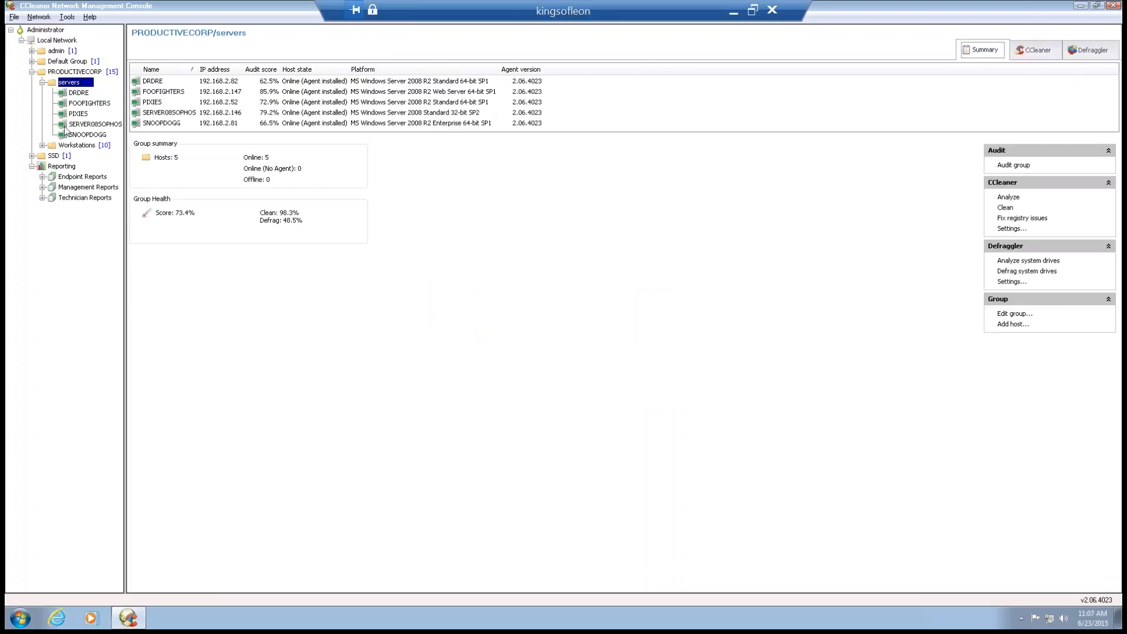
click(89, 104)
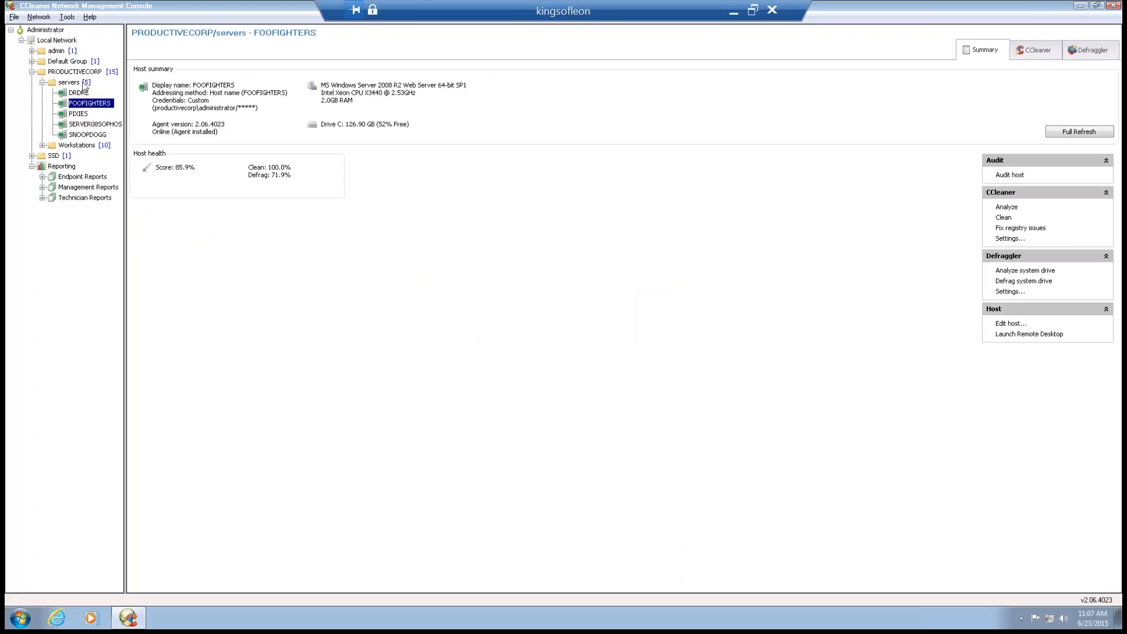
Step: List the Workstations hosts, view ENRIQUE's summary, then the PRODUCTIVECORP summary of 15 hosts at 81.9% health
click(43, 144)
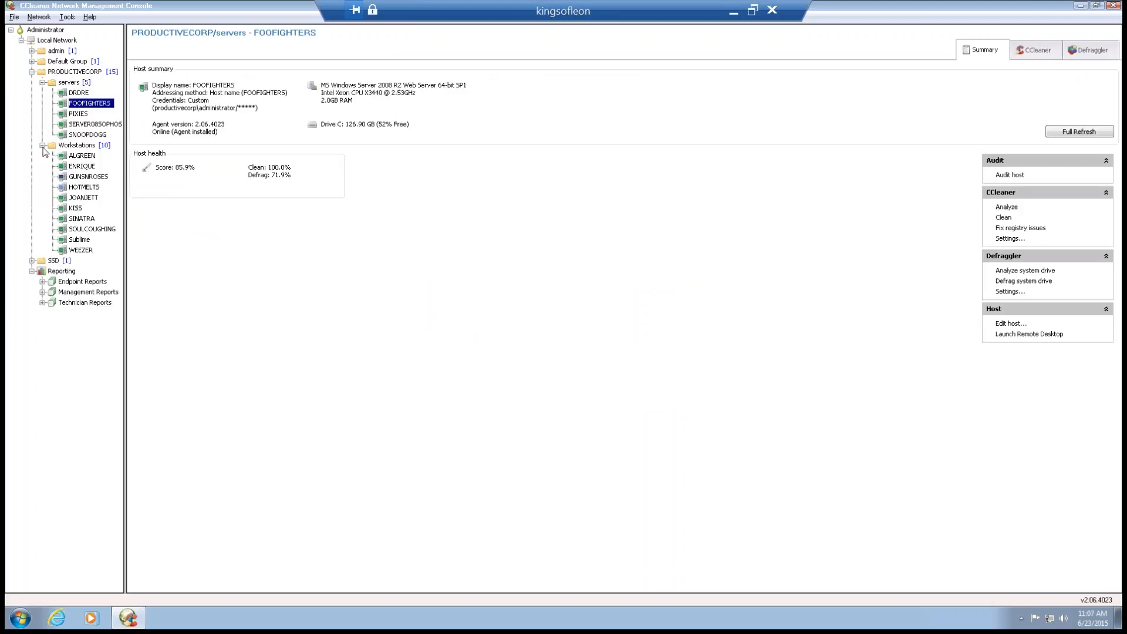
click(81, 166)
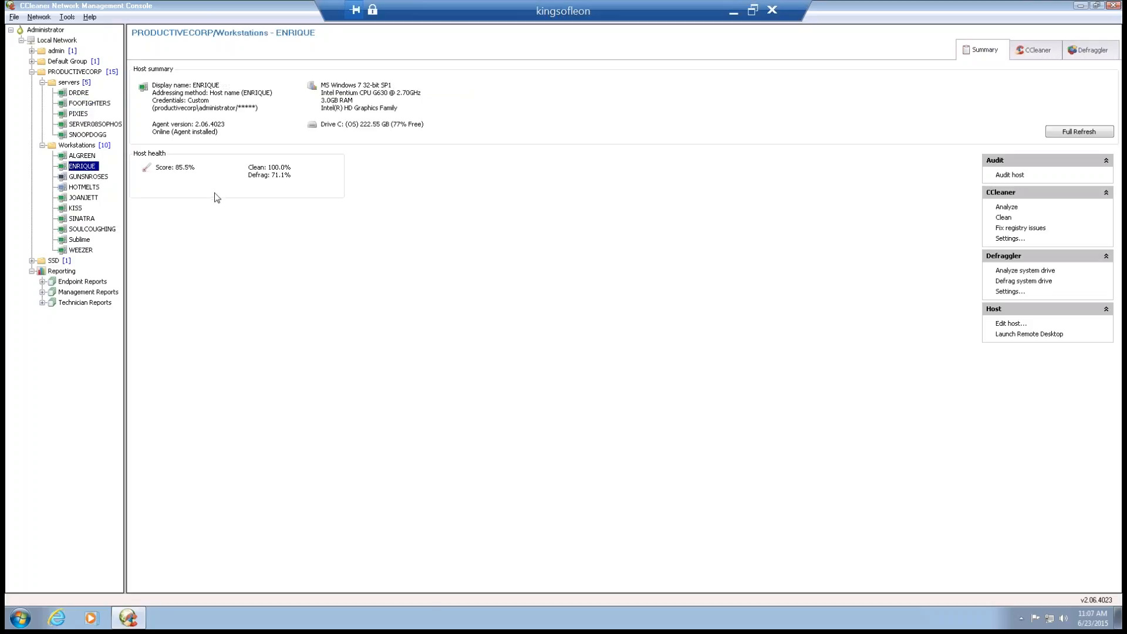
click(77, 144)
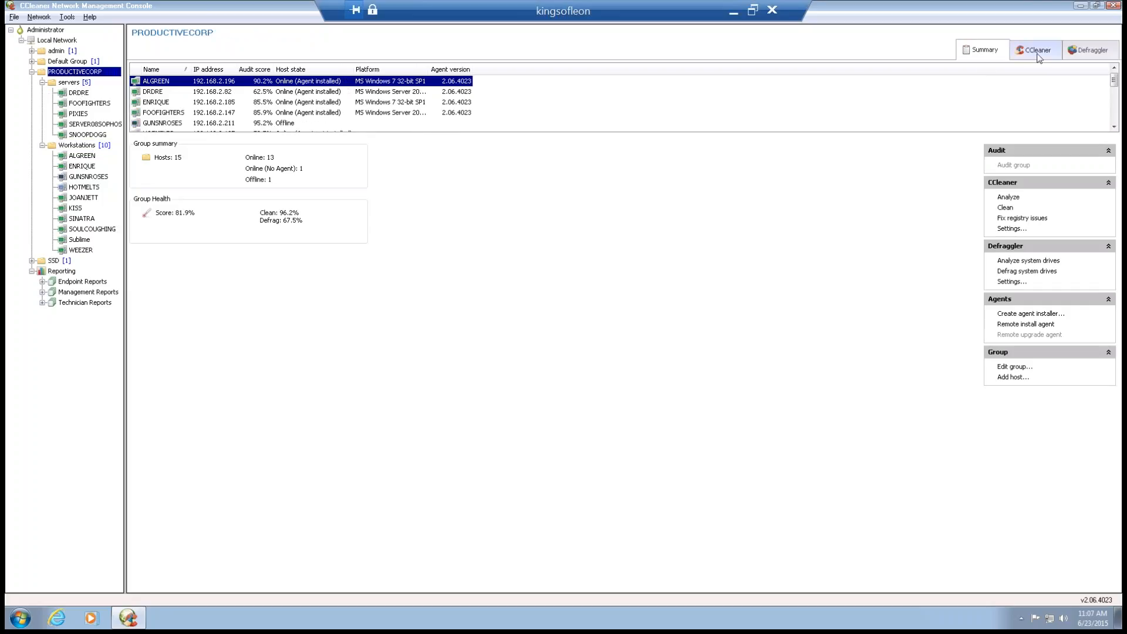
Step: Show the group's CCleaner view and cancel the clean still running on Subline
click(1034, 49)
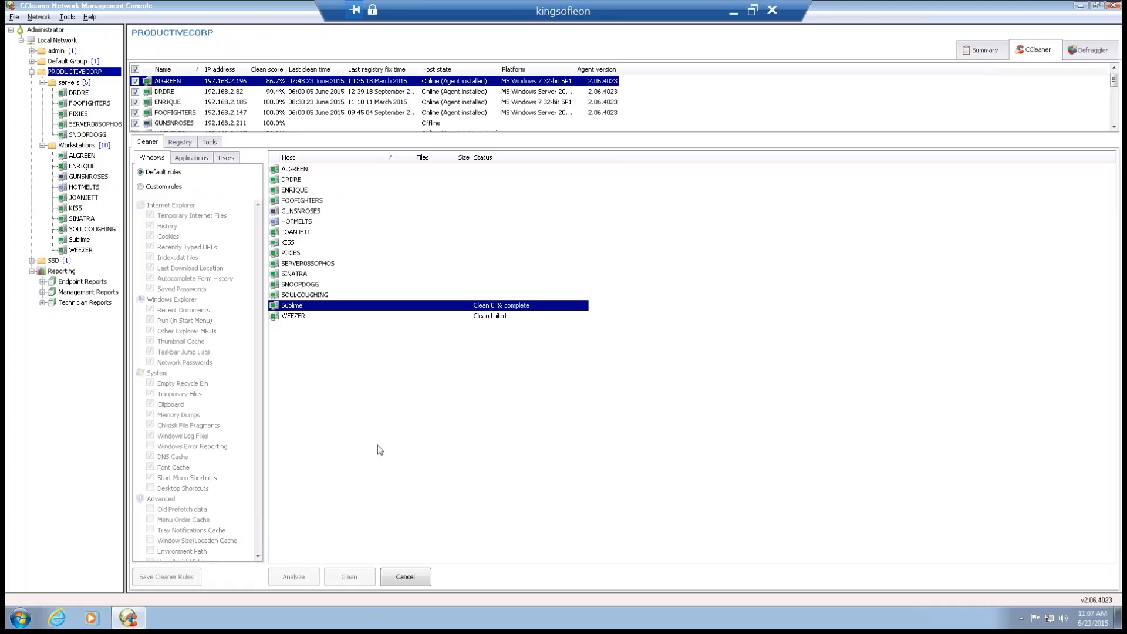
click(405, 576)
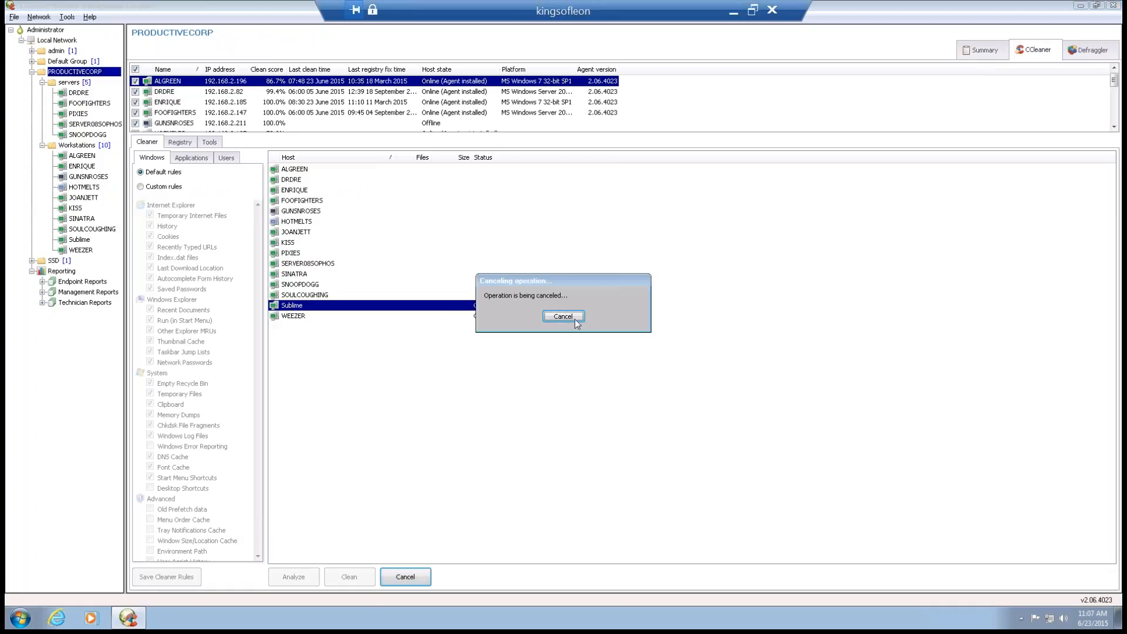
click(562, 315)
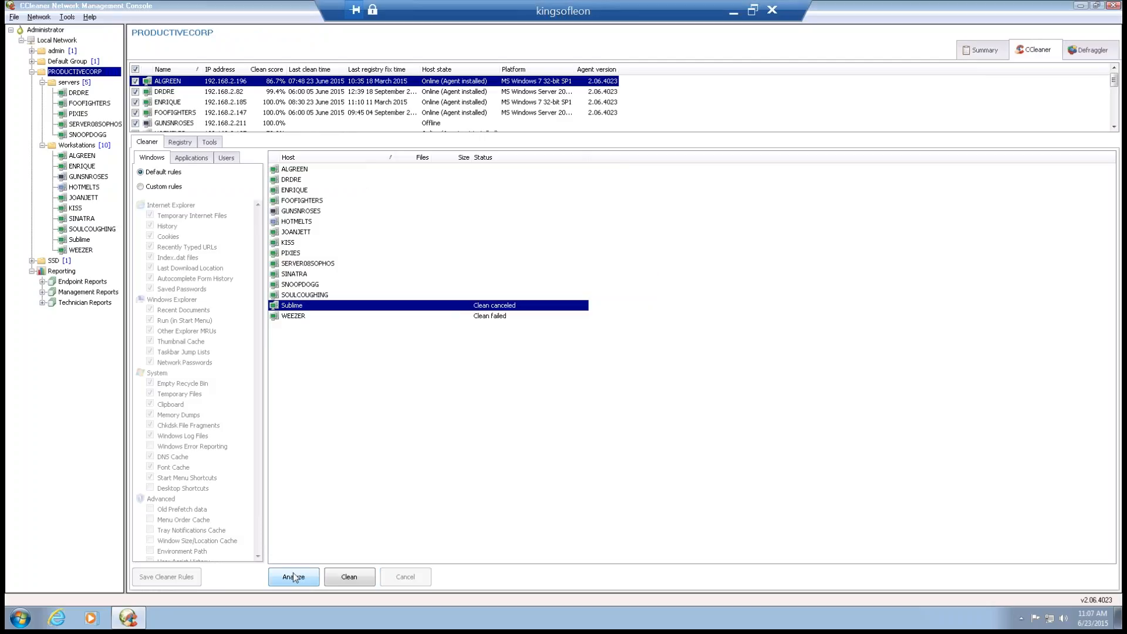
Step: Analyze all PRODUCTIVECORP hosts for junk files
click(293, 576)
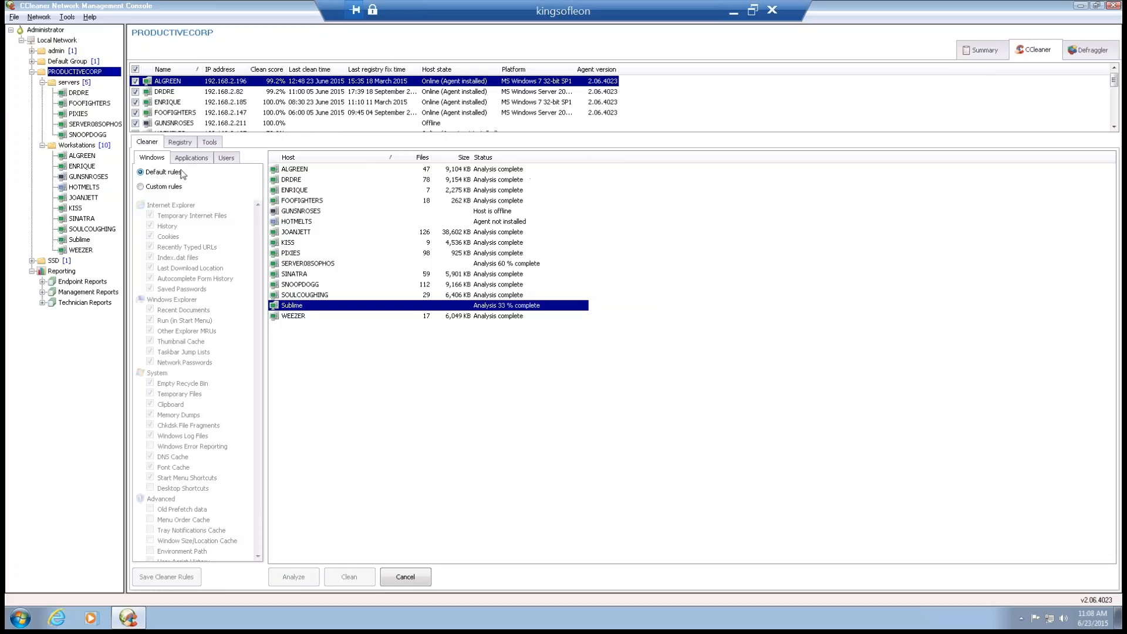
Step: Switch to Custom cleaning rules, toggle DNS Cache, and review the Applications rule list
click(141, 187)
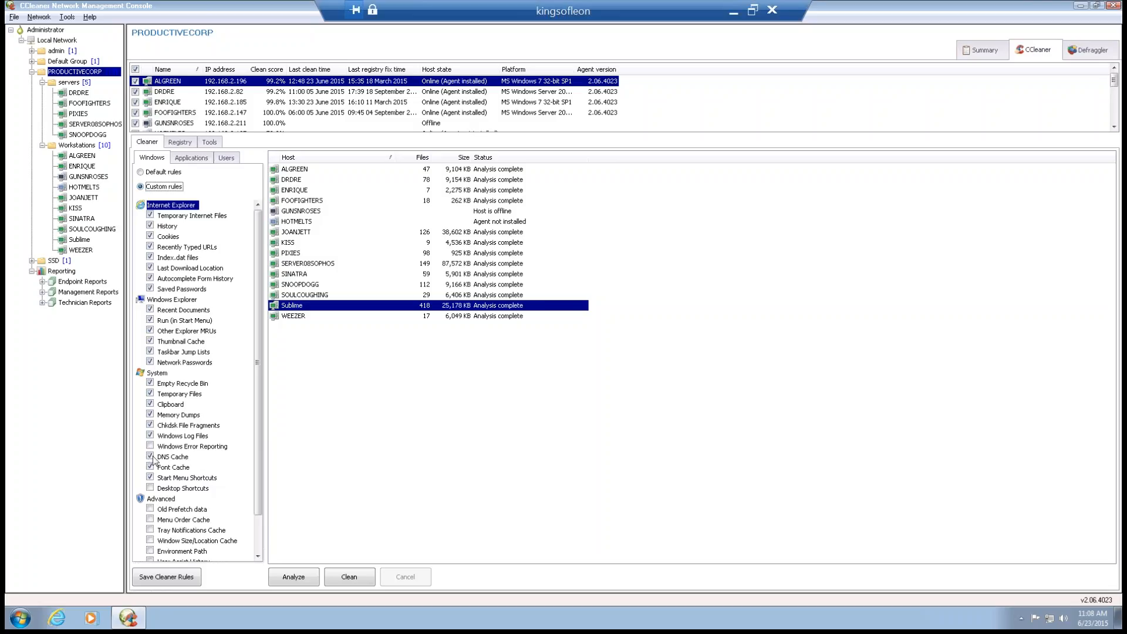
click(174, 457)
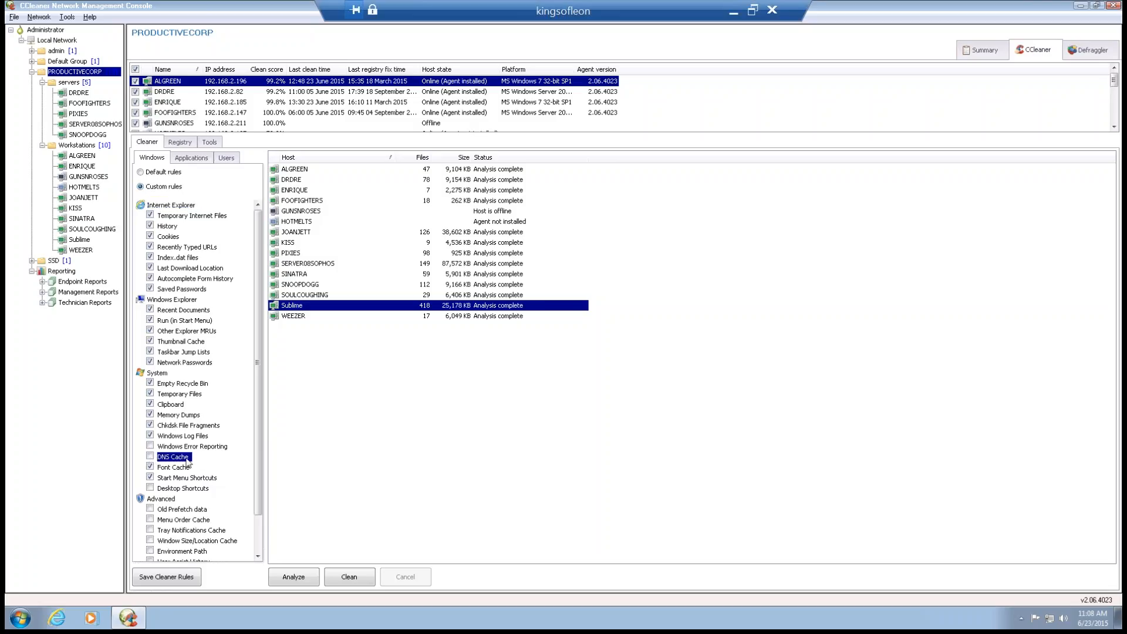
click(190, 157)
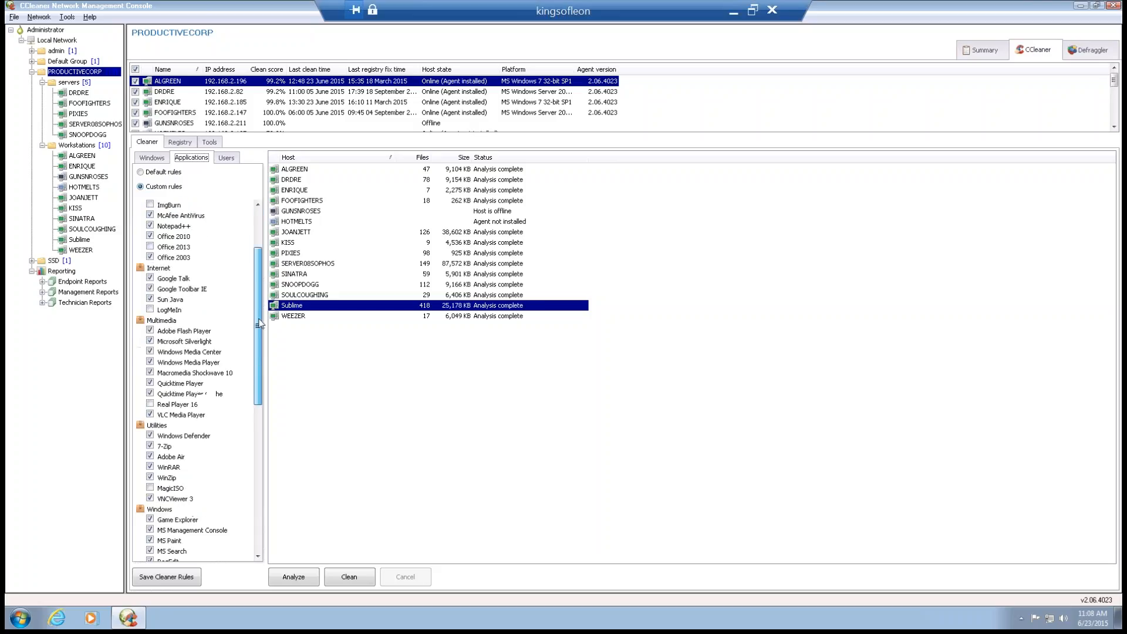
scroll(down, 3)
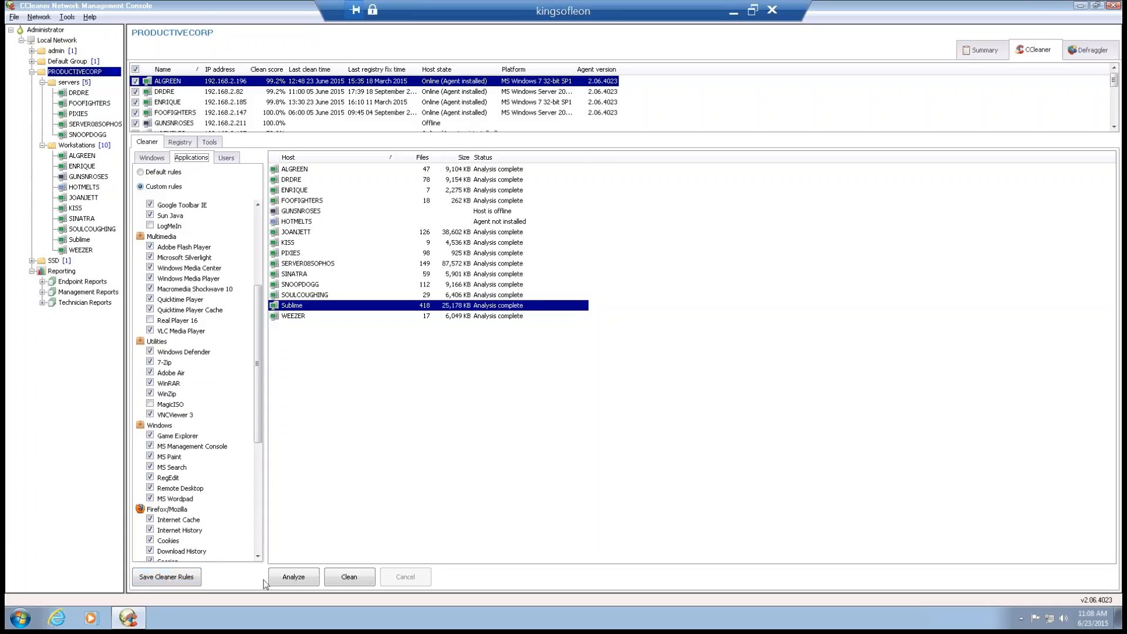
mouse_move(237, 464)
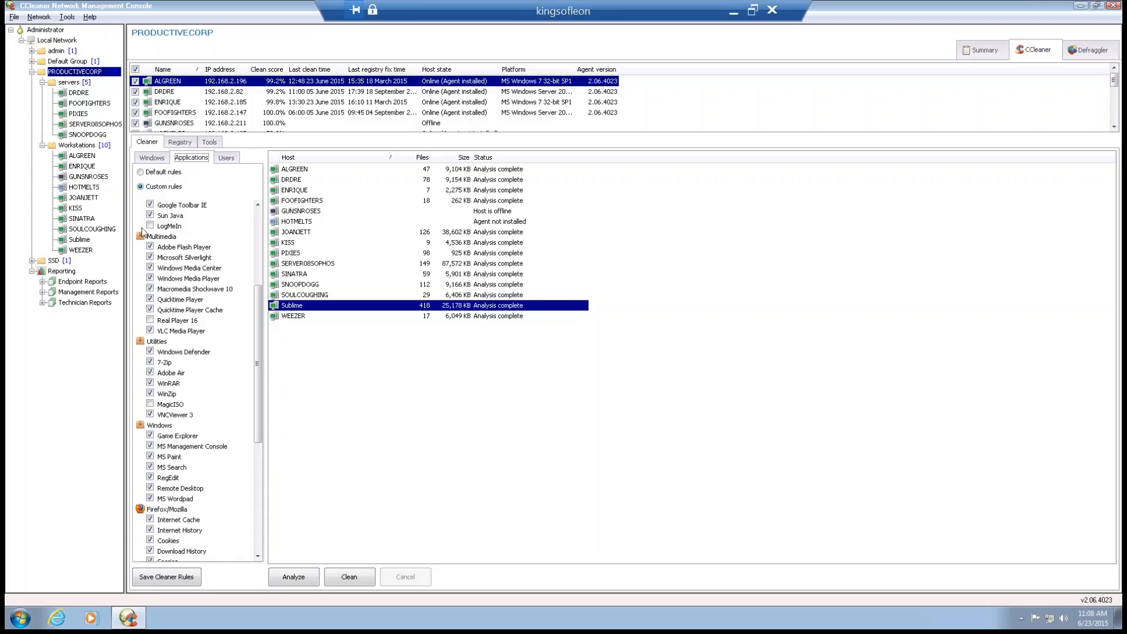
Step: Revert to Default rules and show the Users rules applying to All users
click(141, 172)
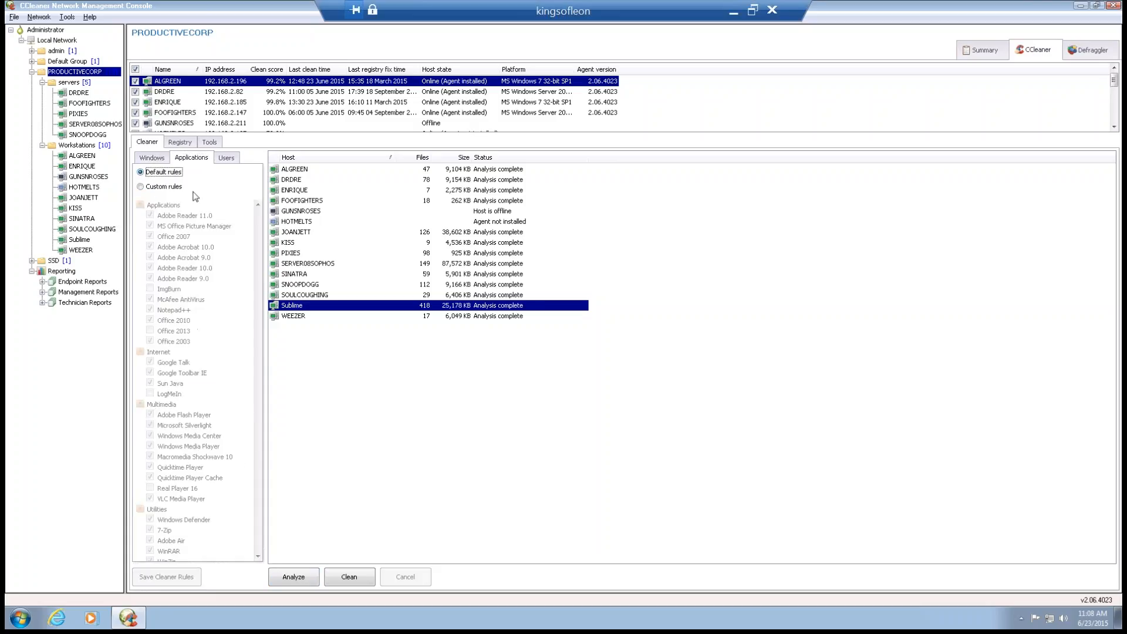
click(225, 157)
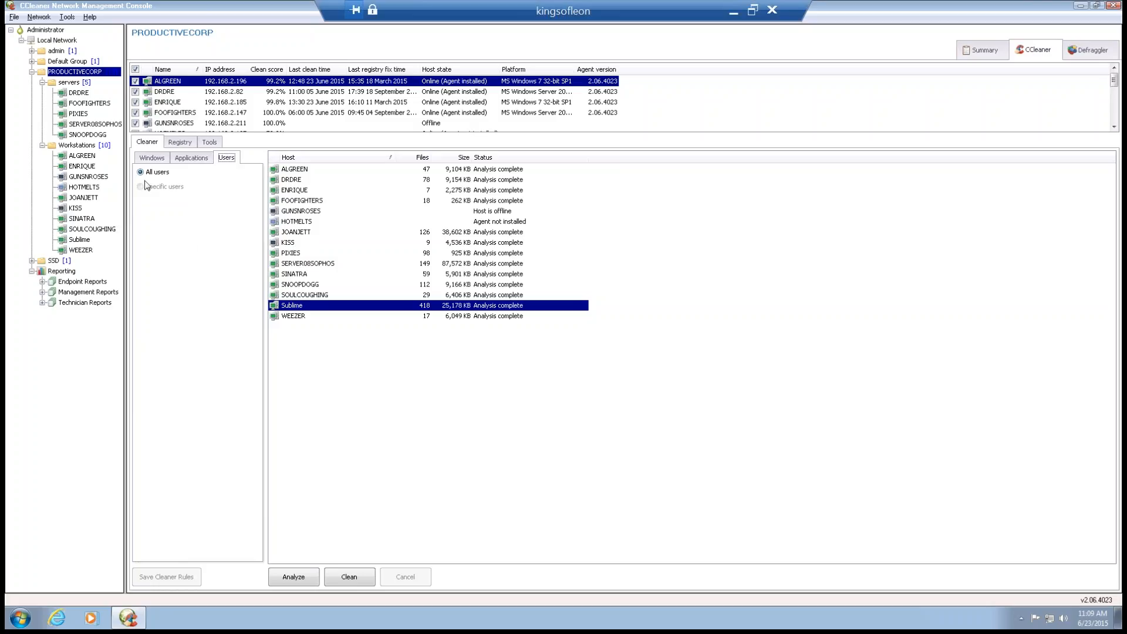
mouse_move(145, 187)
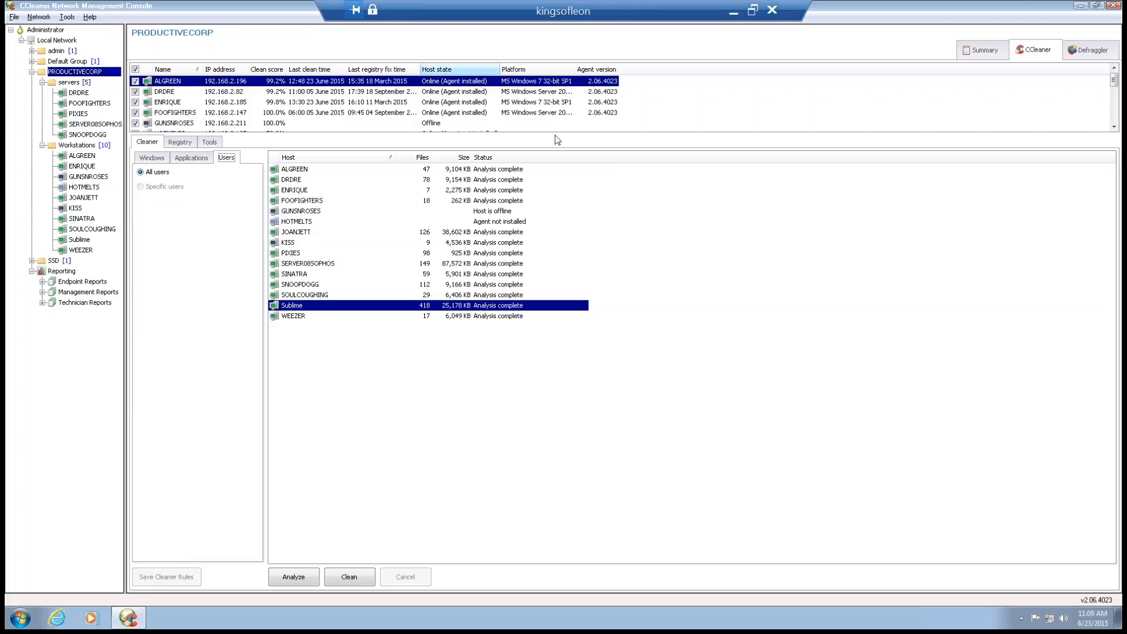
mouse_move(527, 181)
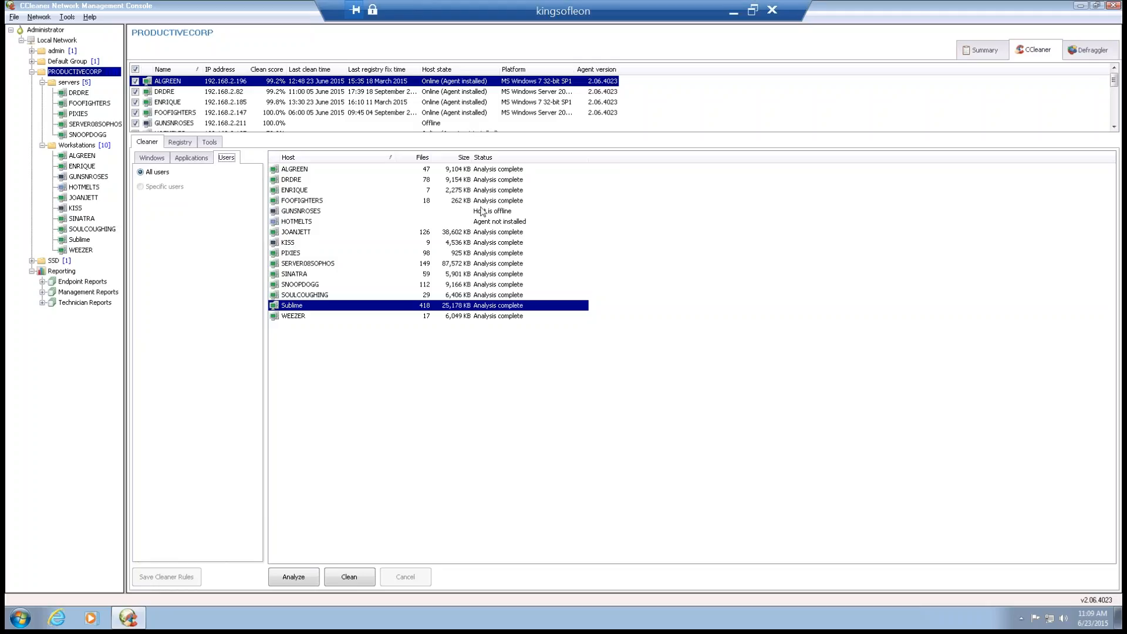
mouse_move(450, 212)
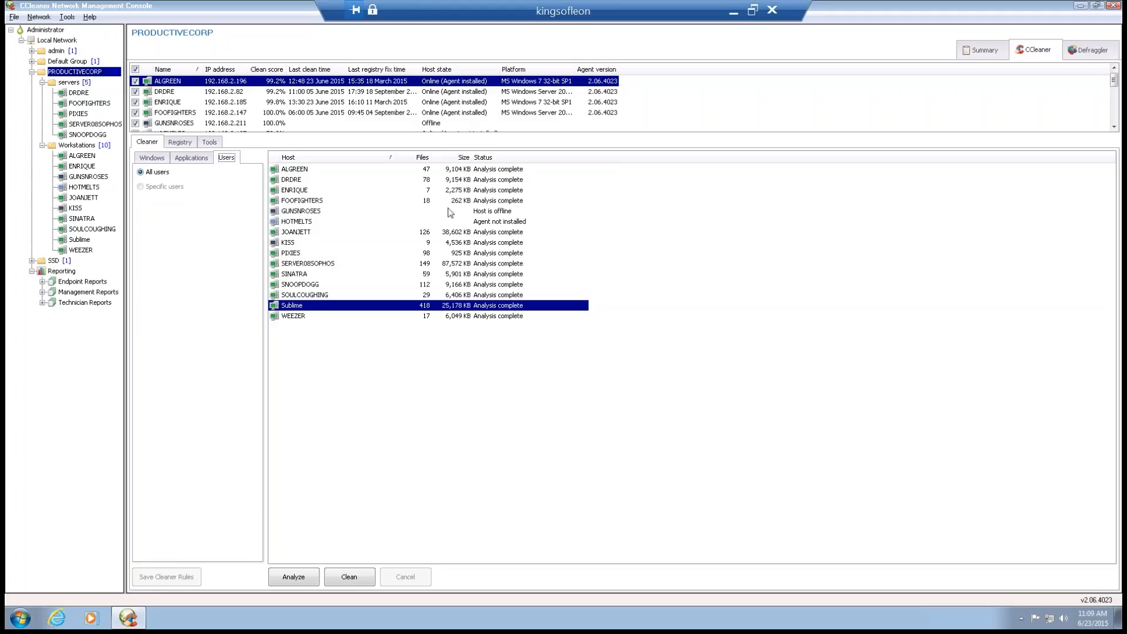
mouse_move(444, 236)
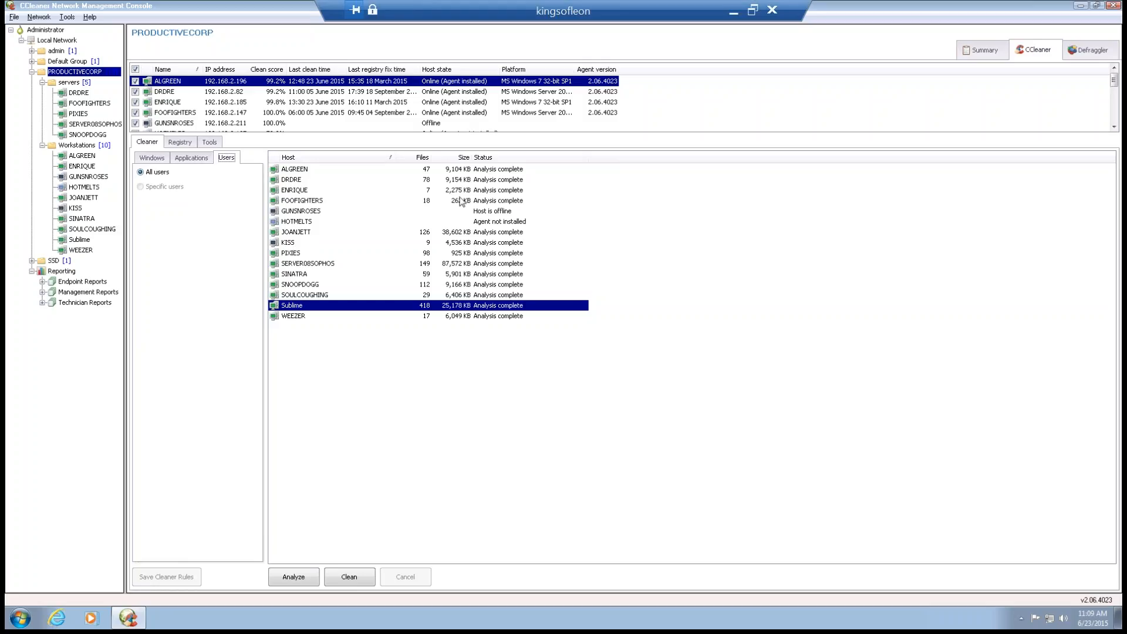
mouse_move(466, 212)
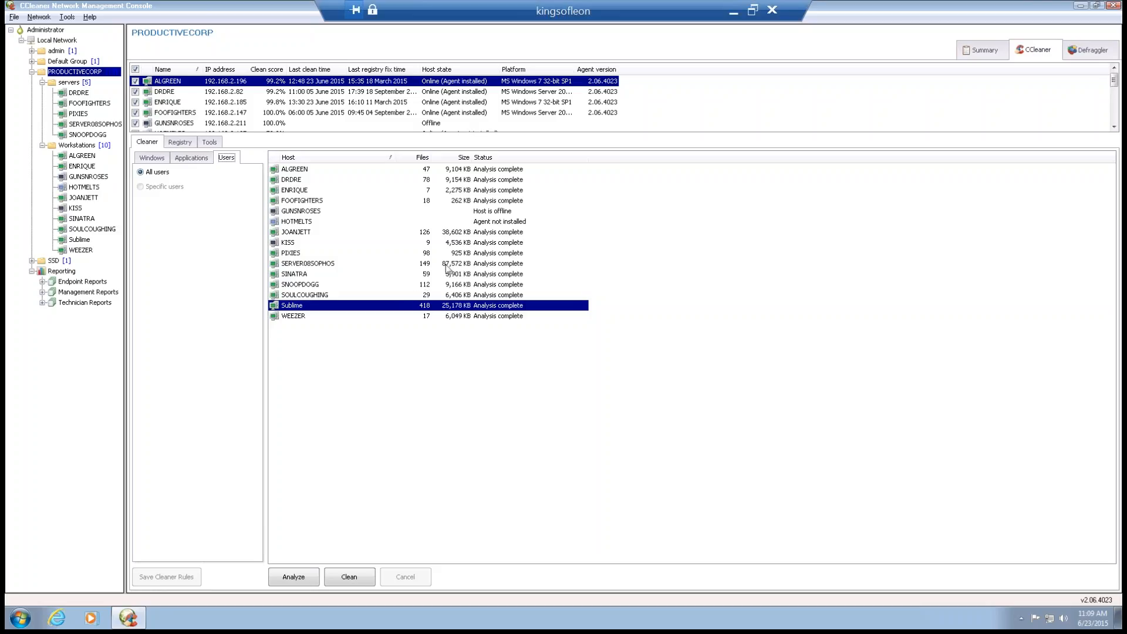
mouse_move(451, 196)
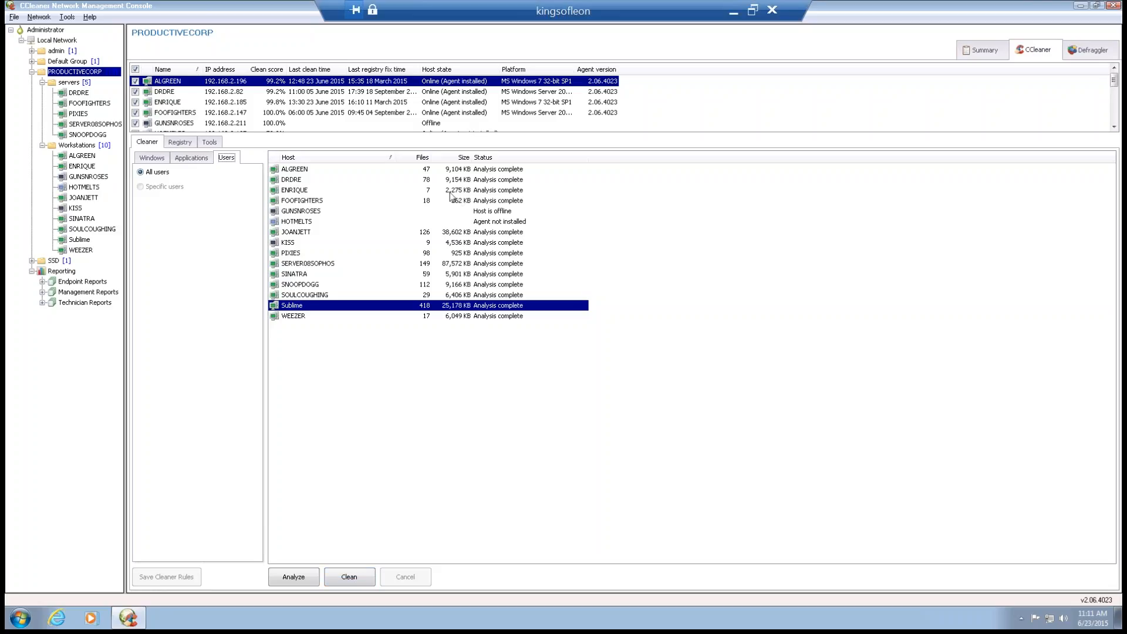
mouse_move(455, 223)
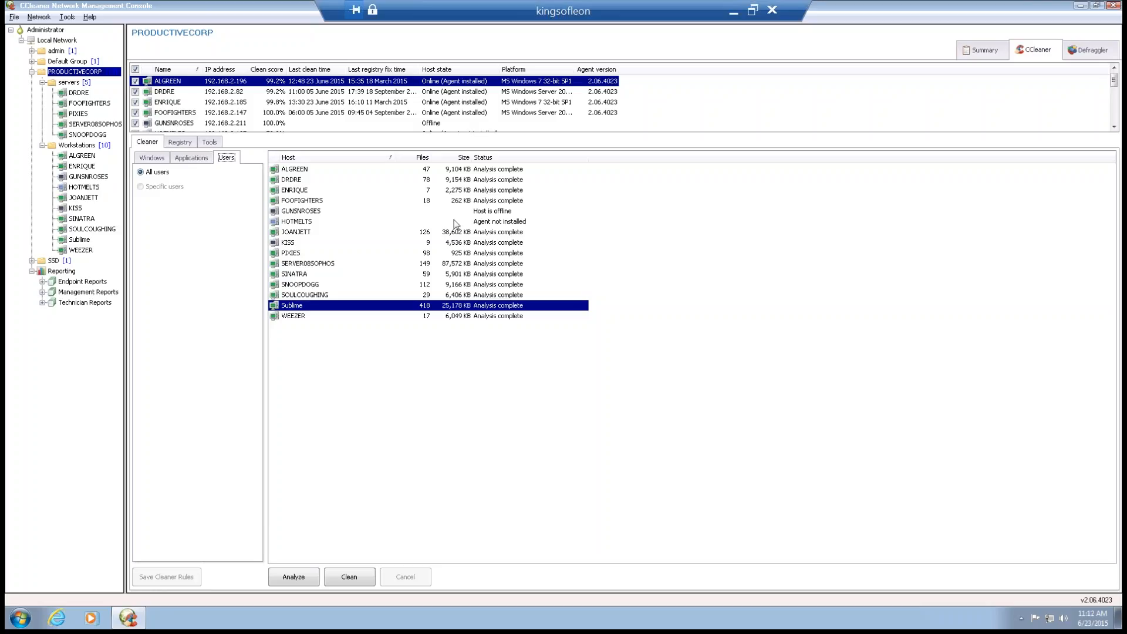
mouse_move(448, 274)
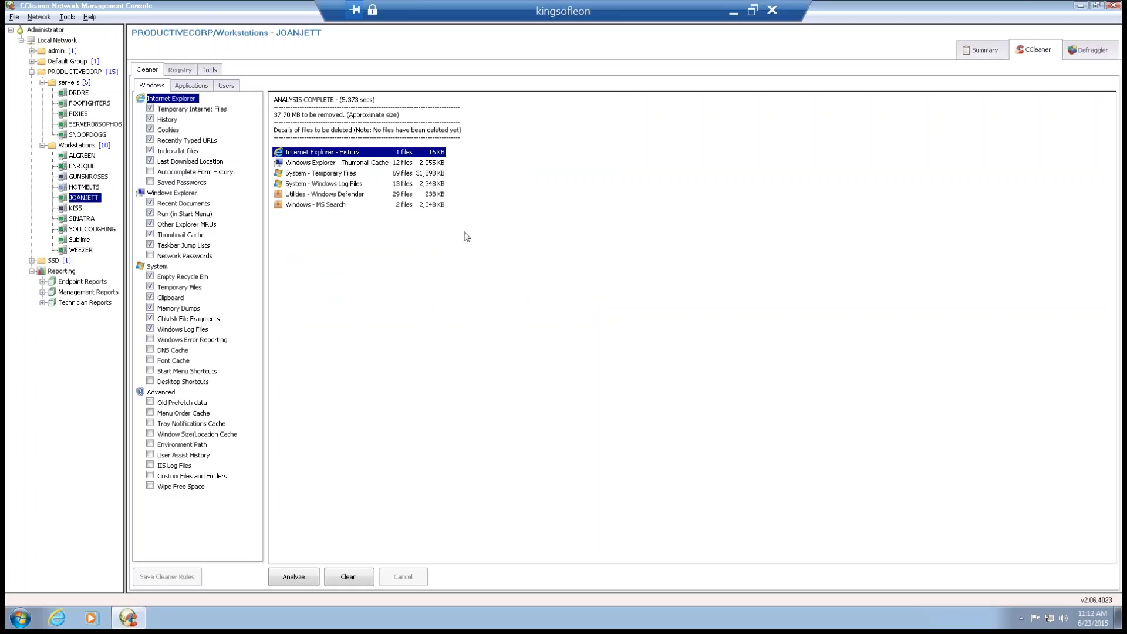
mouse_move(315, 180)
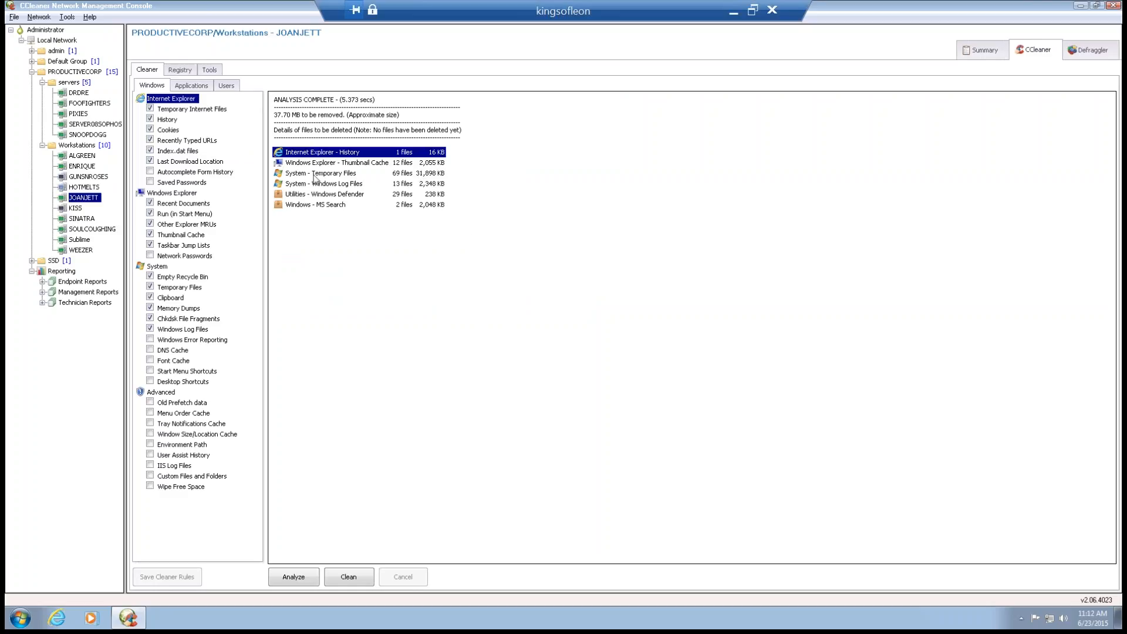
Step: List the individual System - Temporary Files entries found in JOANJETT's analysis
click(322, 172)
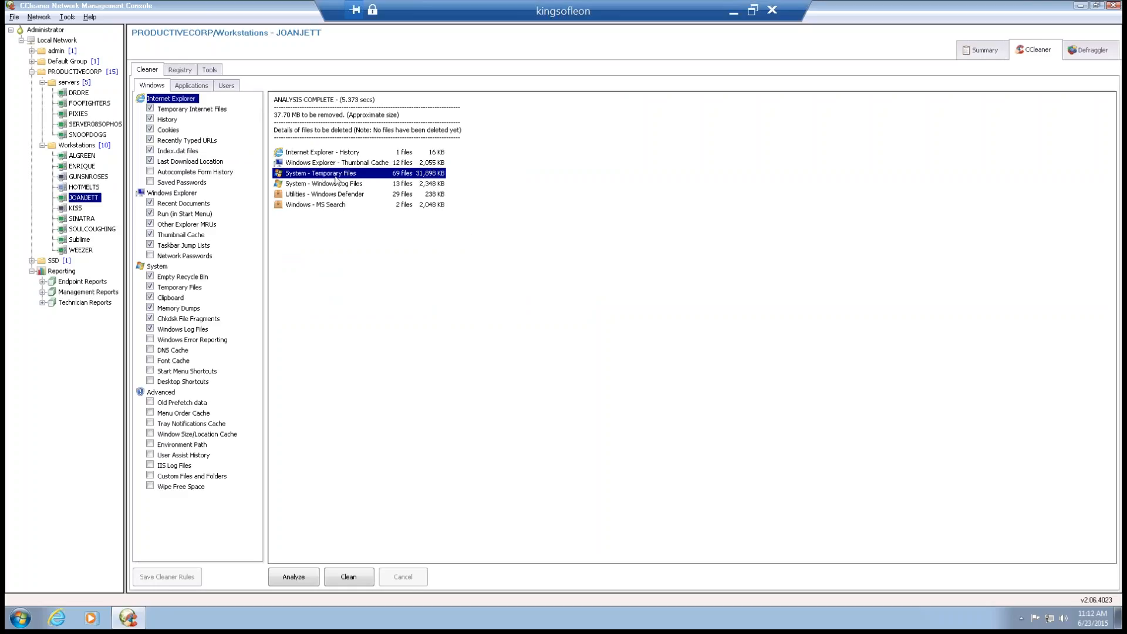
double_click(321, 172)
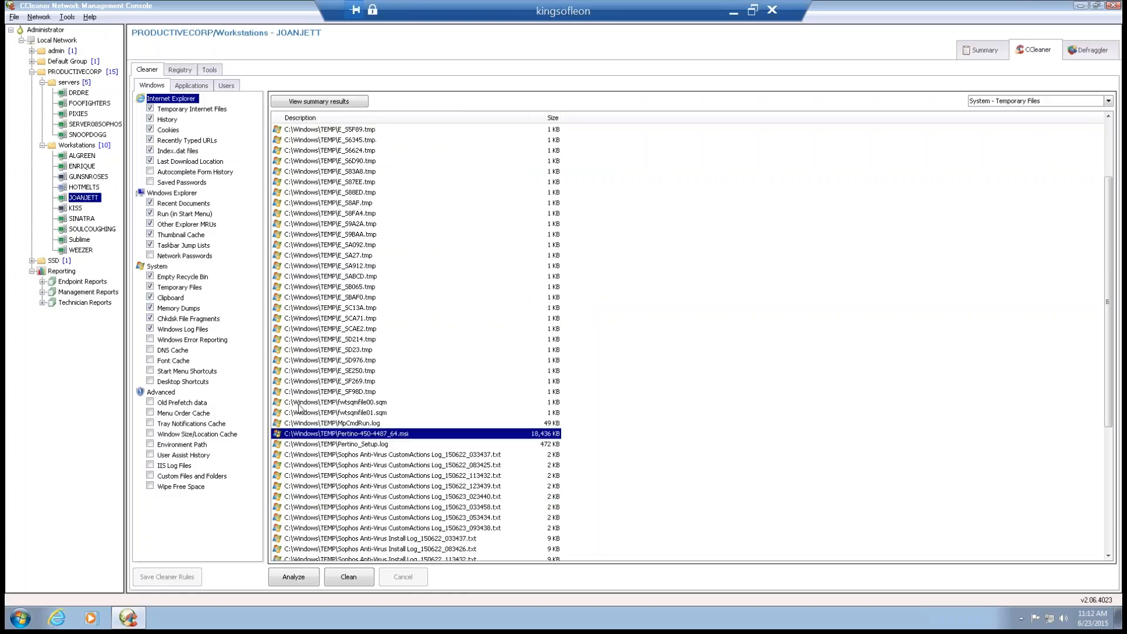
mouse_move(372, 444)
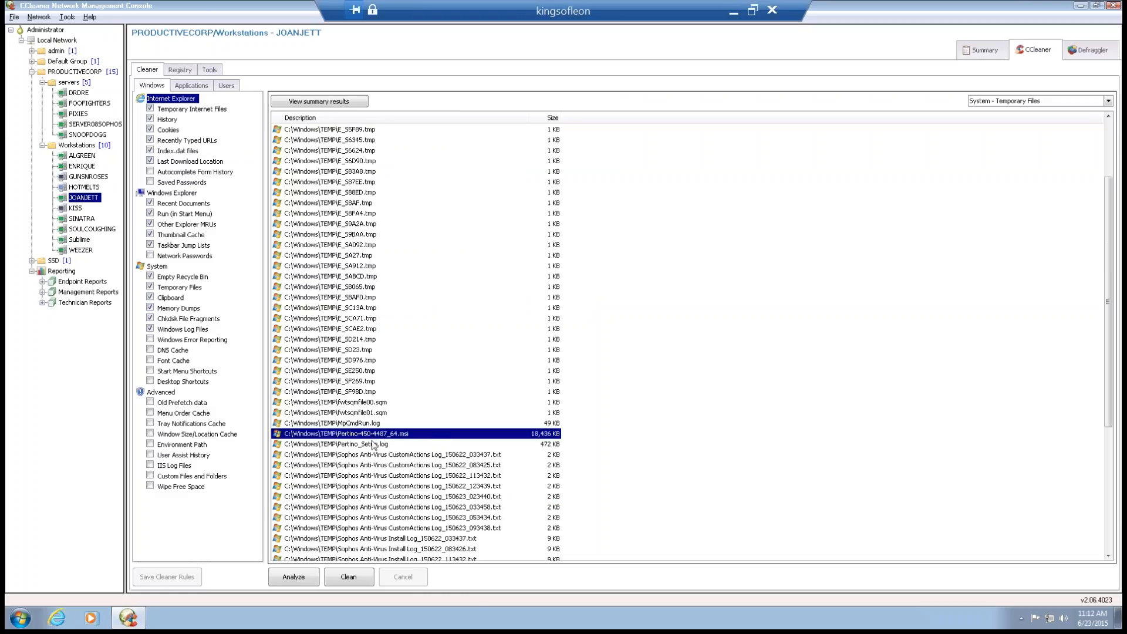
scroll(down, 3)
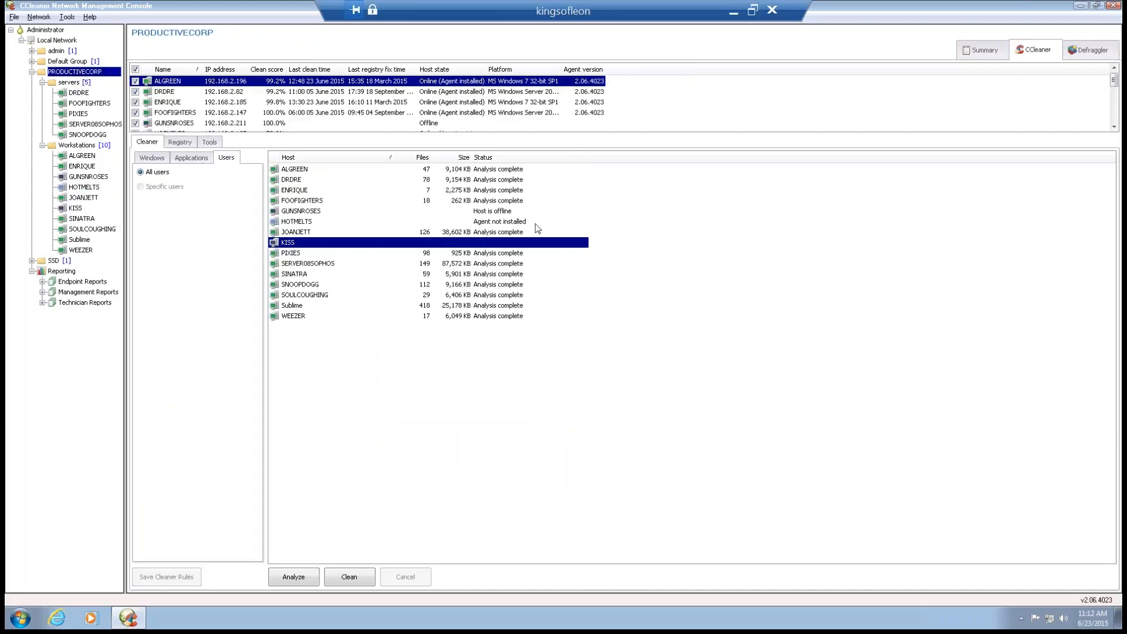
Step: Run Clean across PRODUCTIVECORP and review each host's files removed, size and Clean complete status
click(348, 577)
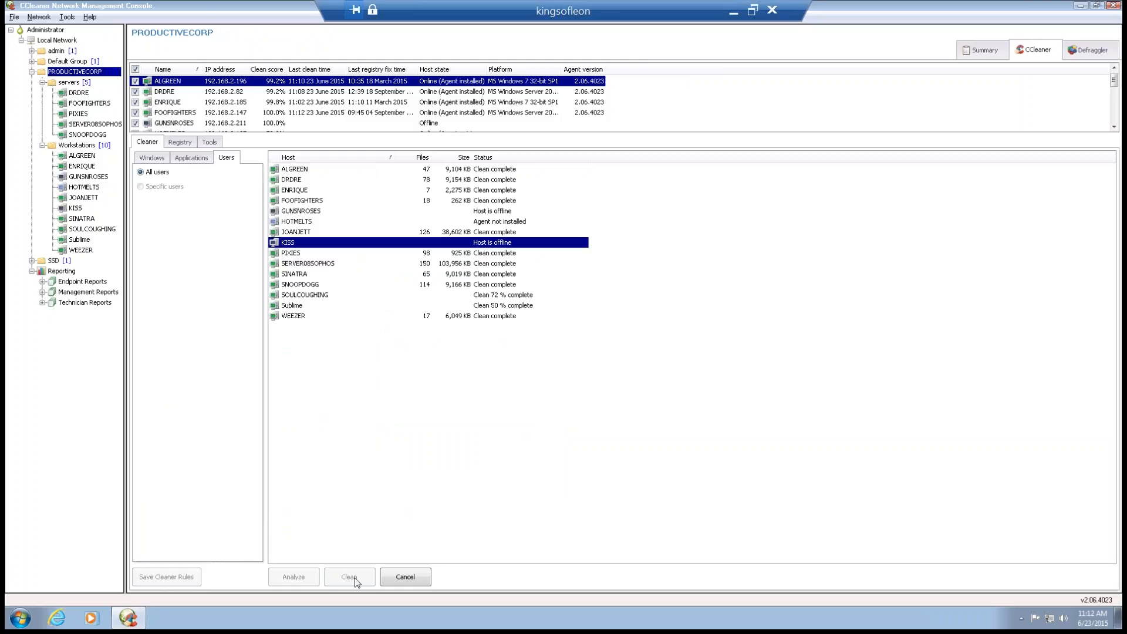
click(349, 576)
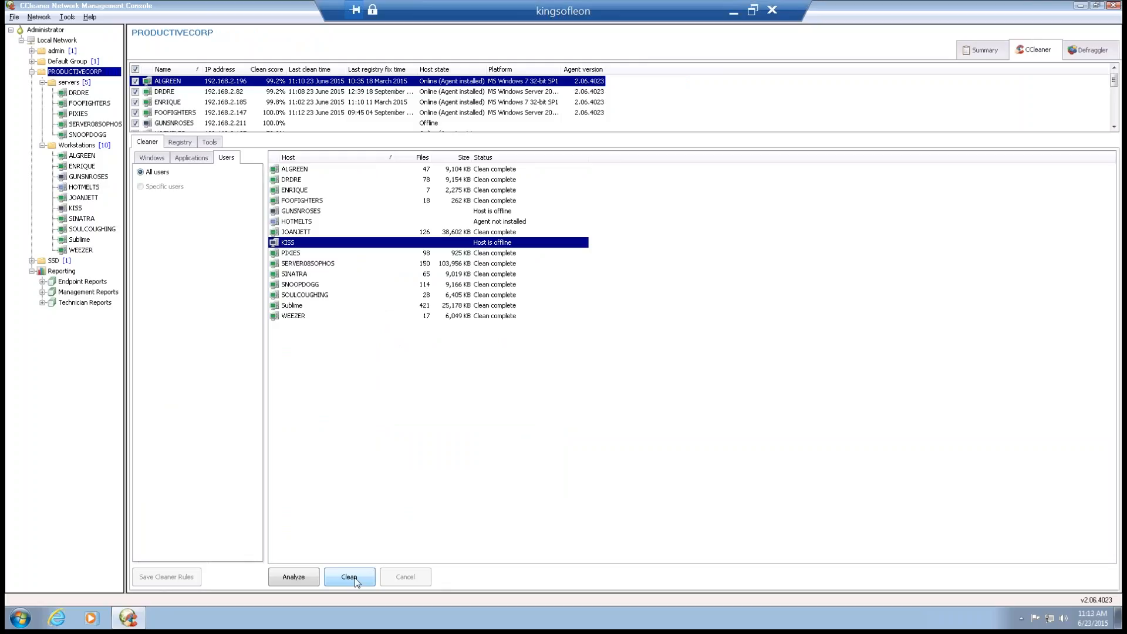
mouse_move(363, 471)
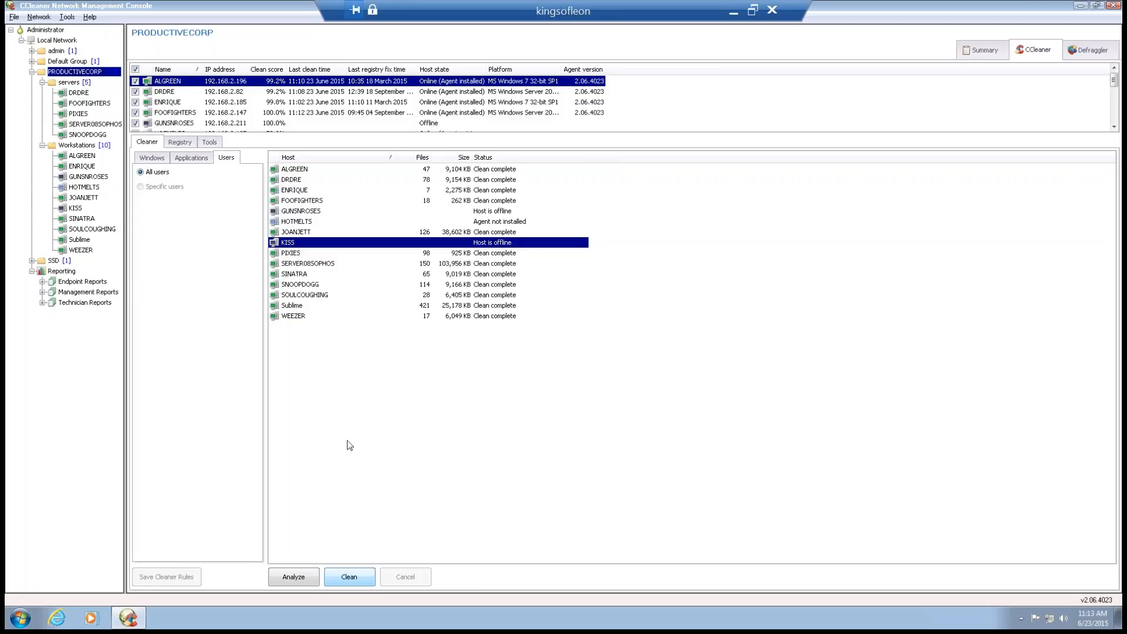
mouse_move(443, 168)
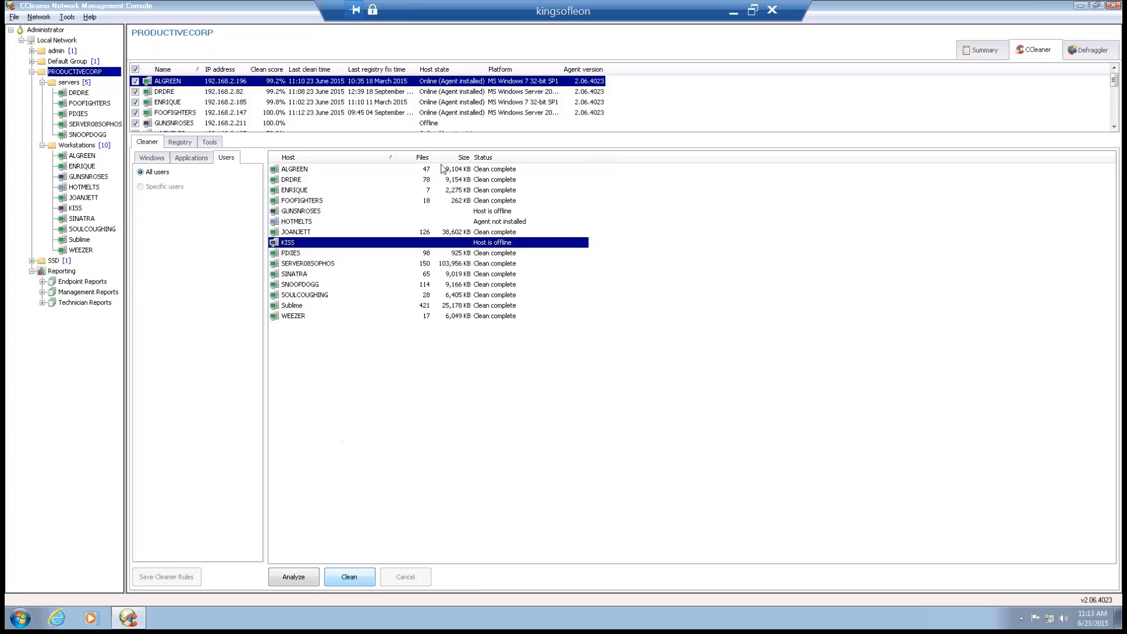
mouse_move(443, 185)
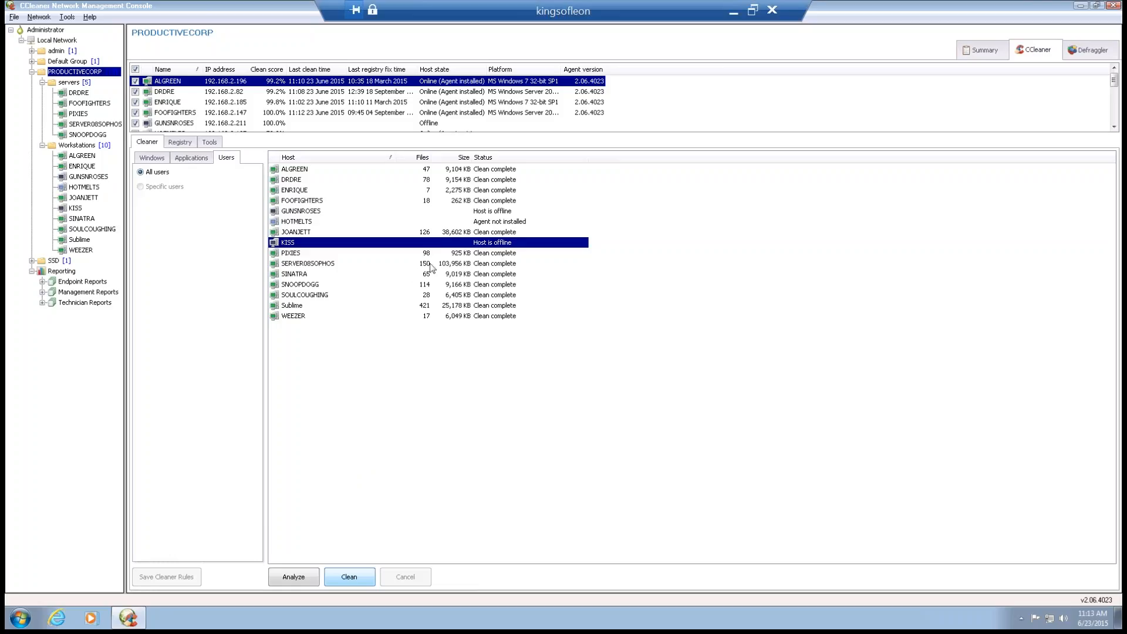
Step: View JOANJETT's clean results and the list of temporary files it deleted
click(295, 231)
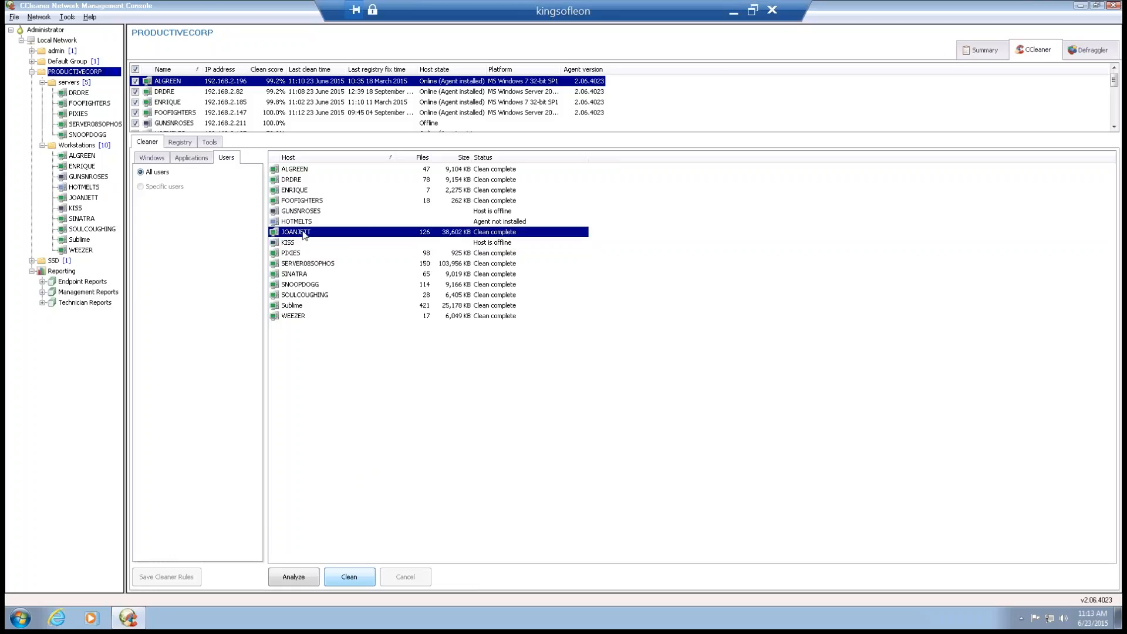
click(349, 576)
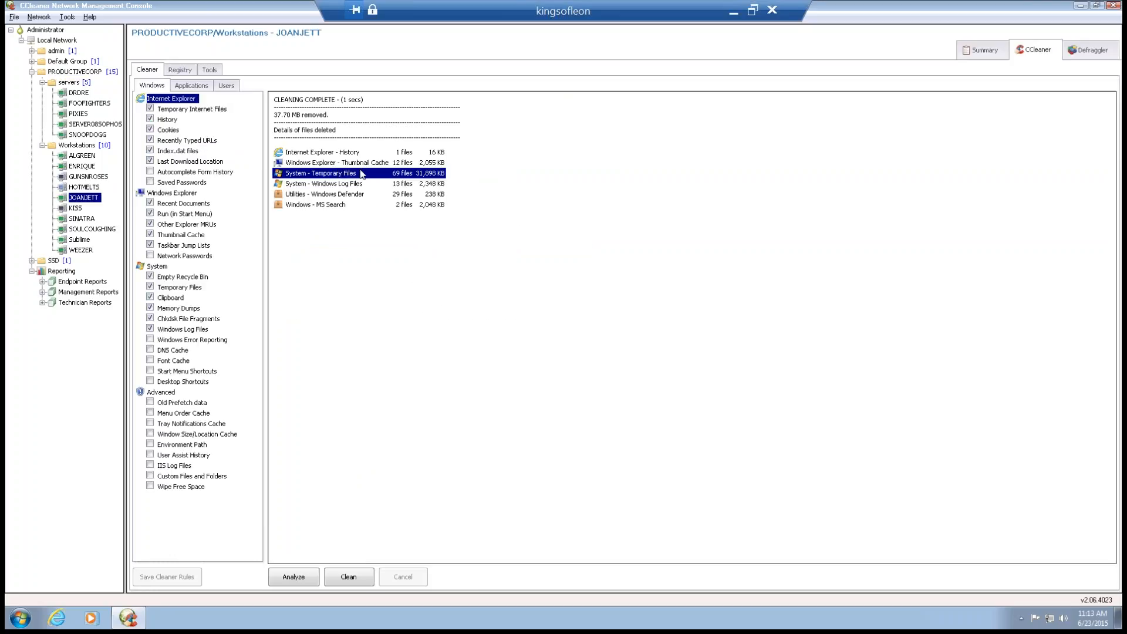
double_click(319, 172)
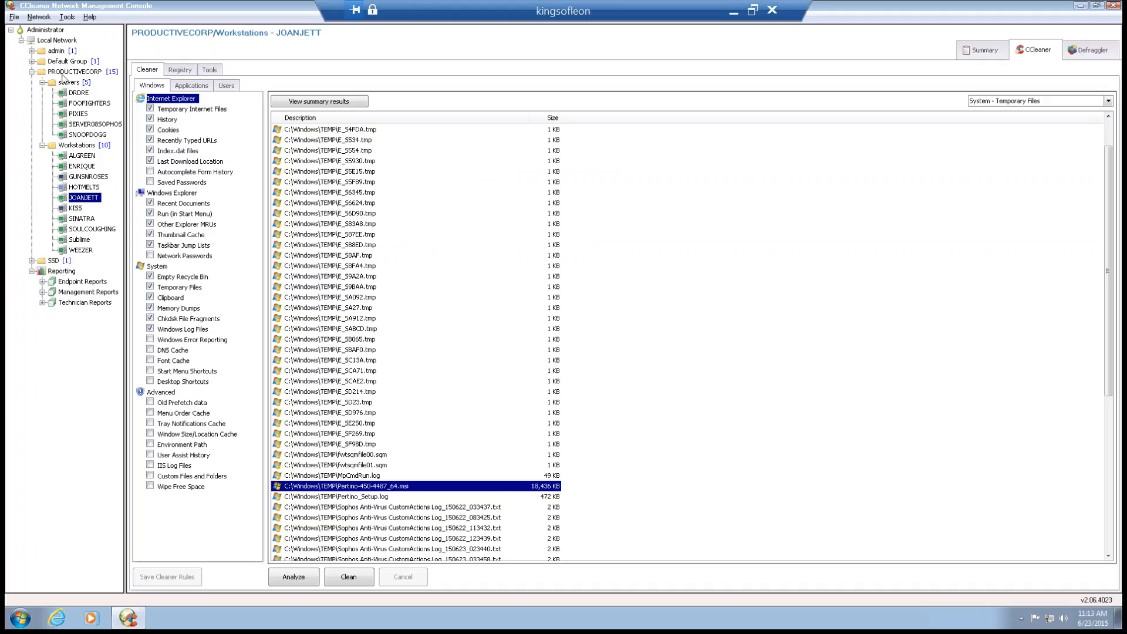
Step: In Workstations cleaning settings, schedule a Daily clean starting 23 June 2015
right_click(79, 145)
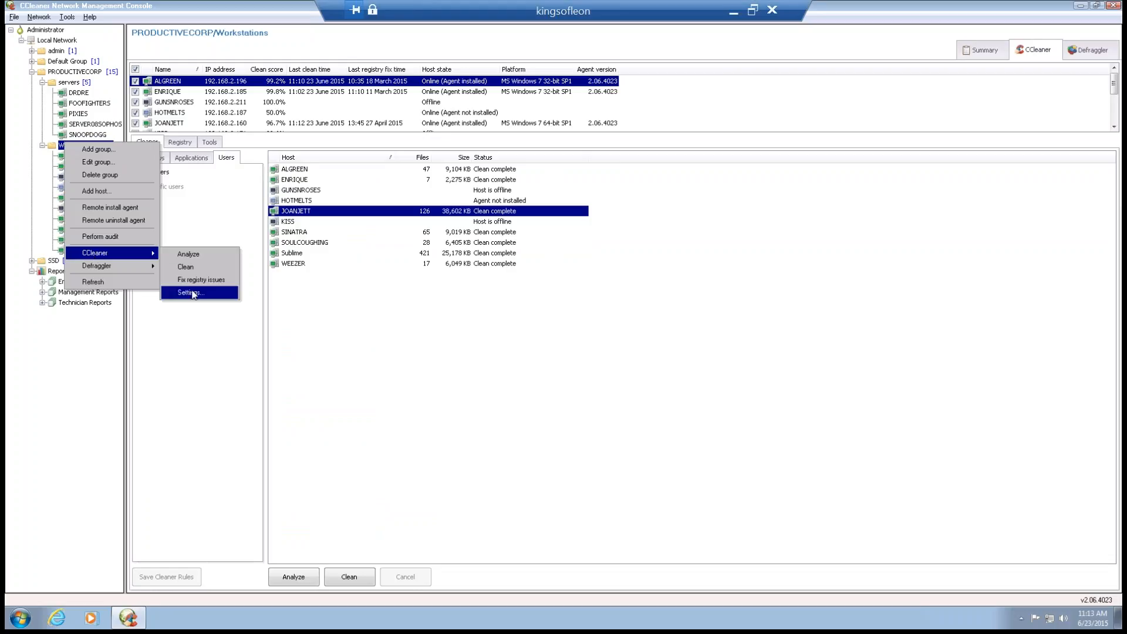
click(188, 292)
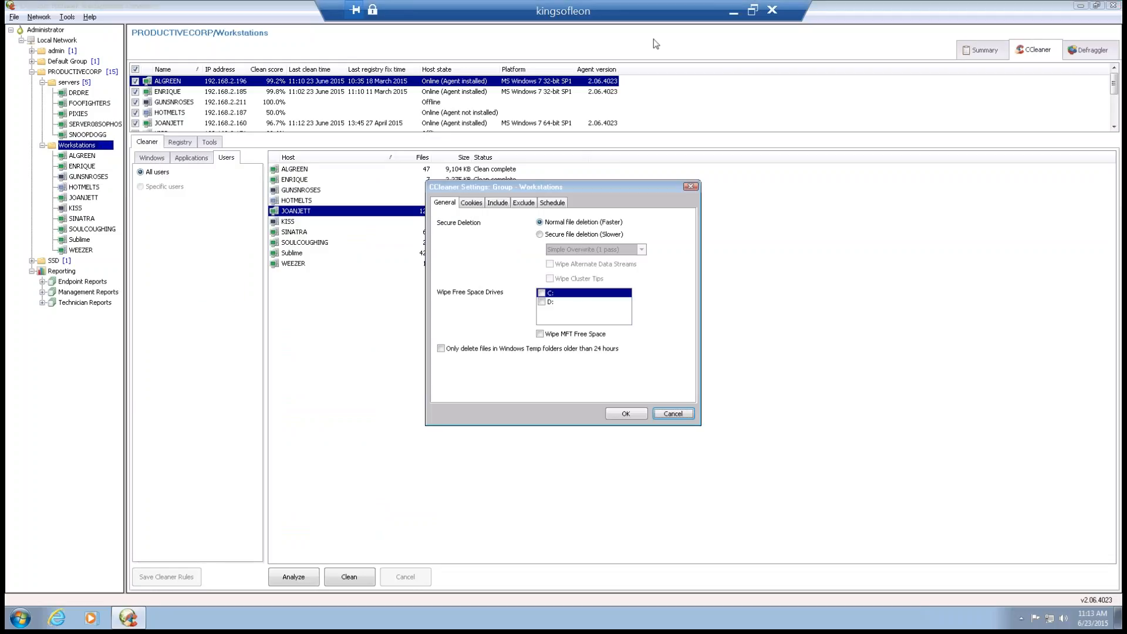
click(551, 202)
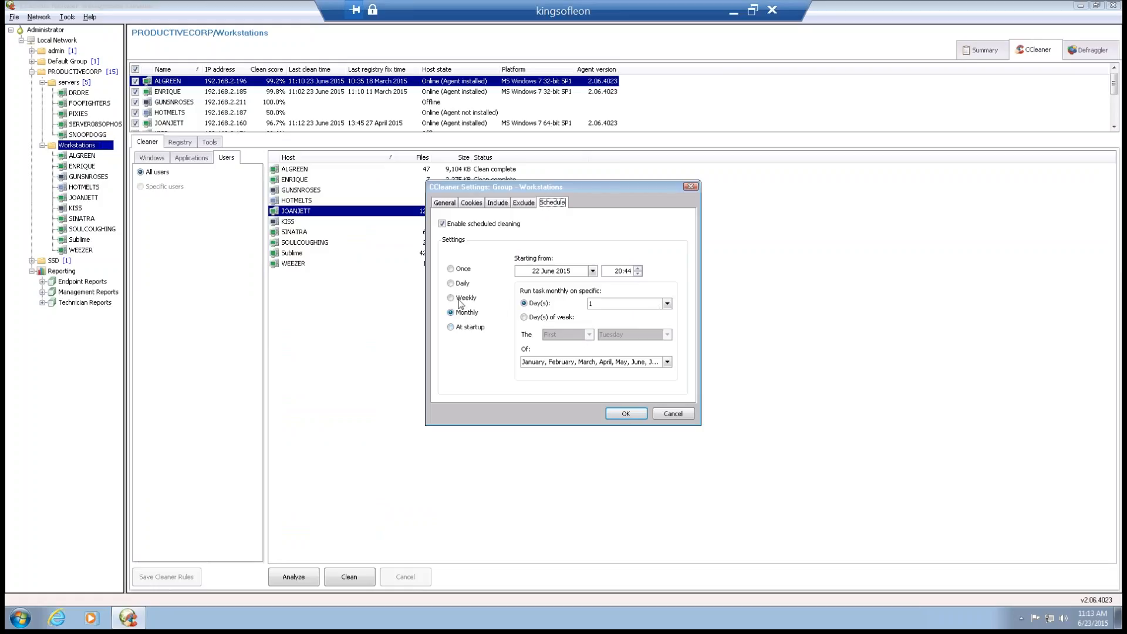
click(451, 283)
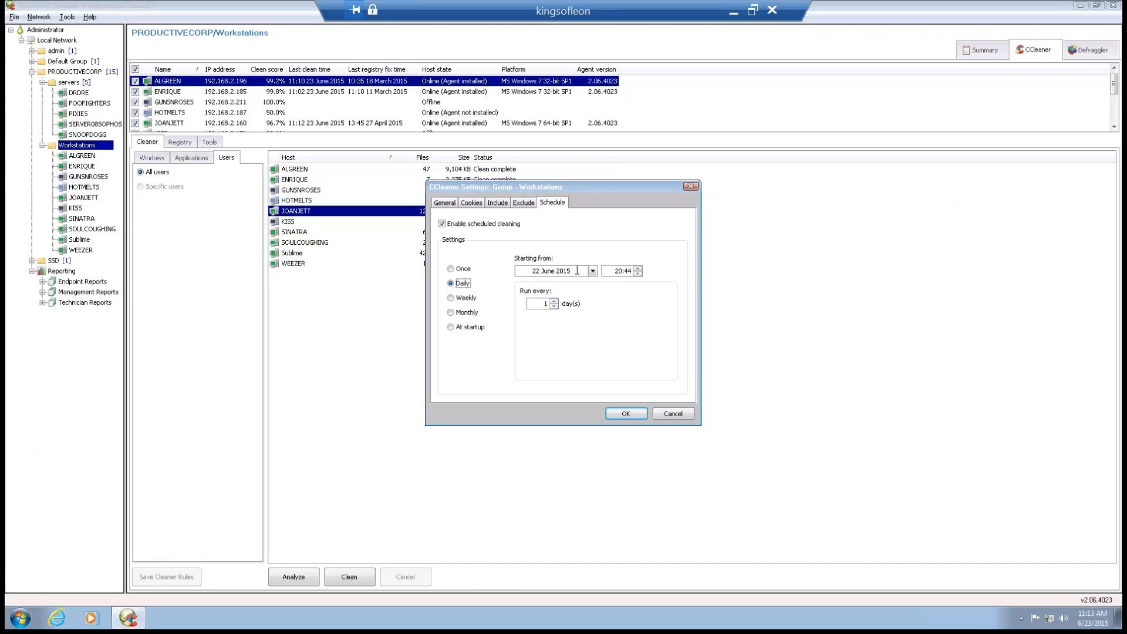
click(591, 270)
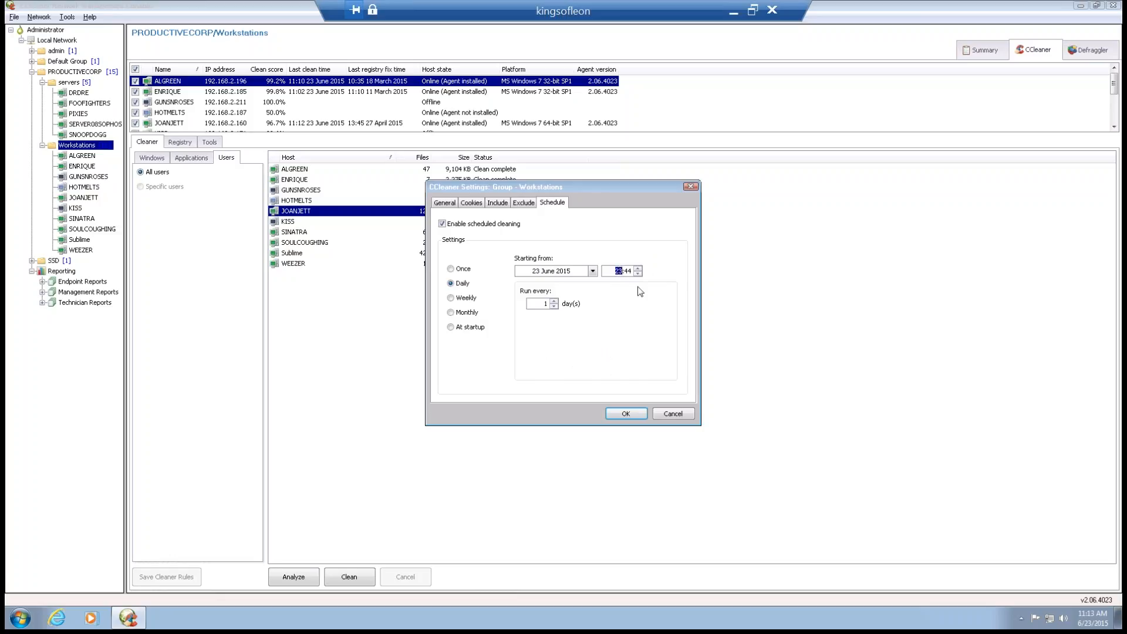
mouse_move(542, 310)
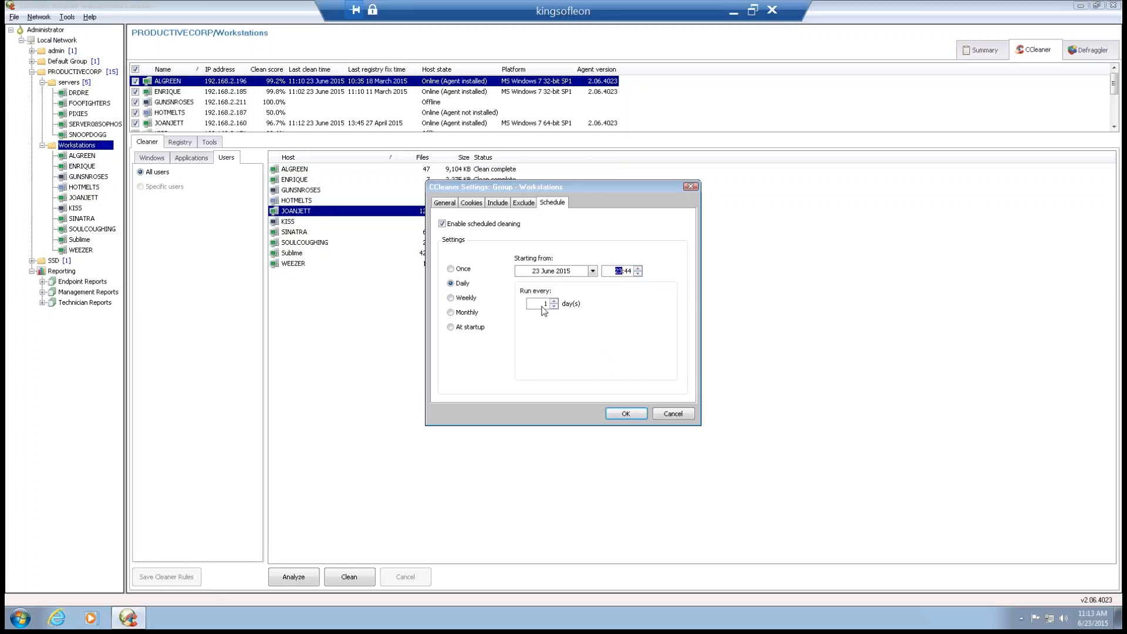
mouse_move(452, 298)
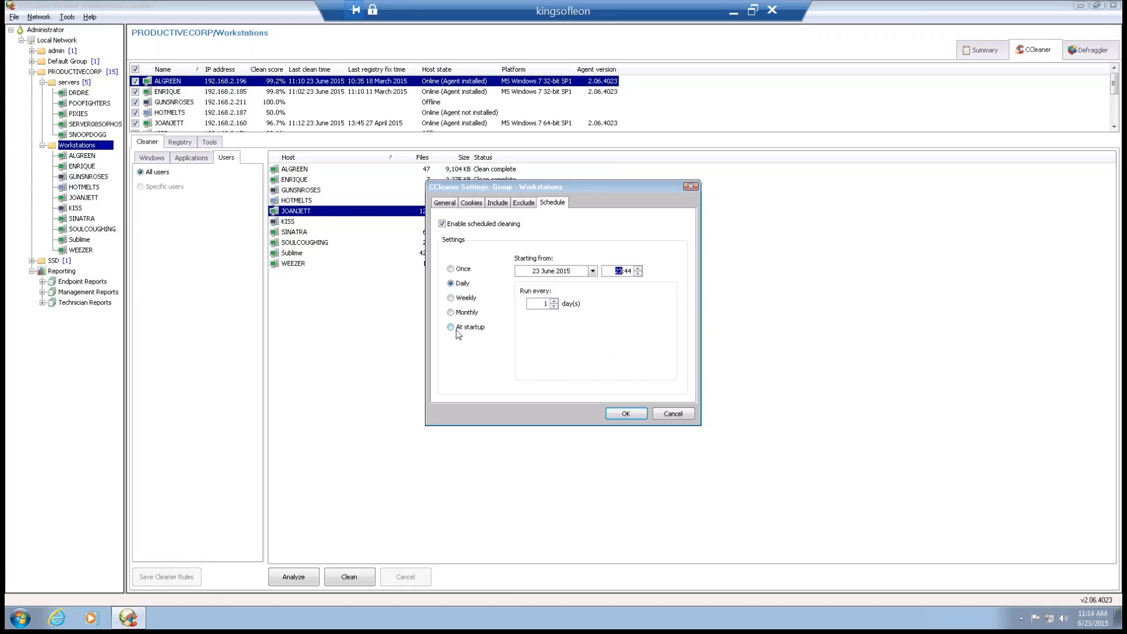
mouse_move(461, 333)
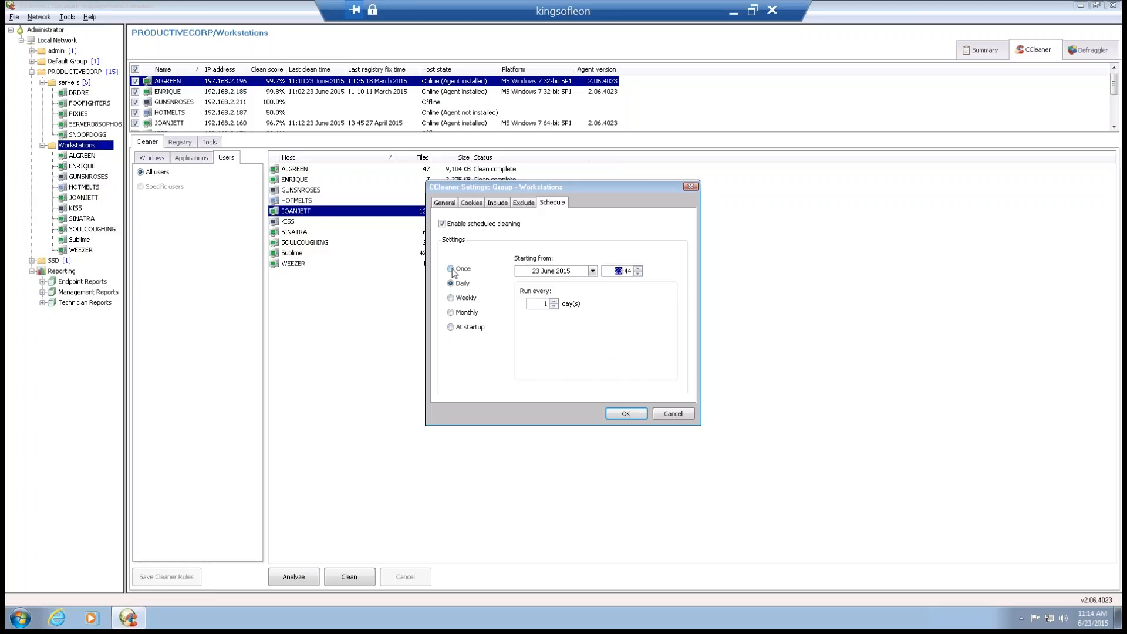
click(451, 283)
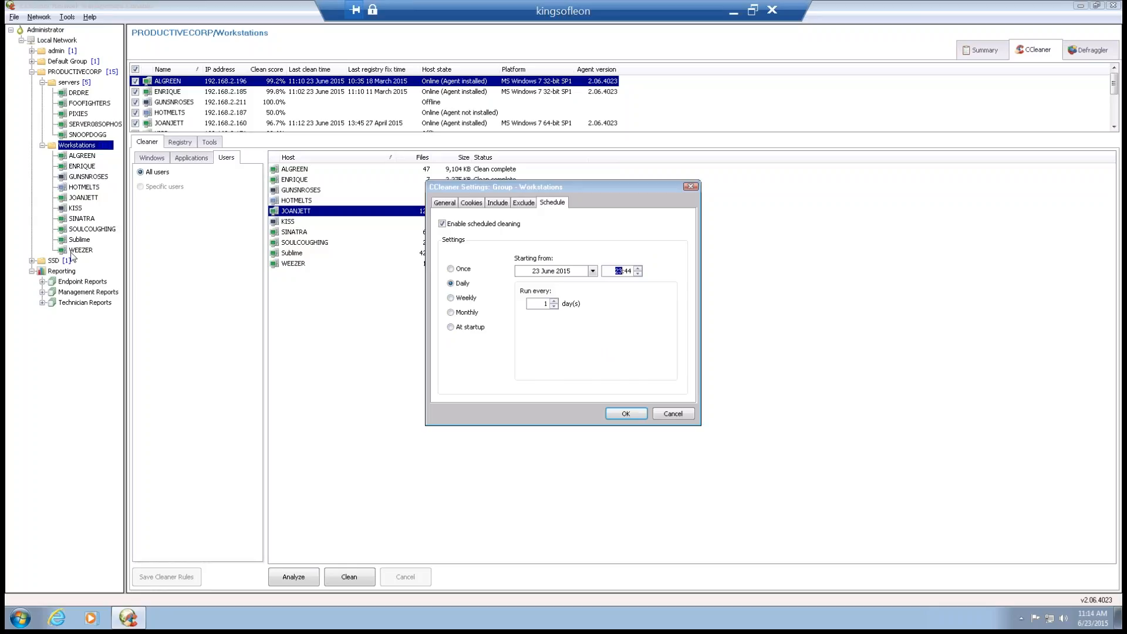
mouse_move(73, 237)
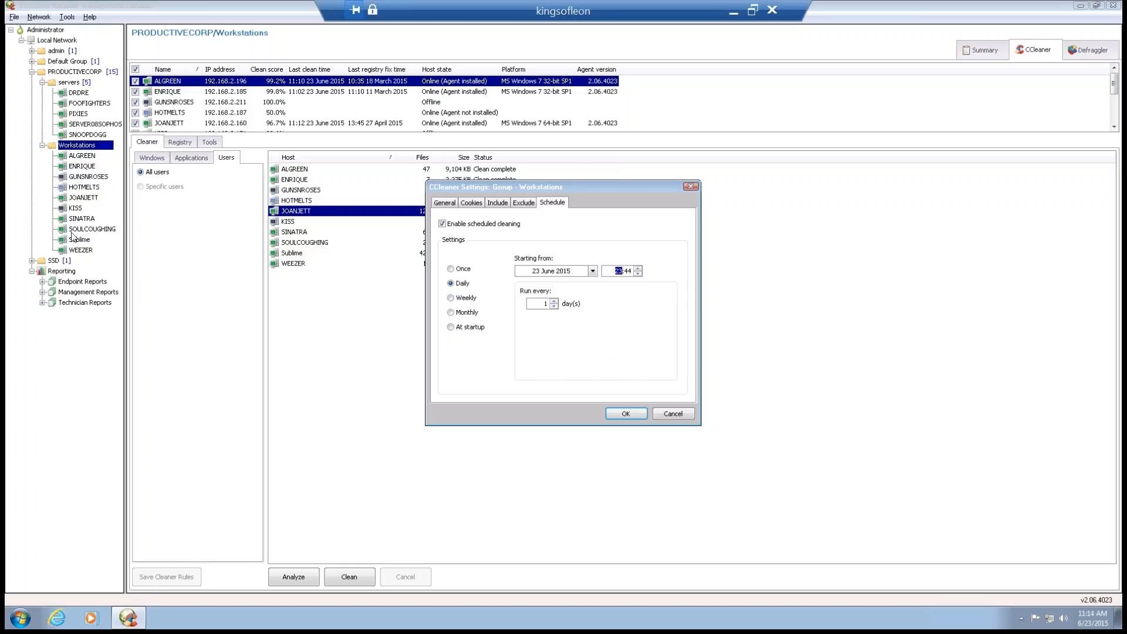
mouse_move(75, 237)
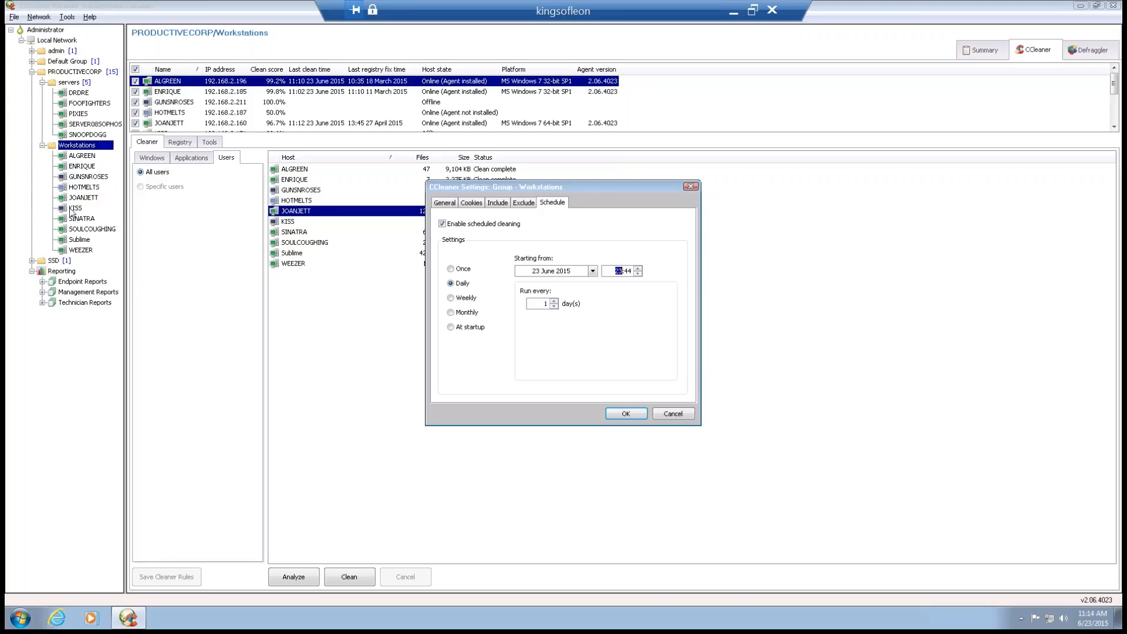
mouse_move(527, 214)
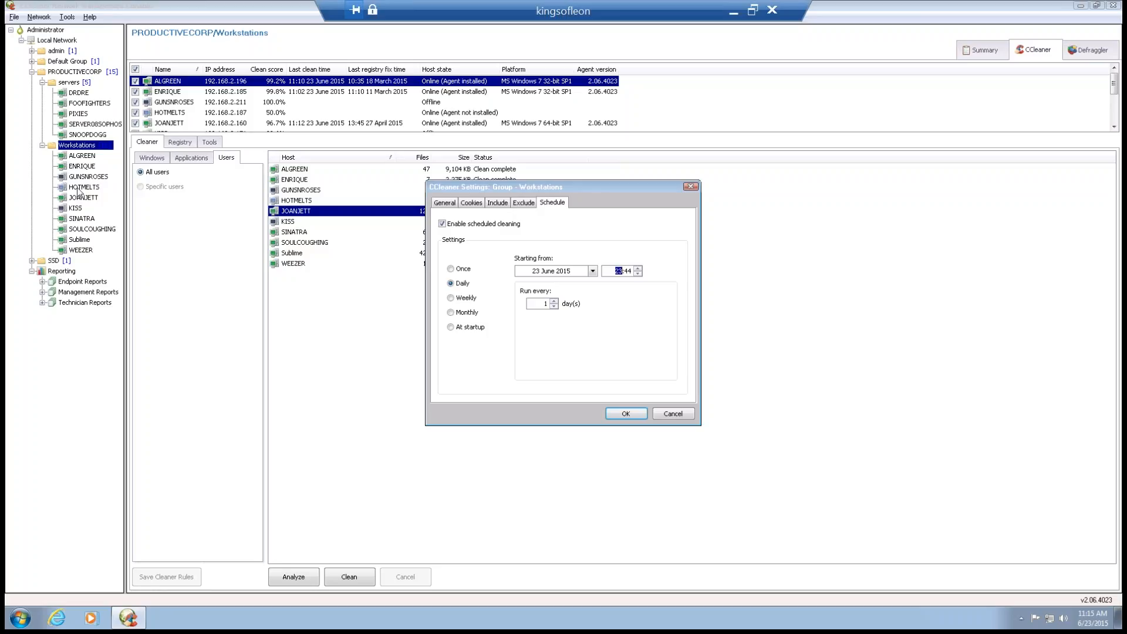
mouse_move(81, 191)
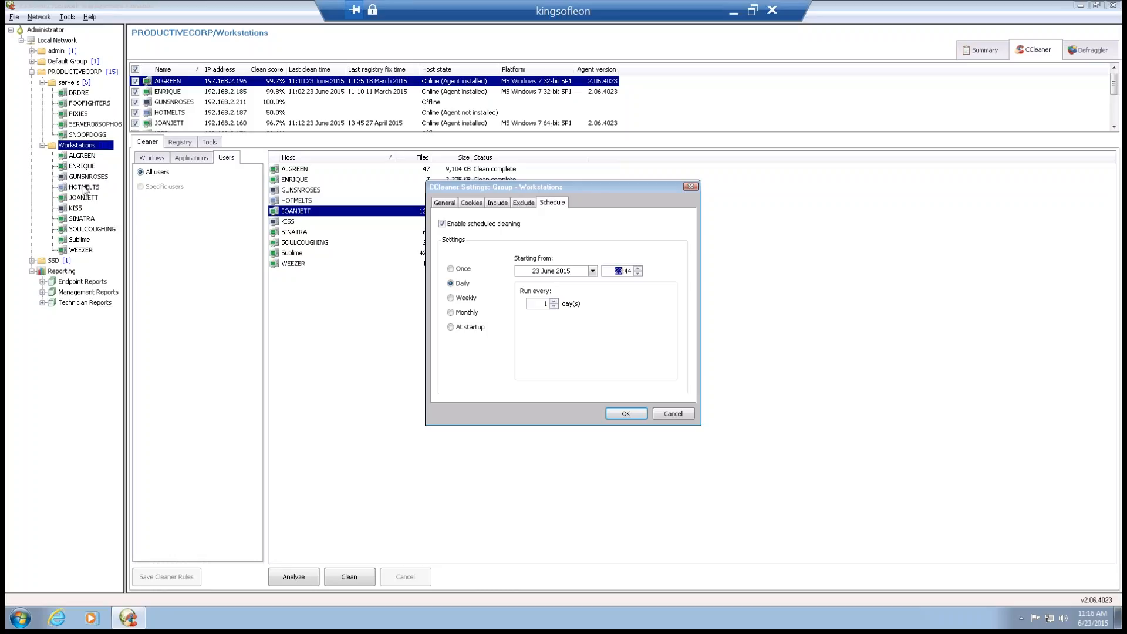
Step: Review the Workstations settings for Exclude, Include, Cookies to keep and General options
click(523, 202)
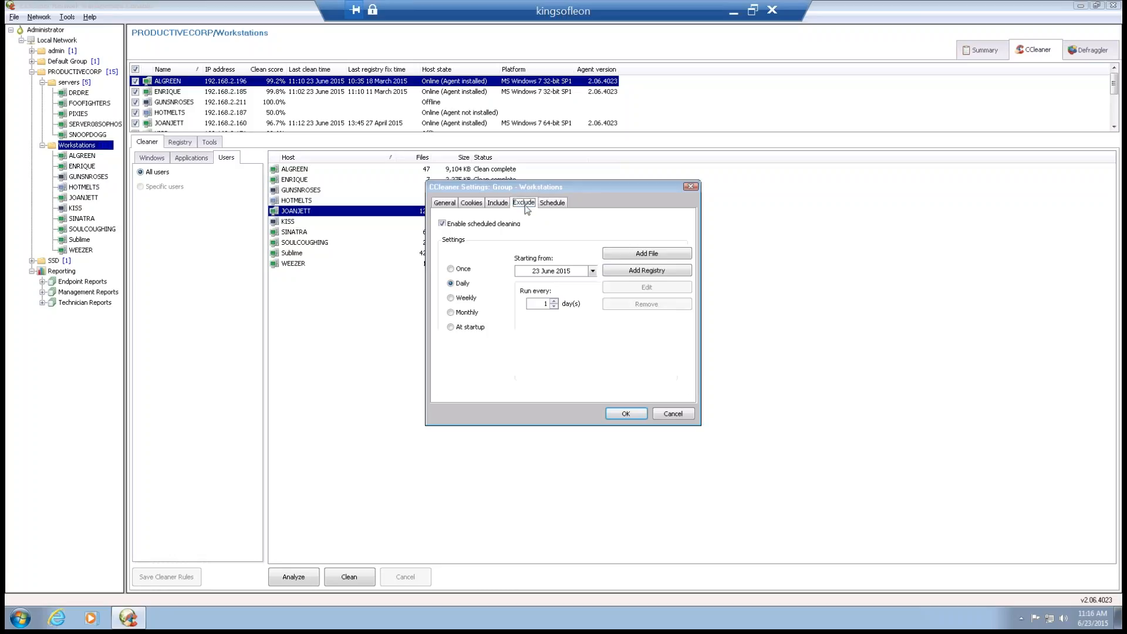
click(523, 202)
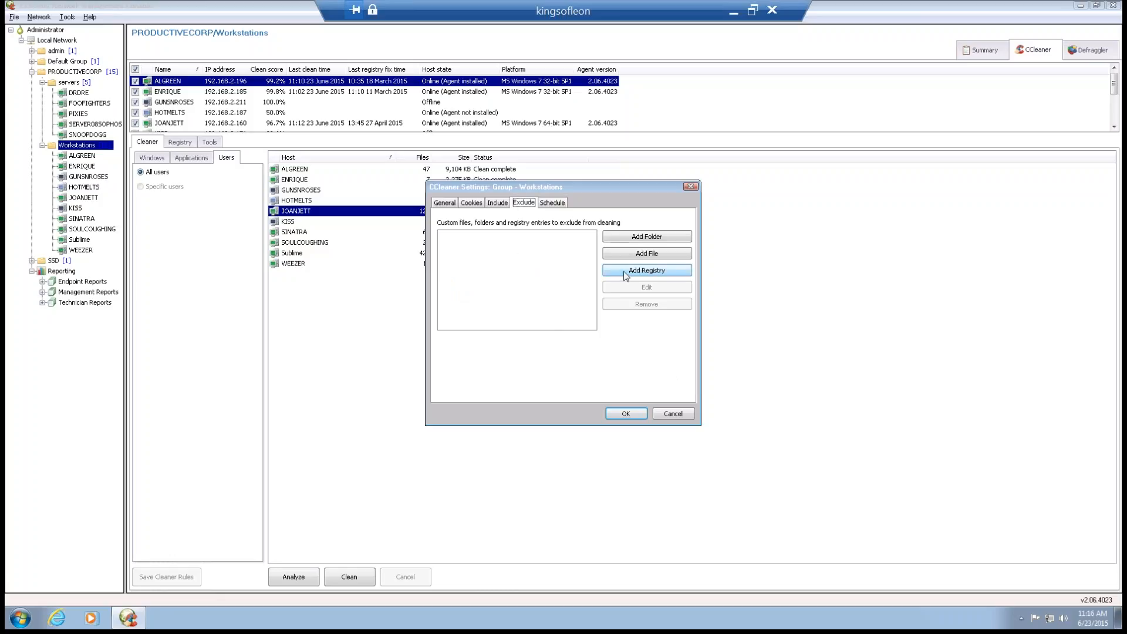
mouse_move(649, 277)
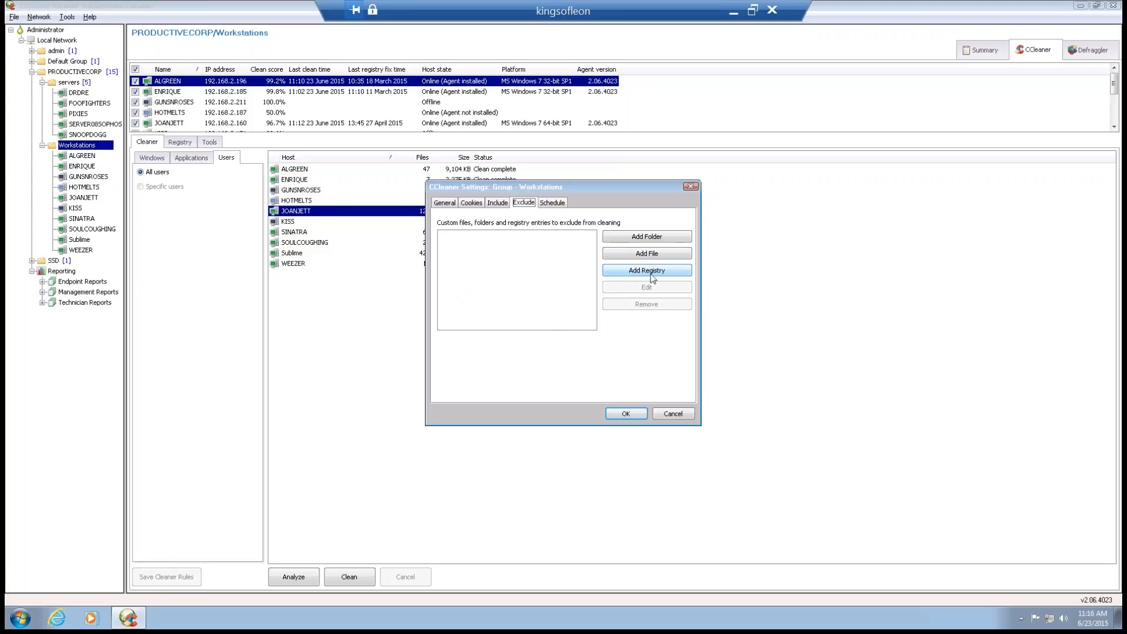
click(498, 202)
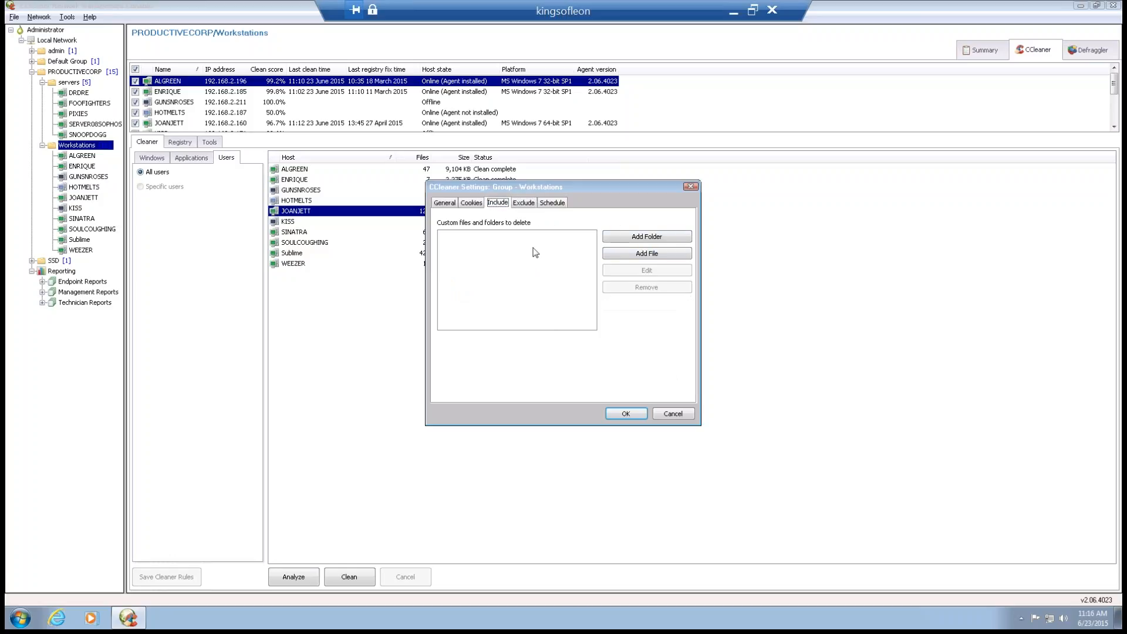
mouse_move(645, 236)
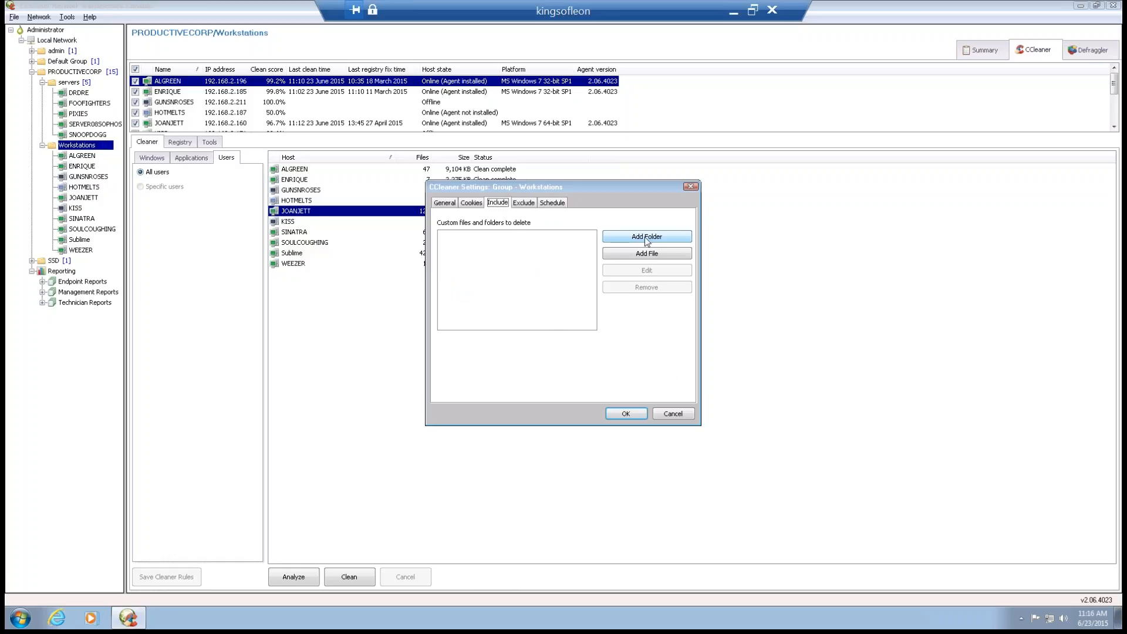
click(471, 202)
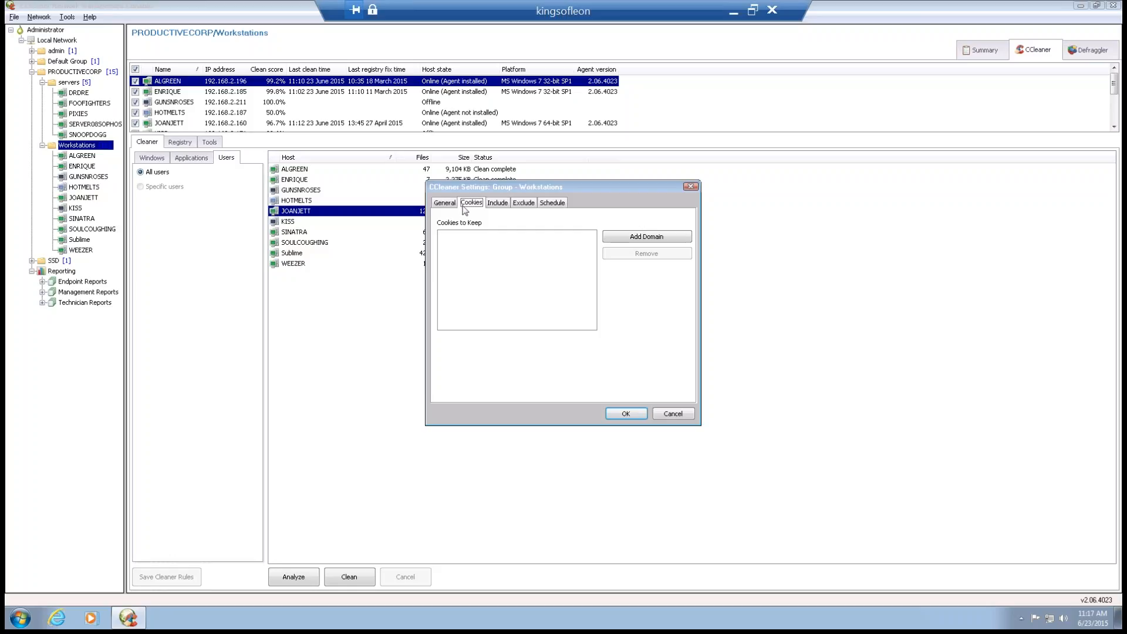
click(443, 202)
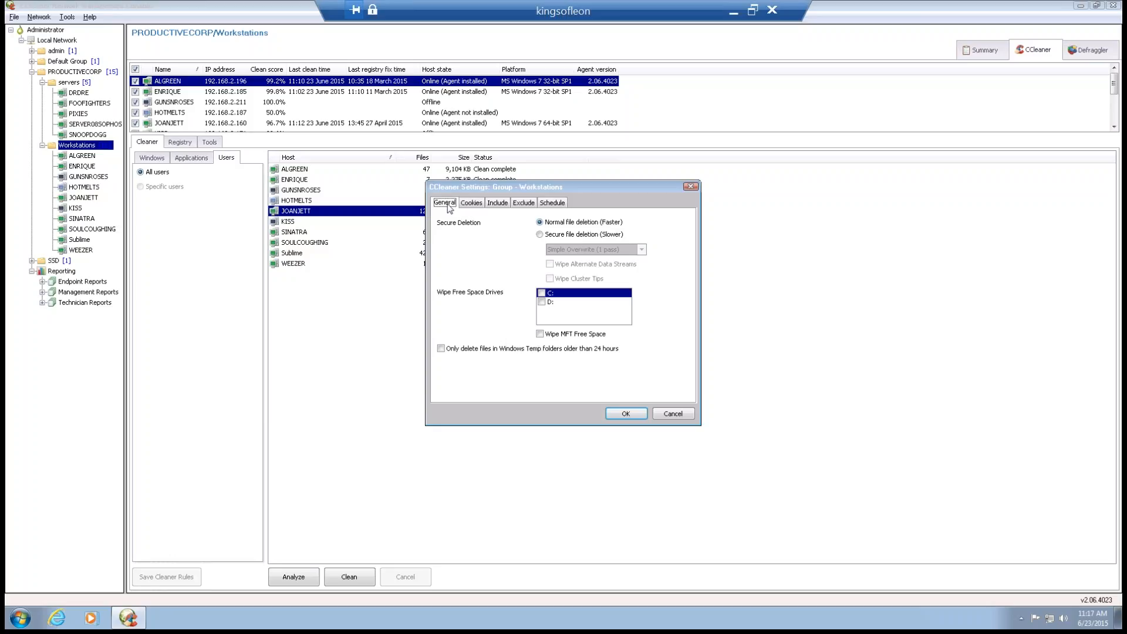
click(539, 235)
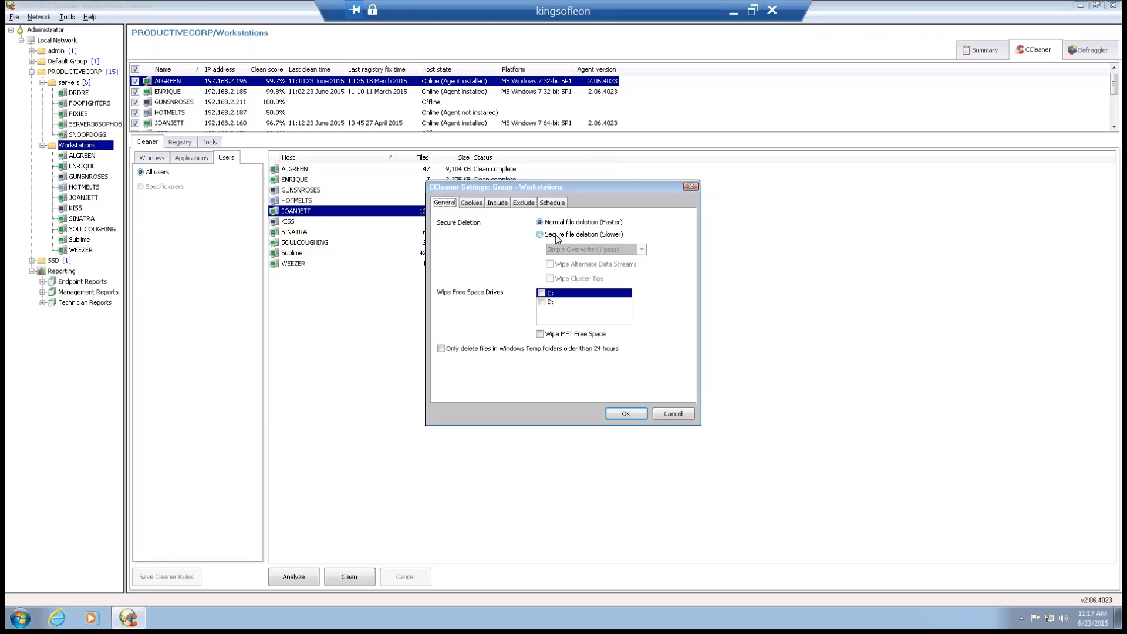
click(540, 234)
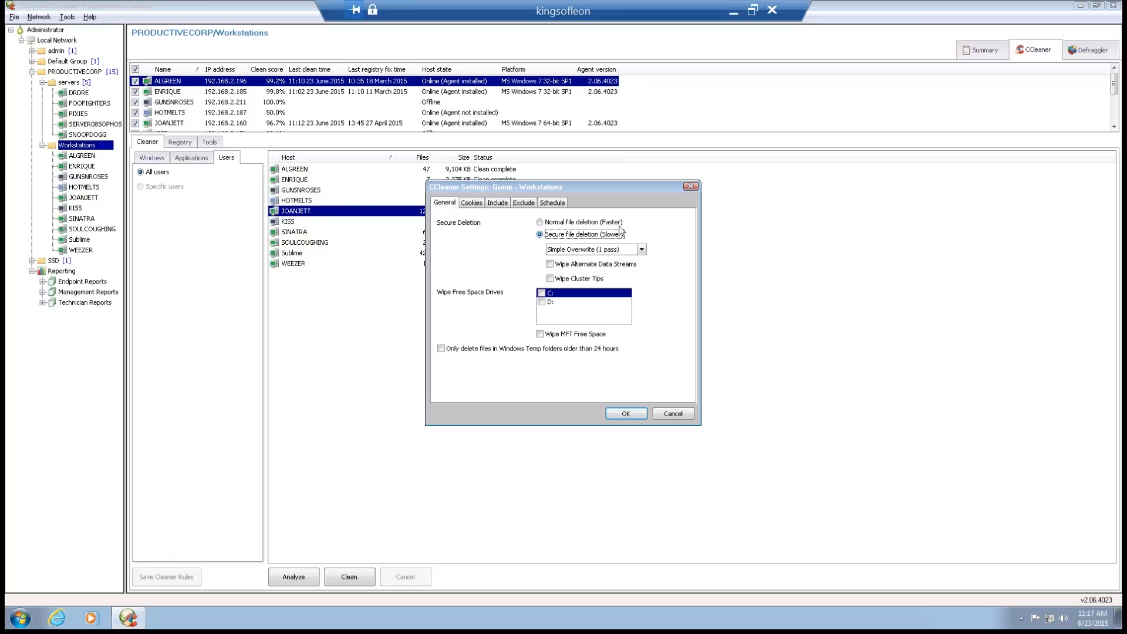
click(640, 249)
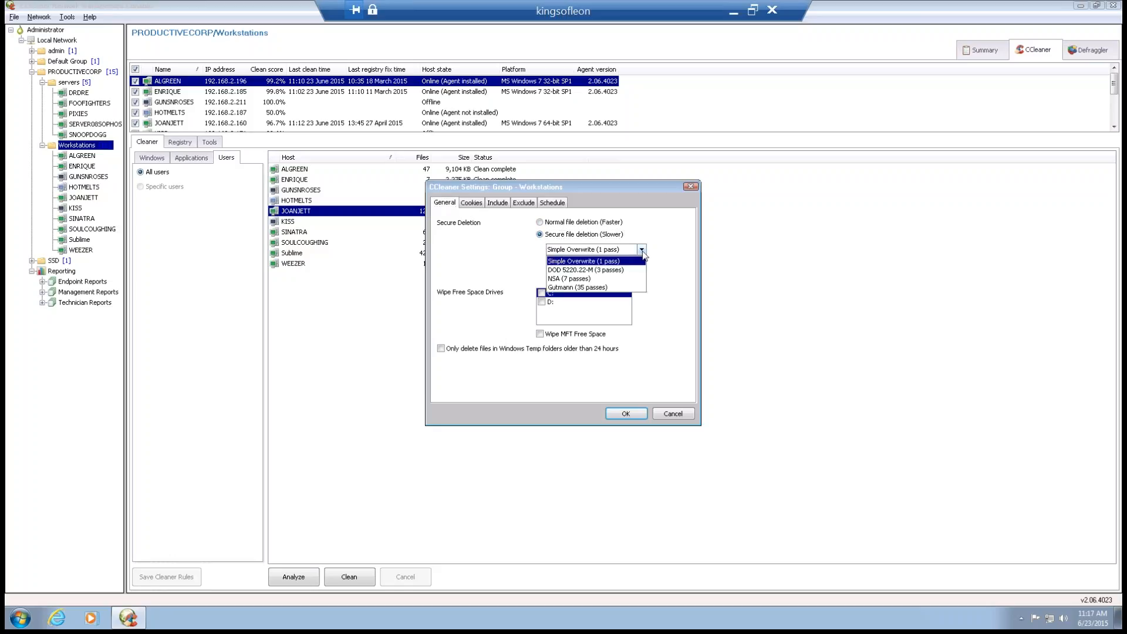
click(586, 270)
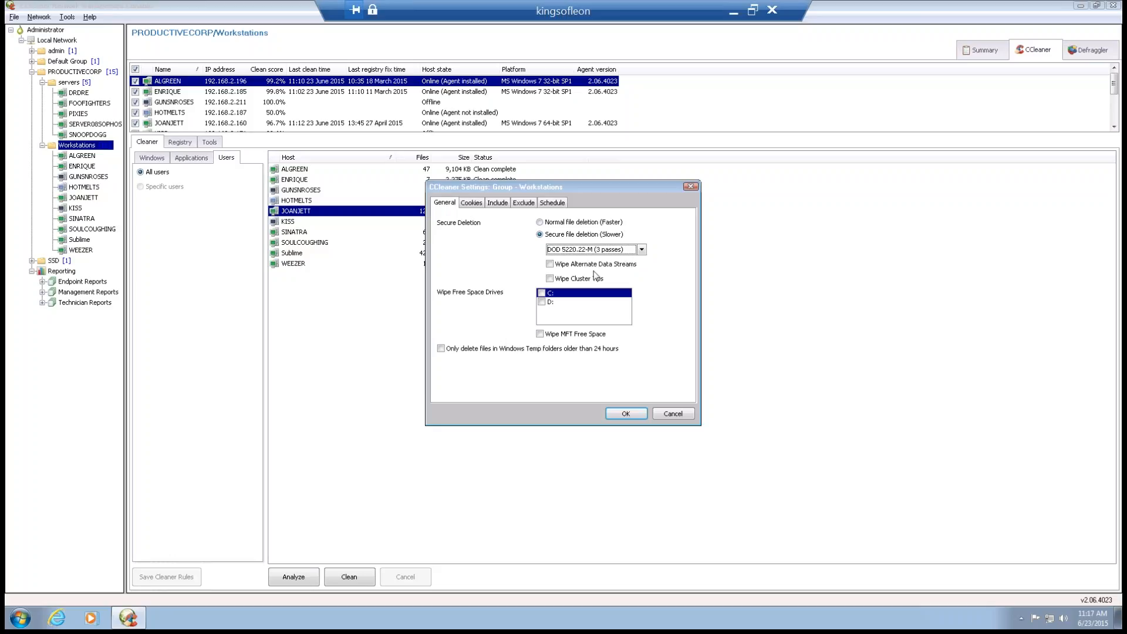
mouse_move(621, 267)
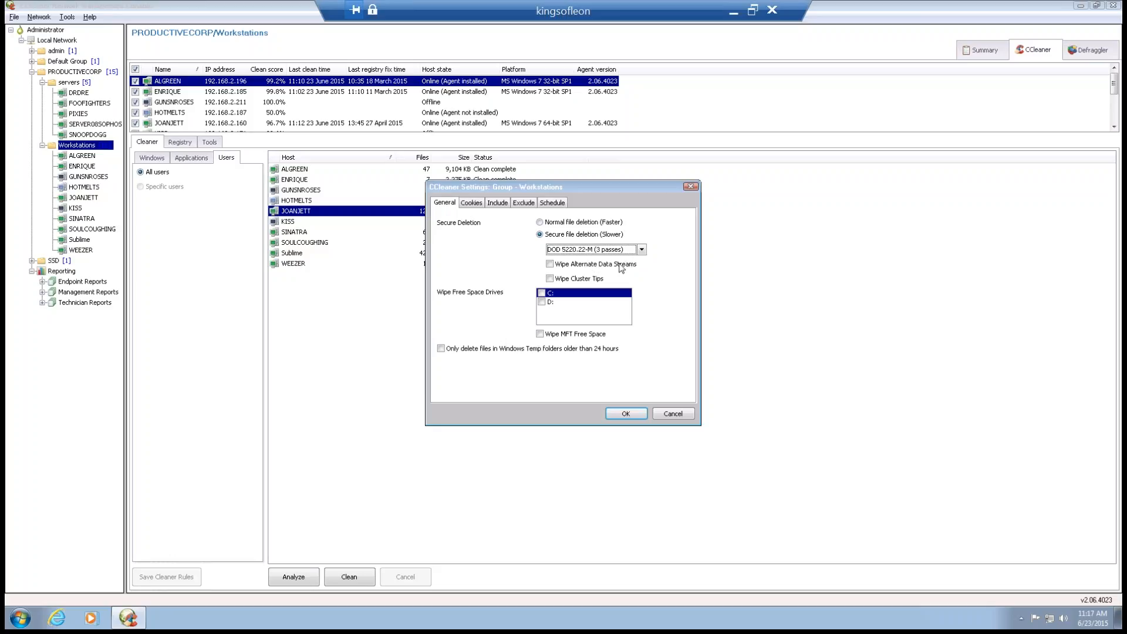
mouse_move(609, 262)
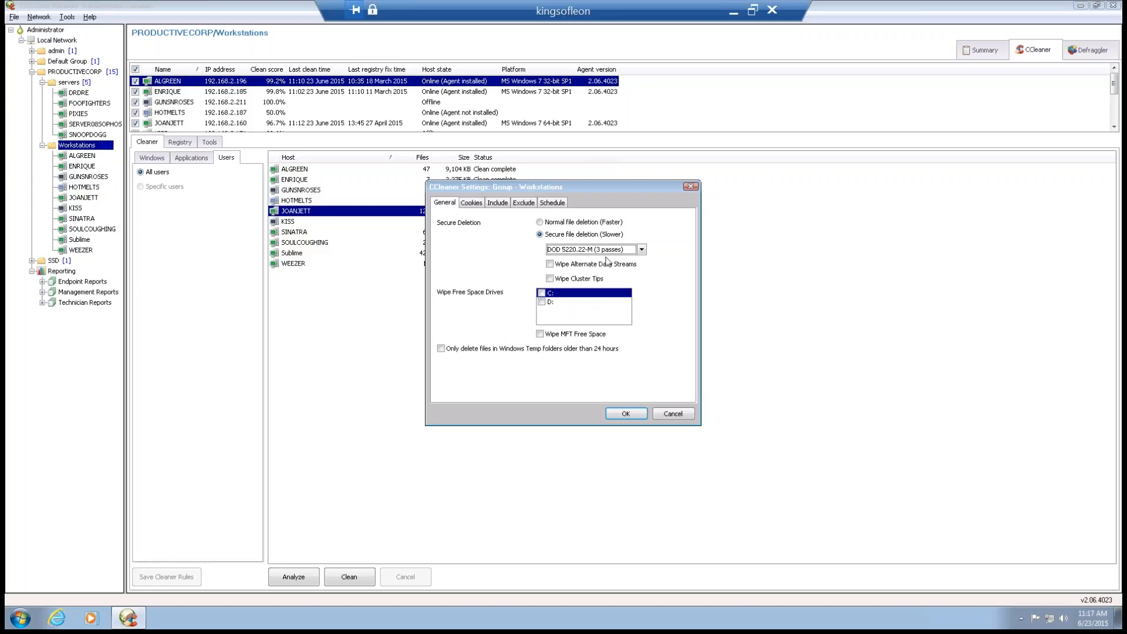
mouse_move(609, 259)
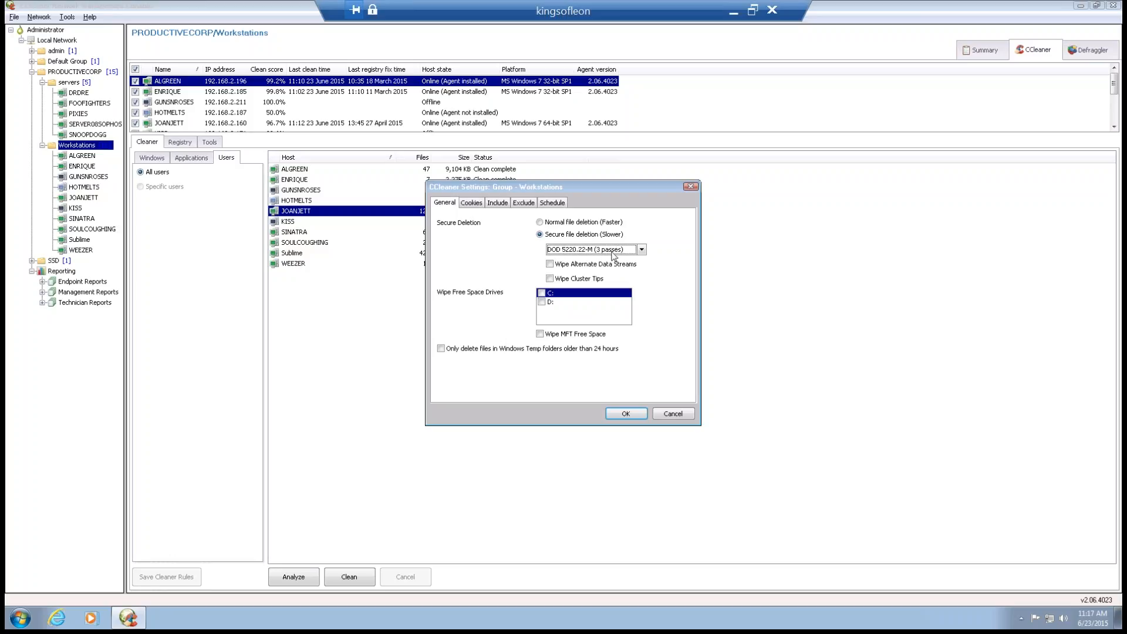
click(640, 249)
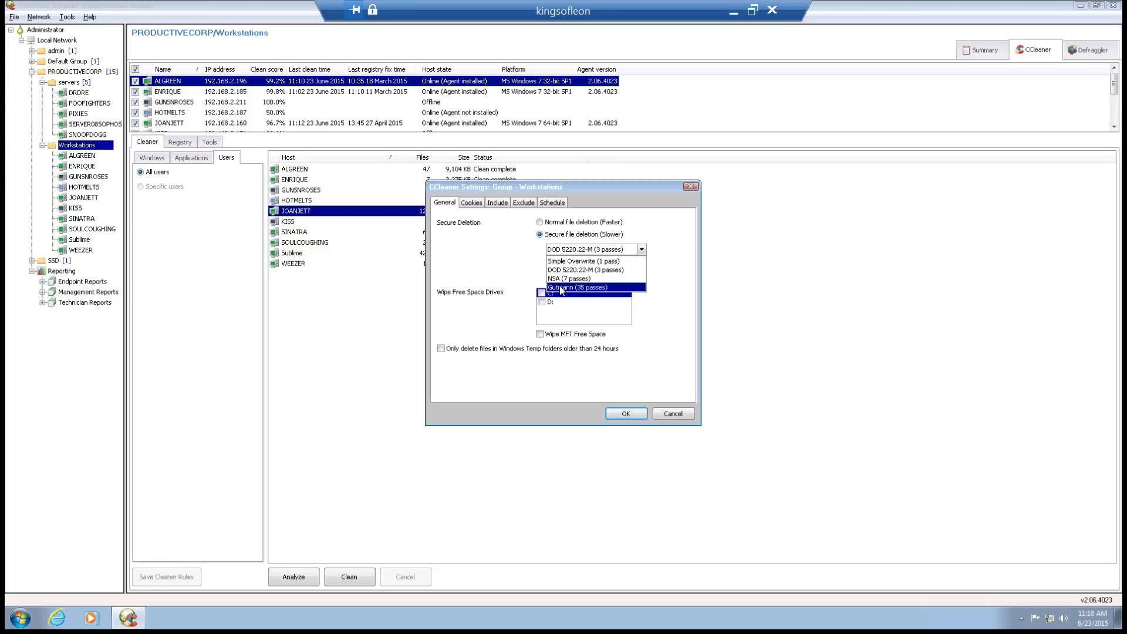
mouse_move(581, 293)
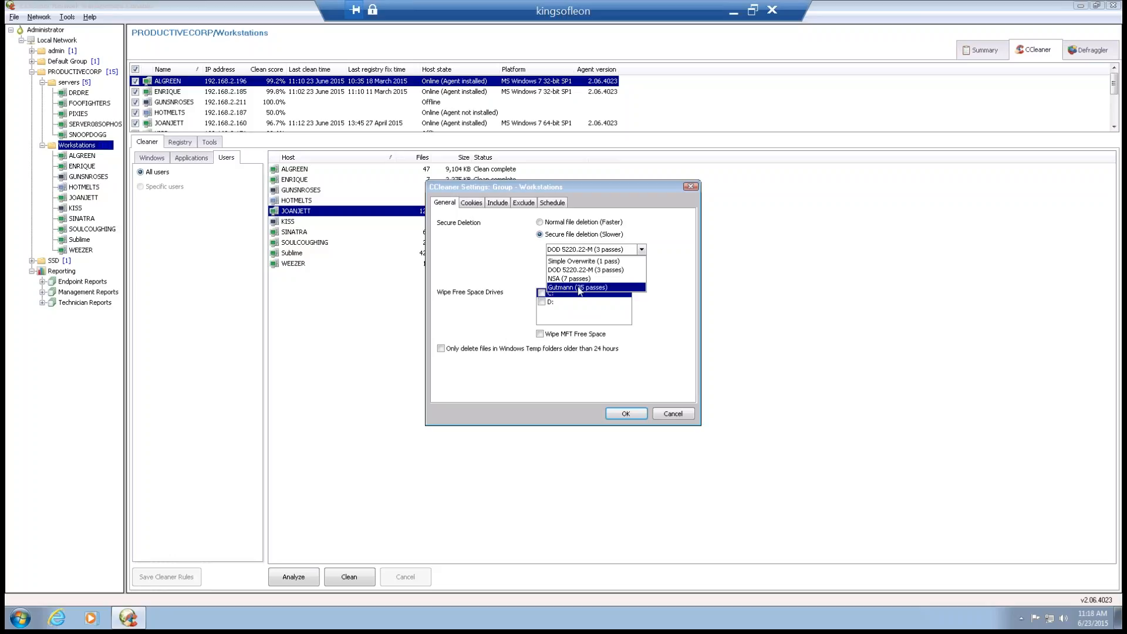
mouse_move(550, 231)
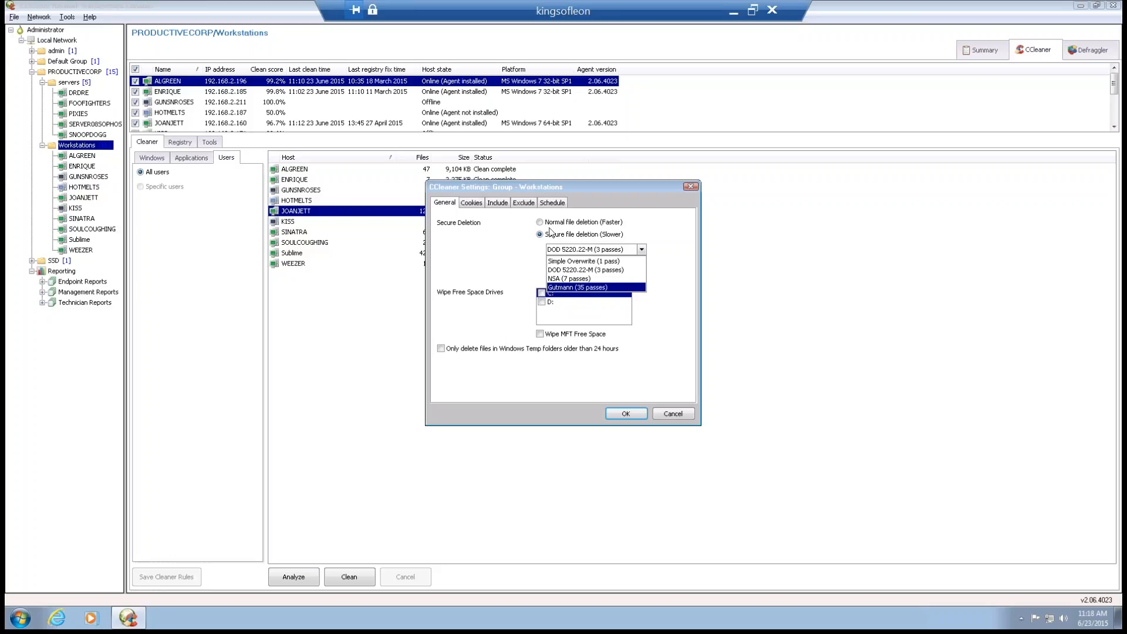
click(540, 221)
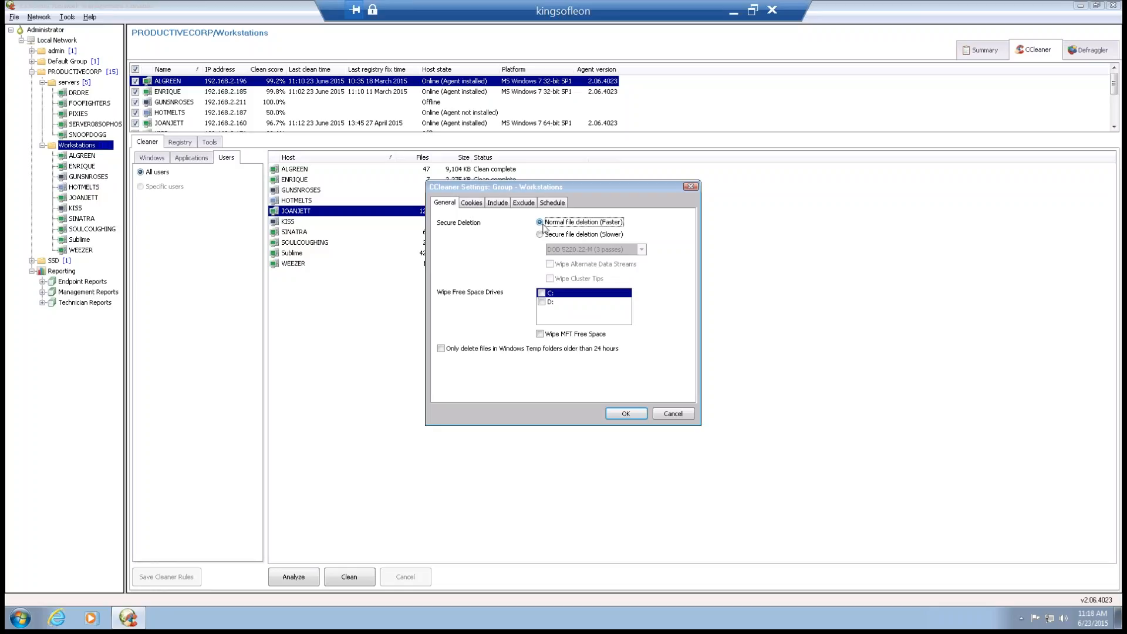
mouse_move(505, 297)
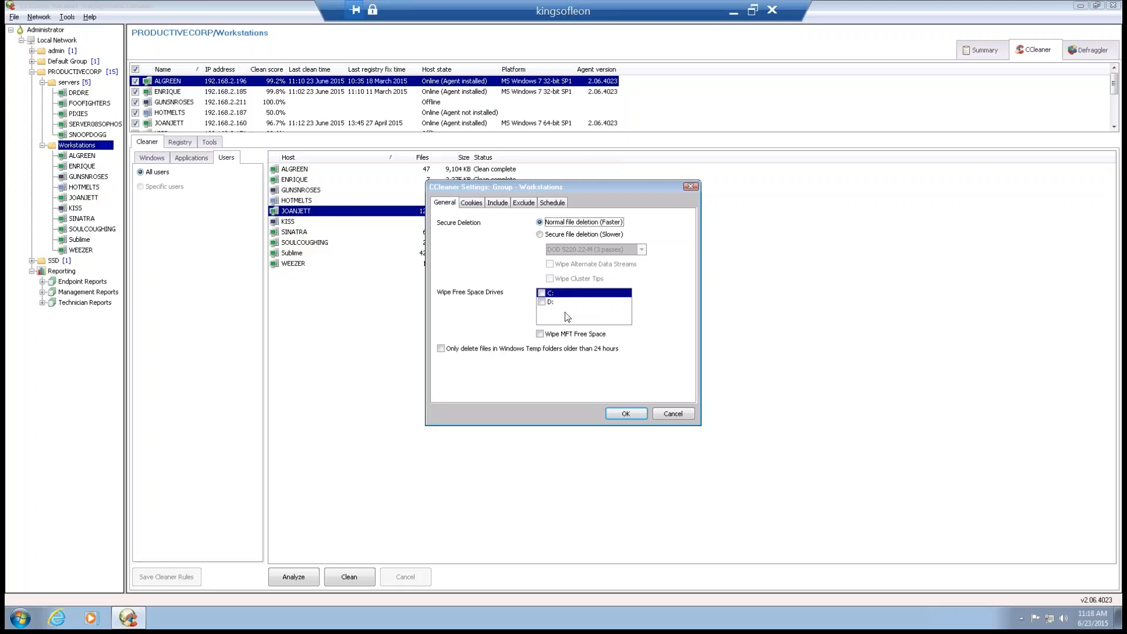
mouse_move(572, 294)
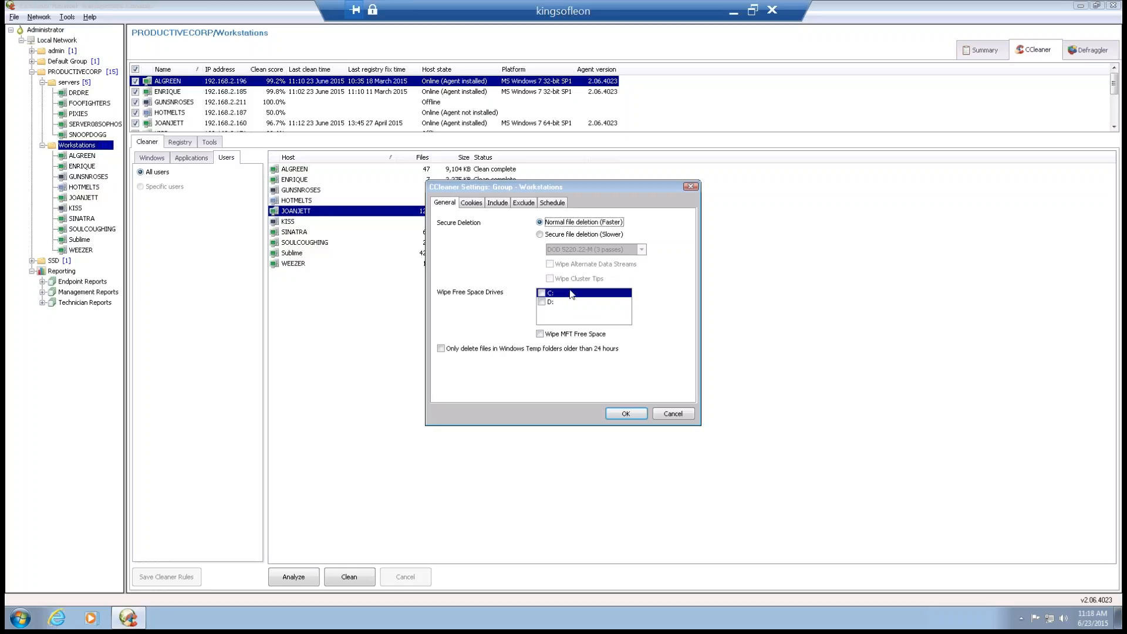
mouse_move(579, 297)
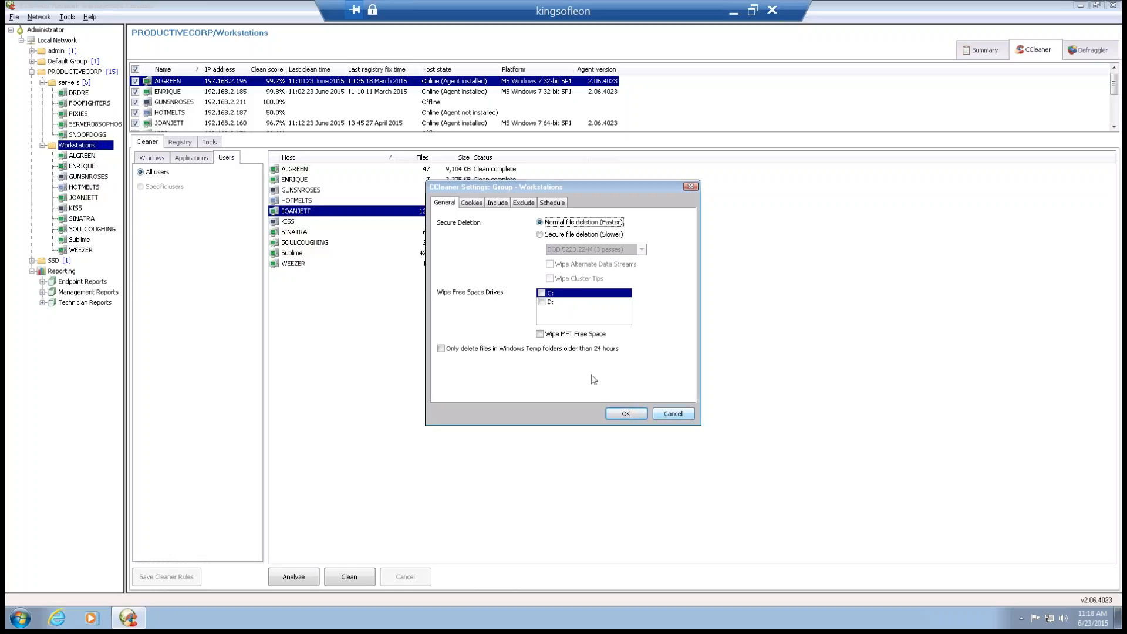
Step: Close the settings and scan the Workstations group for registry issues
click(672, 413)
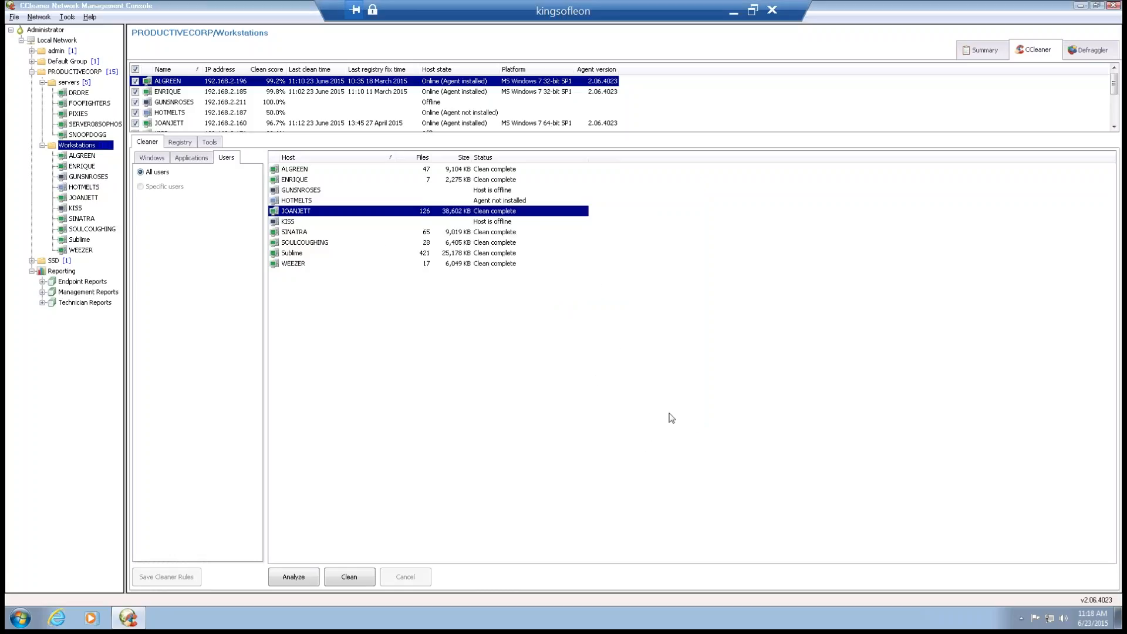
click(178, 142)
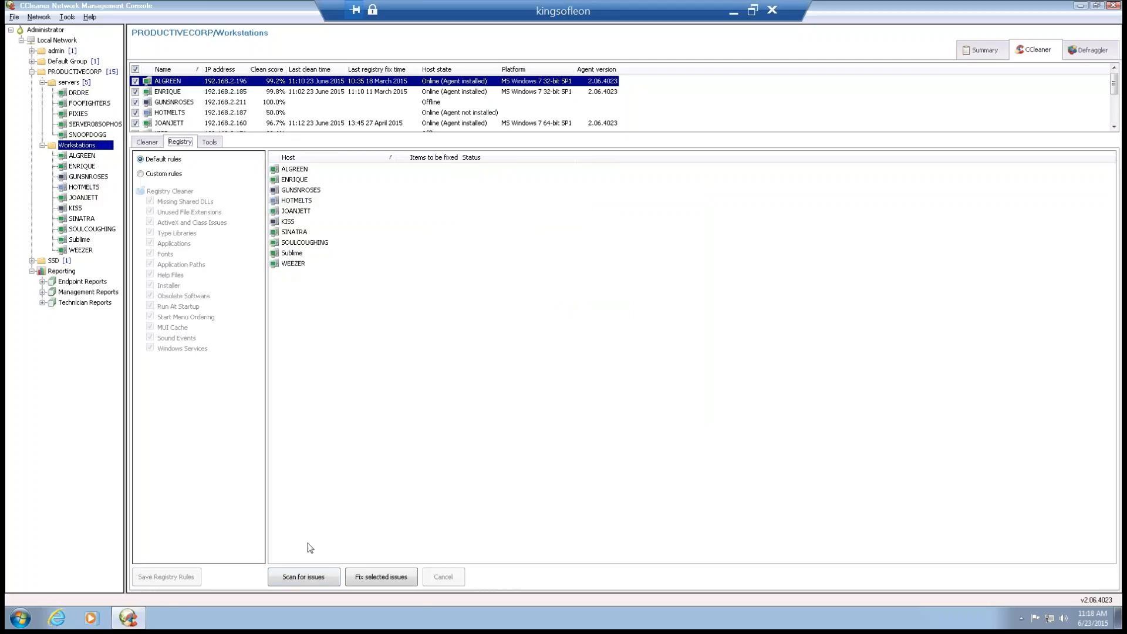
click(302, 576)
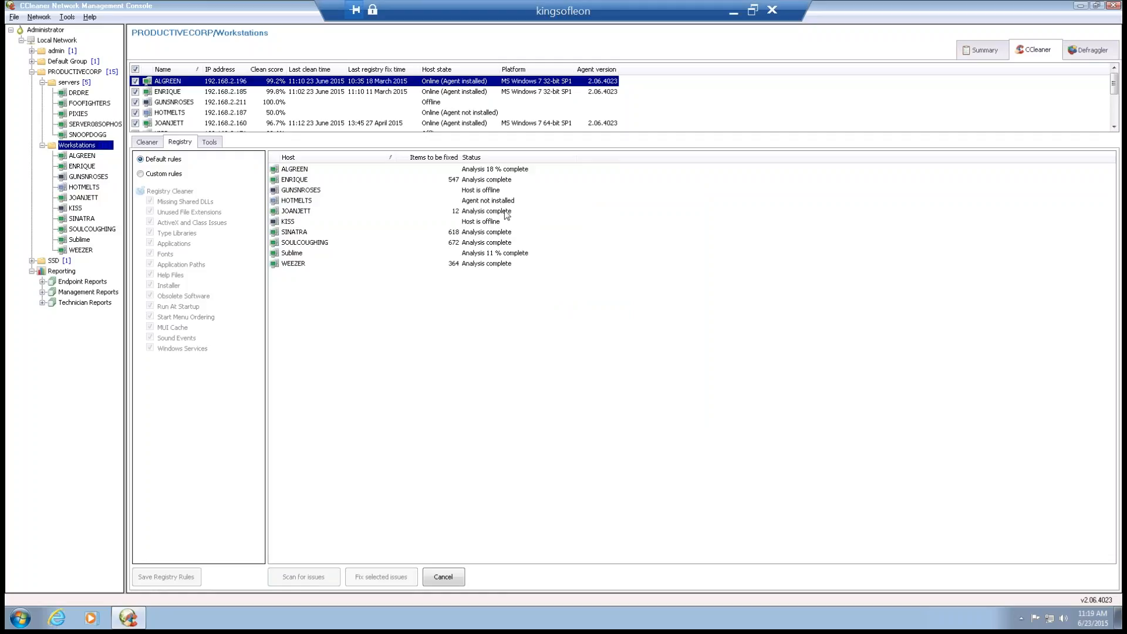
mouse_move(284, 243)
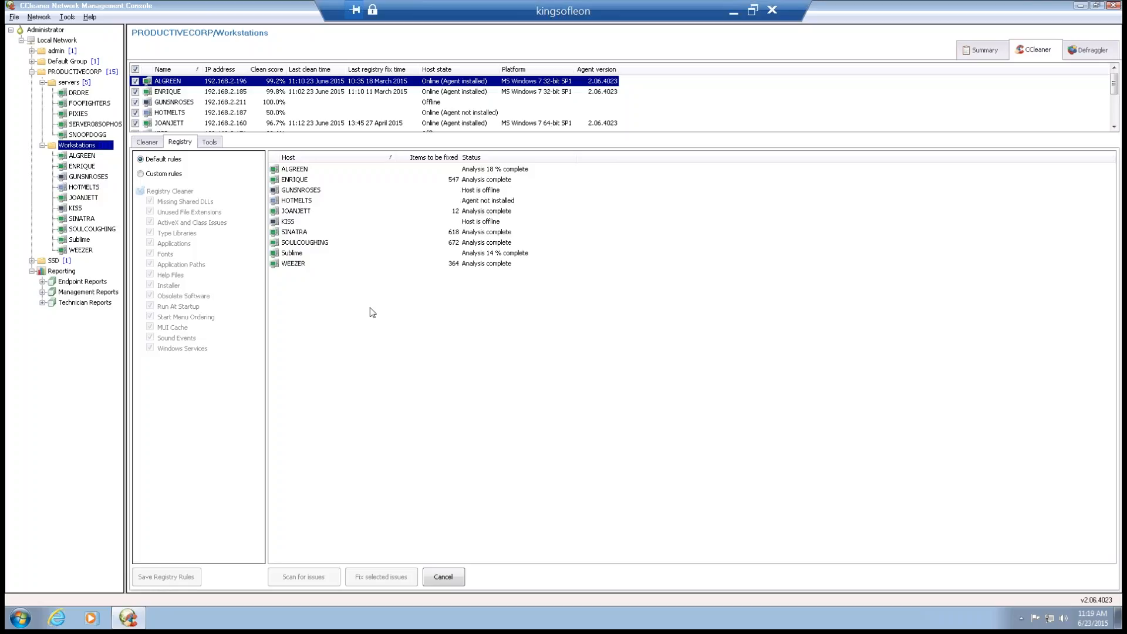
mouse_move(473, 191)
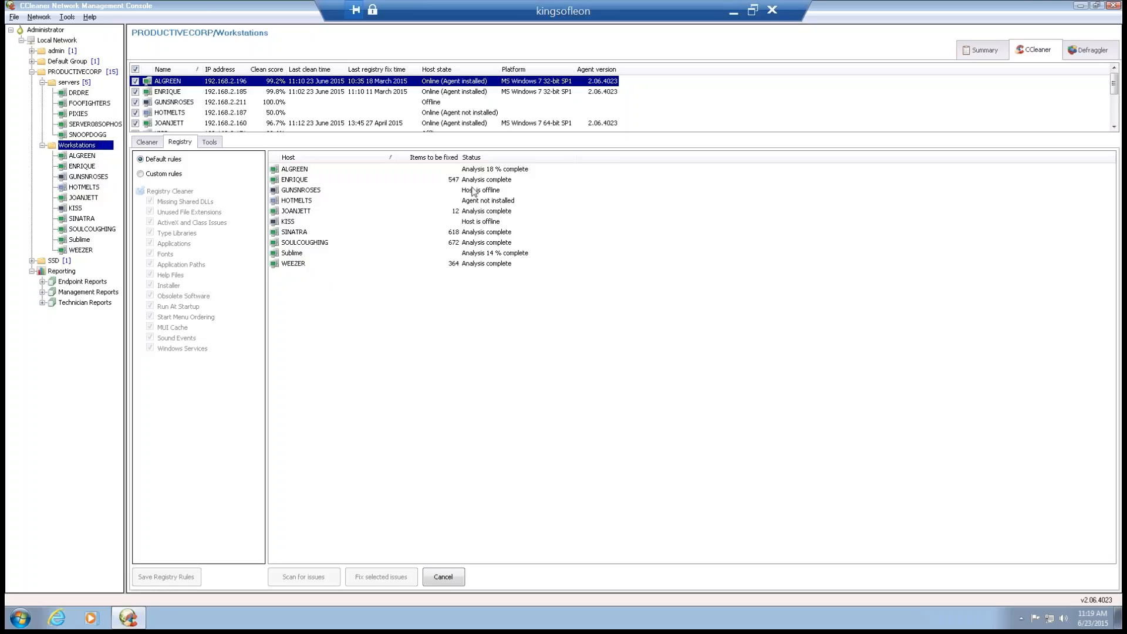
mouse_move(467, 183)
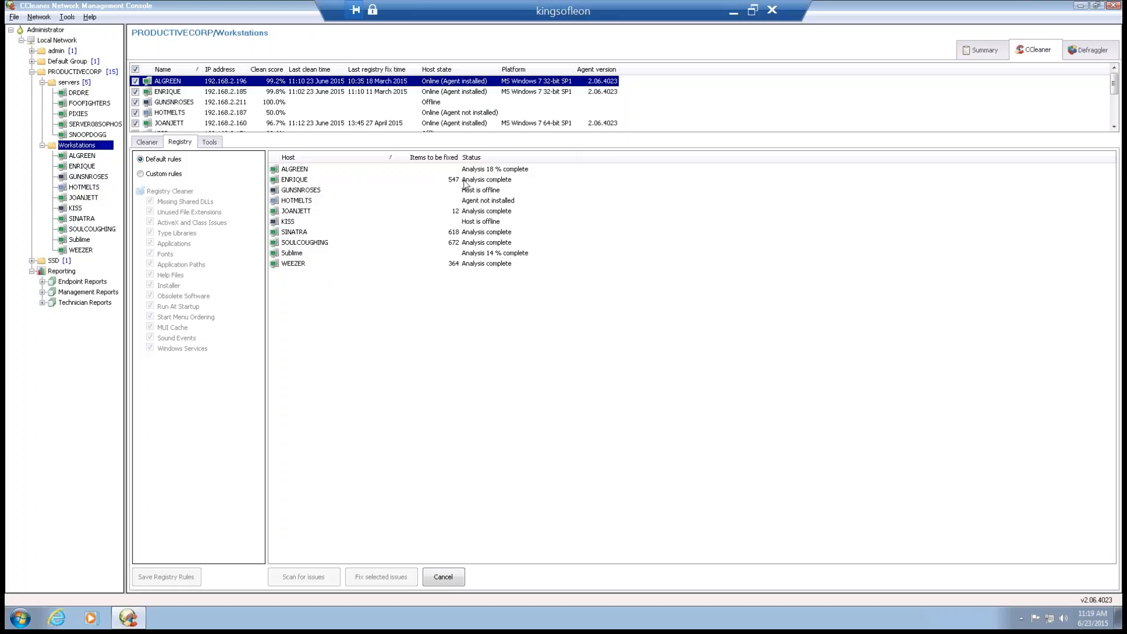
Step: Review ENRIQUE's 547 registry issues and return to the group results
click(81, 165)
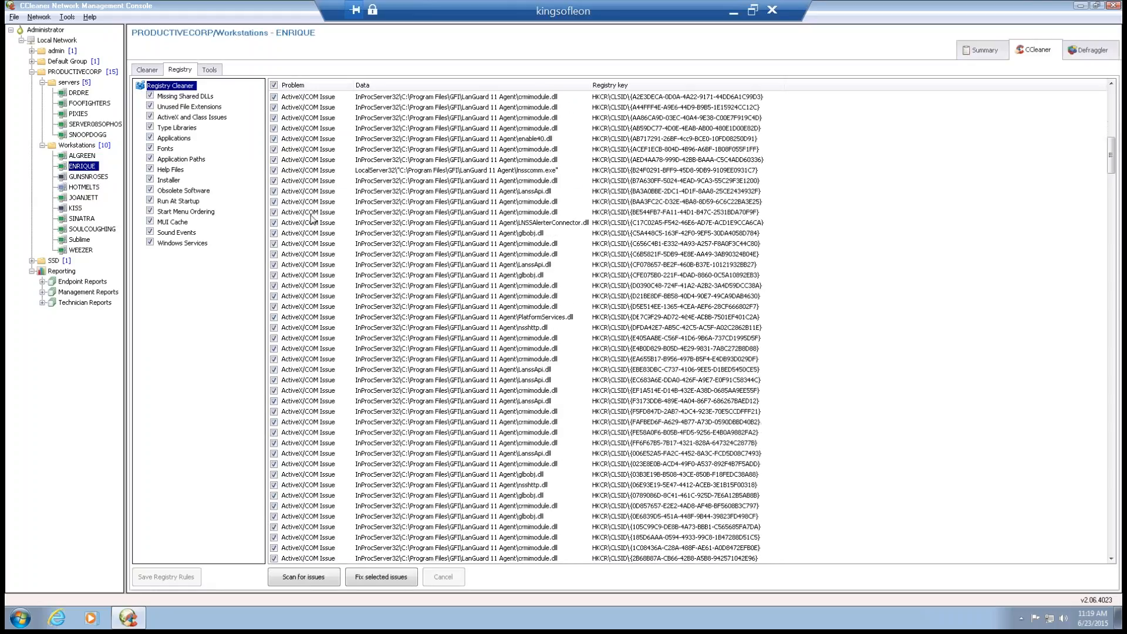
scroll(down, 3)
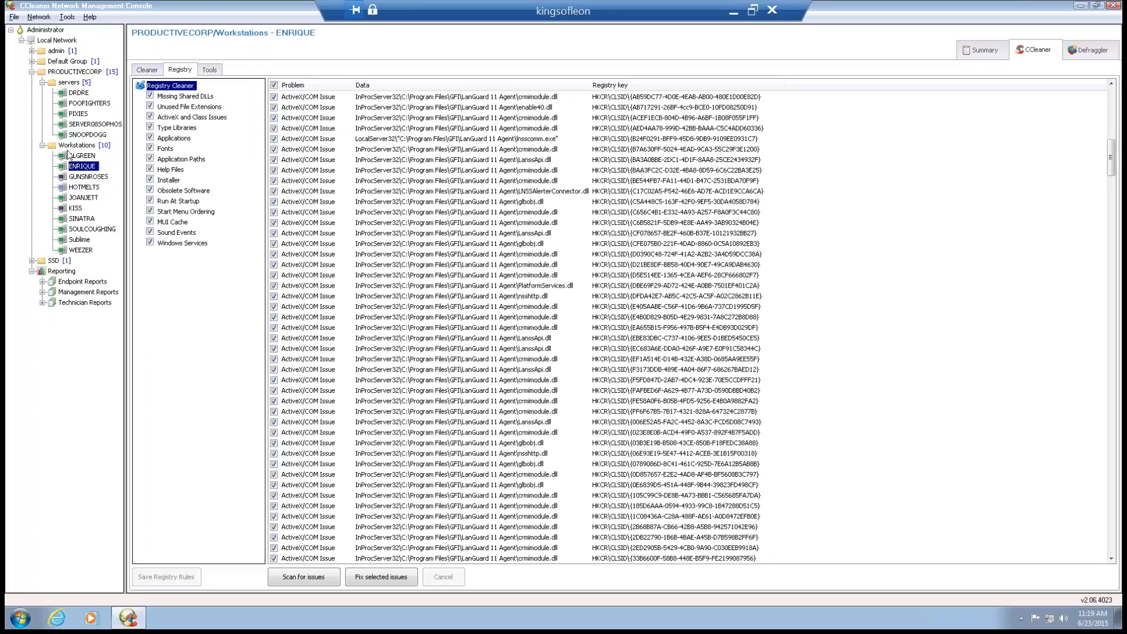
click(77, 144)
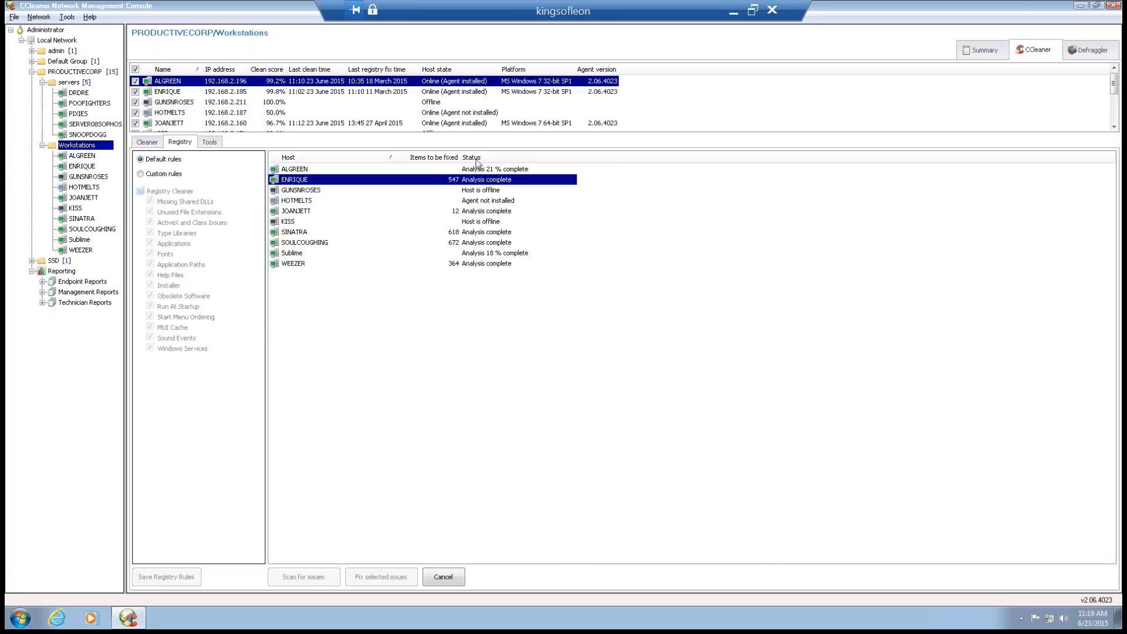
mouse_move(479, 210)
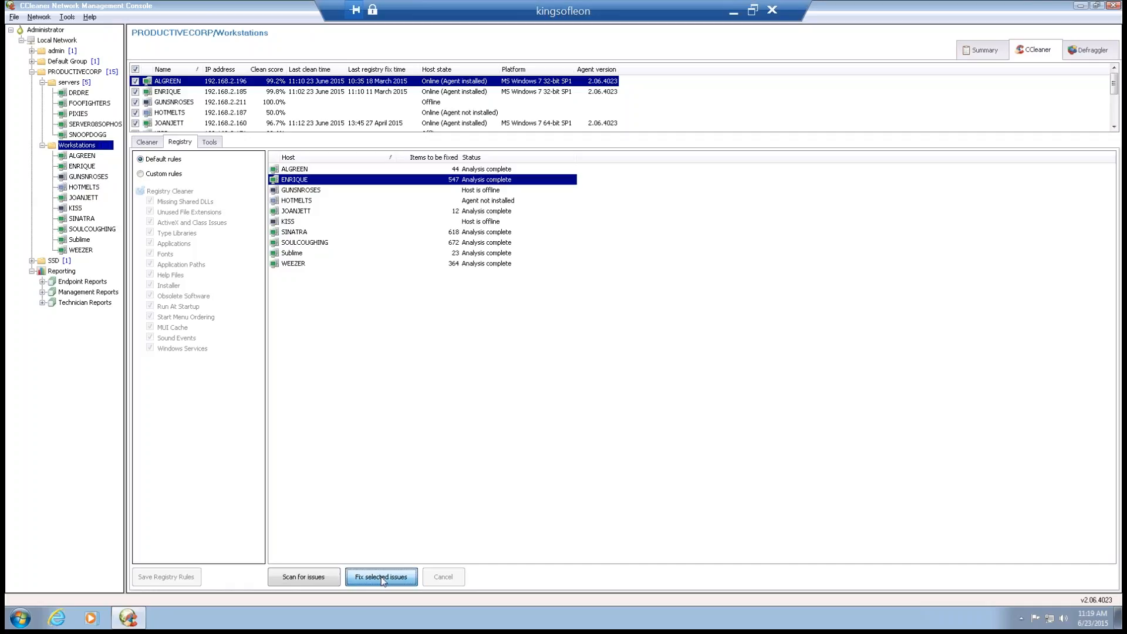
Step: Fix registry issues on the workstations until every online host shows Clean complete
click(380, 576)
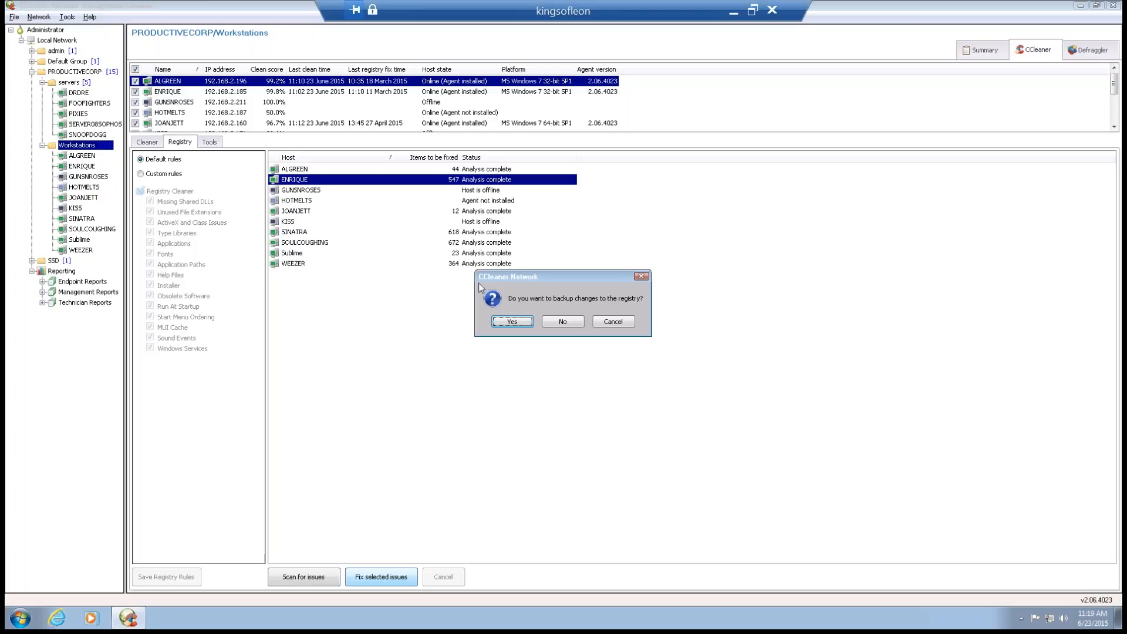
click(510, 321)
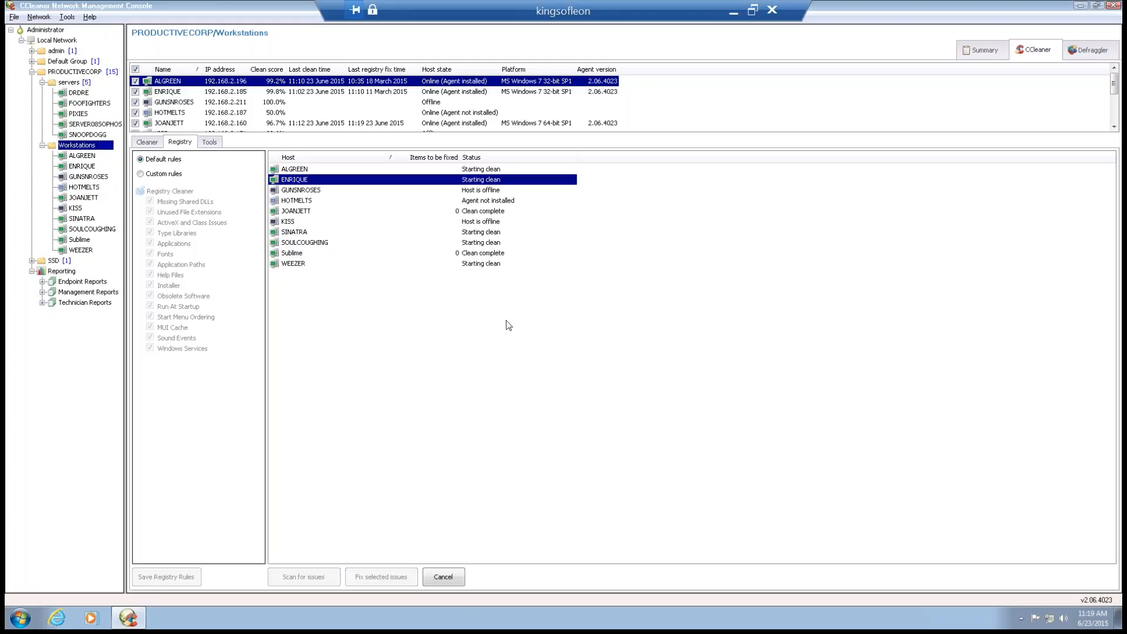
click(303, 577)
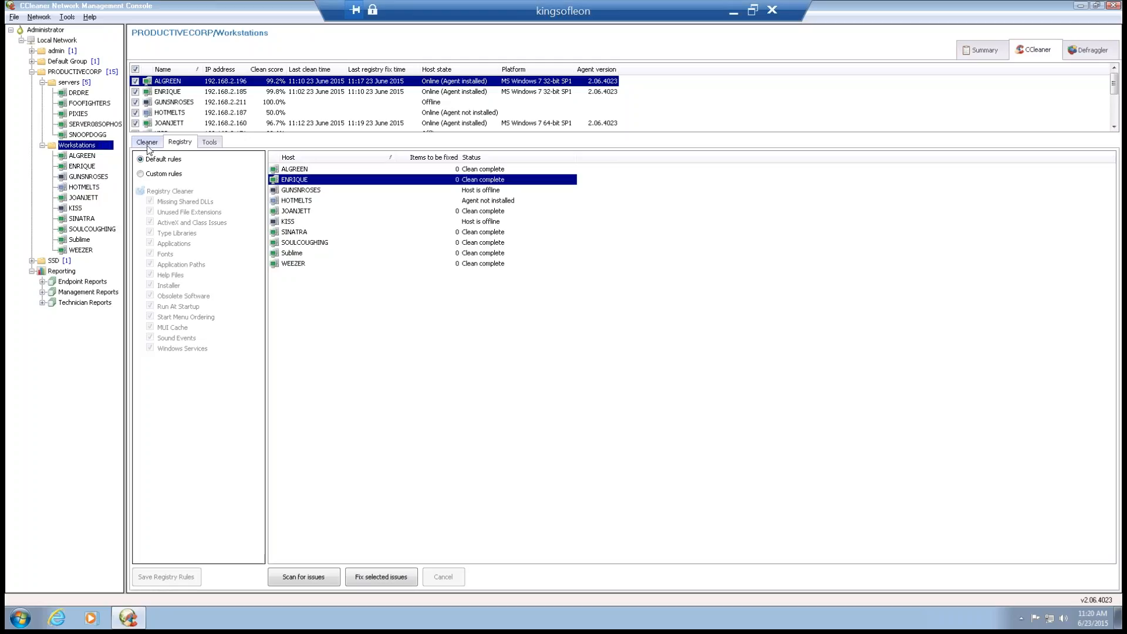
Step: Show the workstations' Startup entries on Tools, then the Uninstall list of installed programs
click(209, 142)
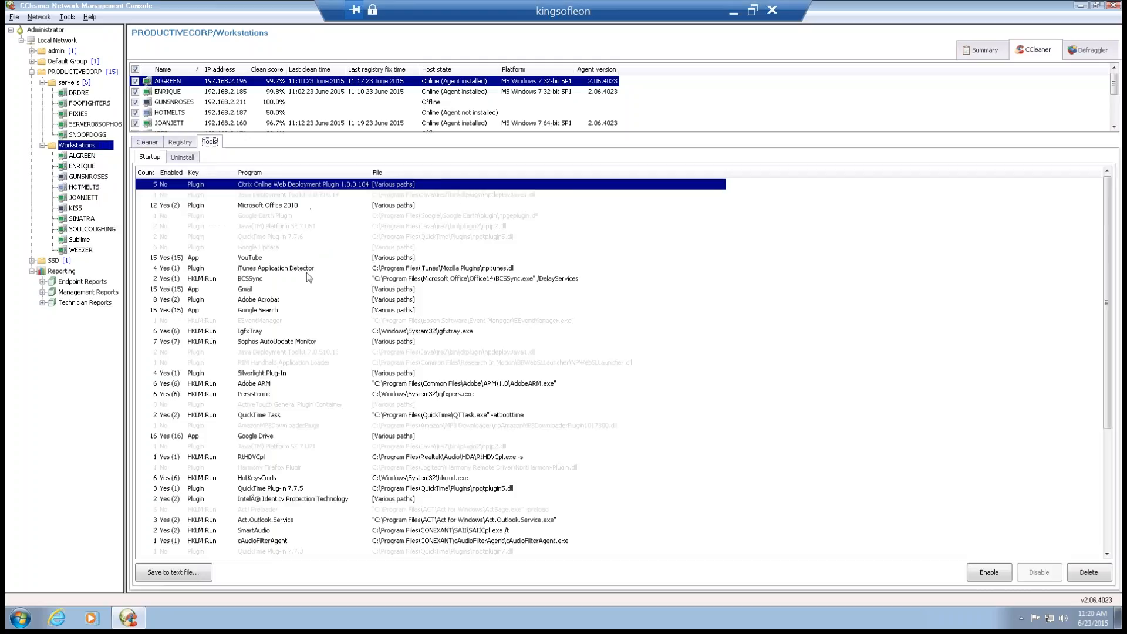
mouse_move(988, 571)
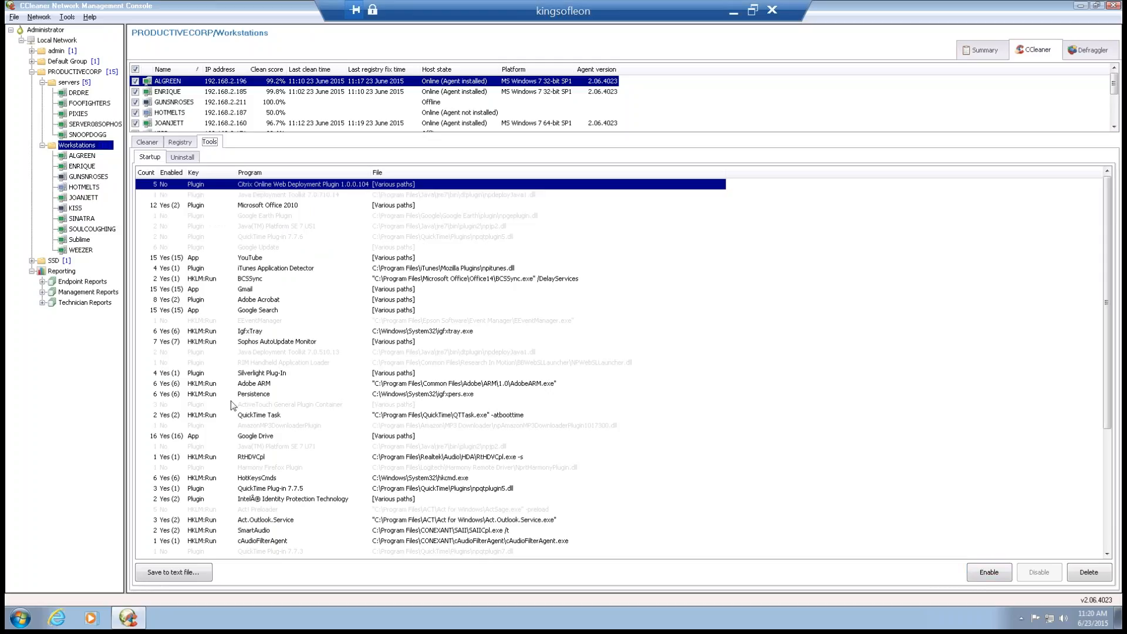
mouse_move(224, 455)
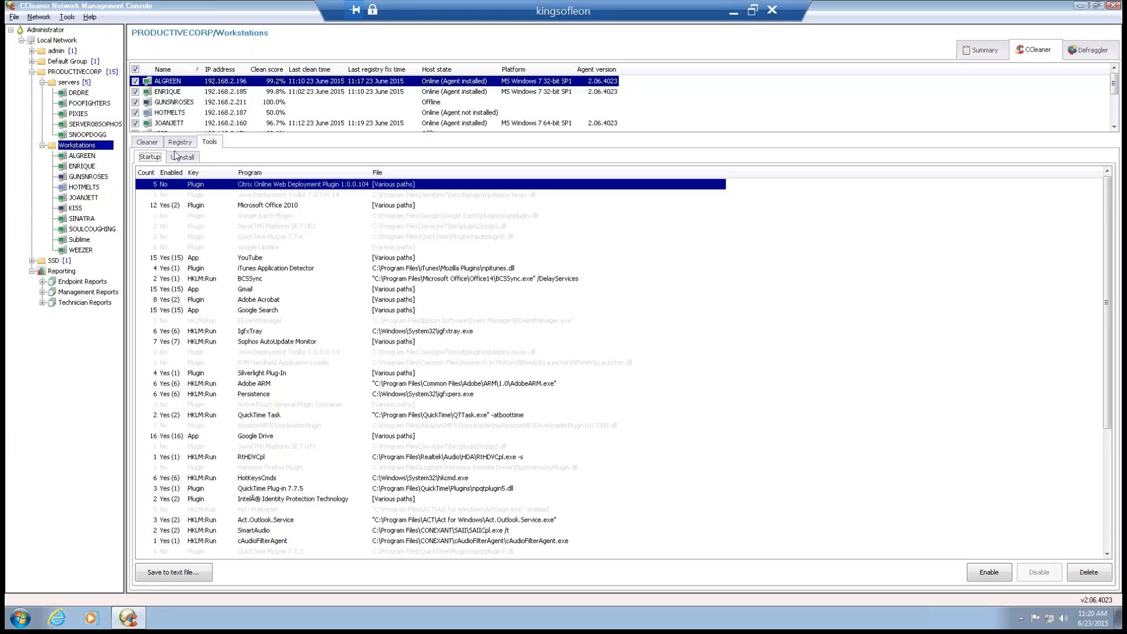
click(183, 156)
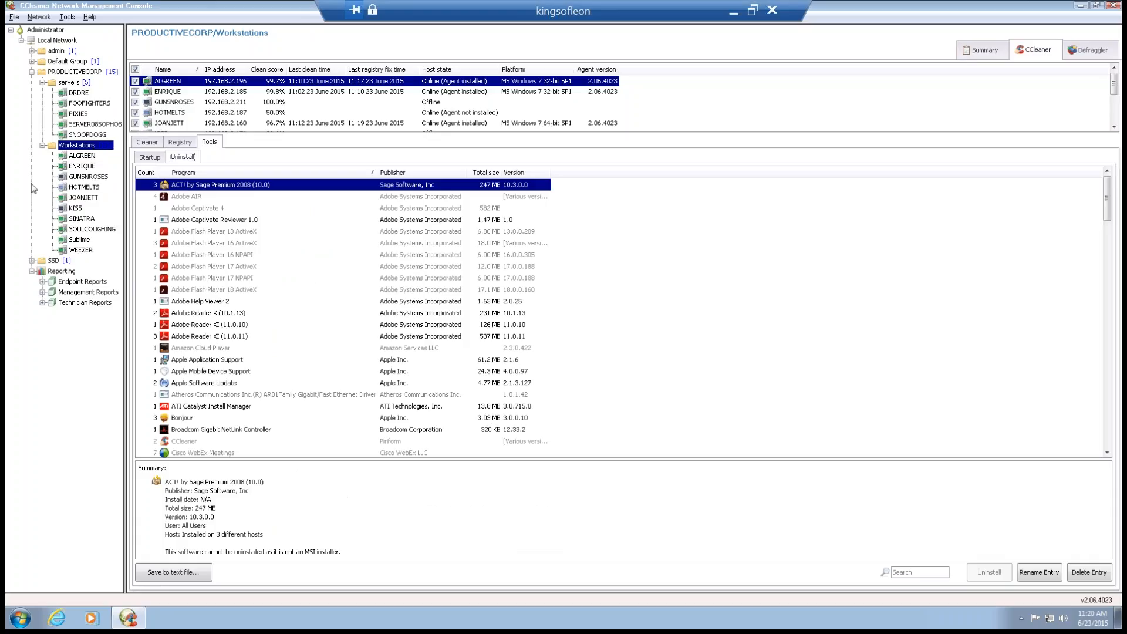
Step: Select HOTMELTS and create the ccn-agent-2.06.4023 agent installer file
click(84, 187)
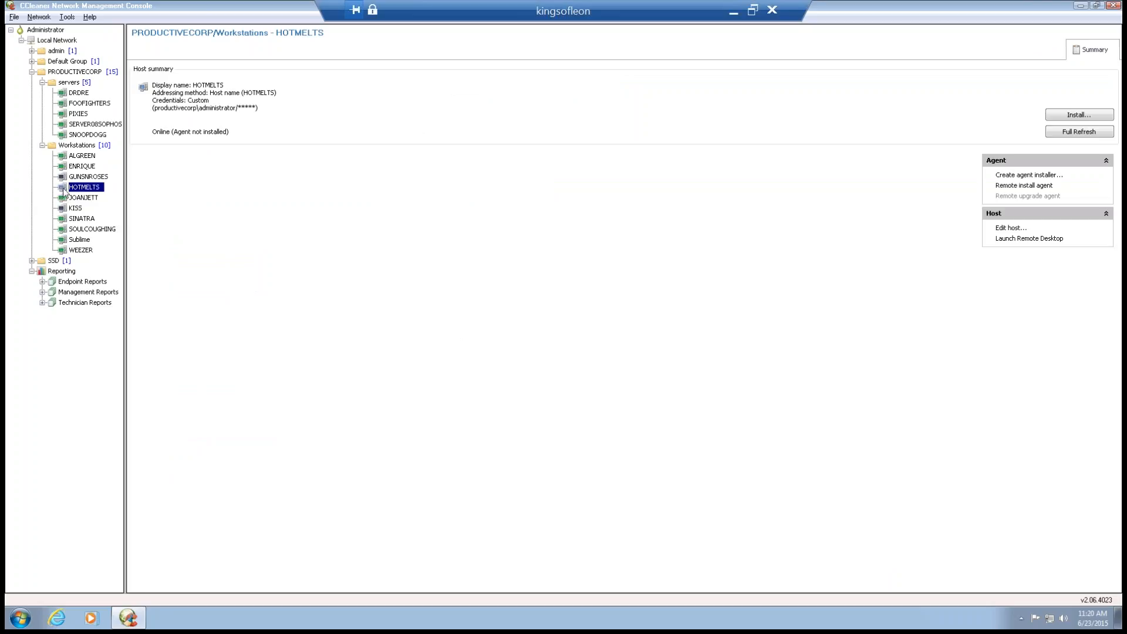
mouse_move(1024, 322)
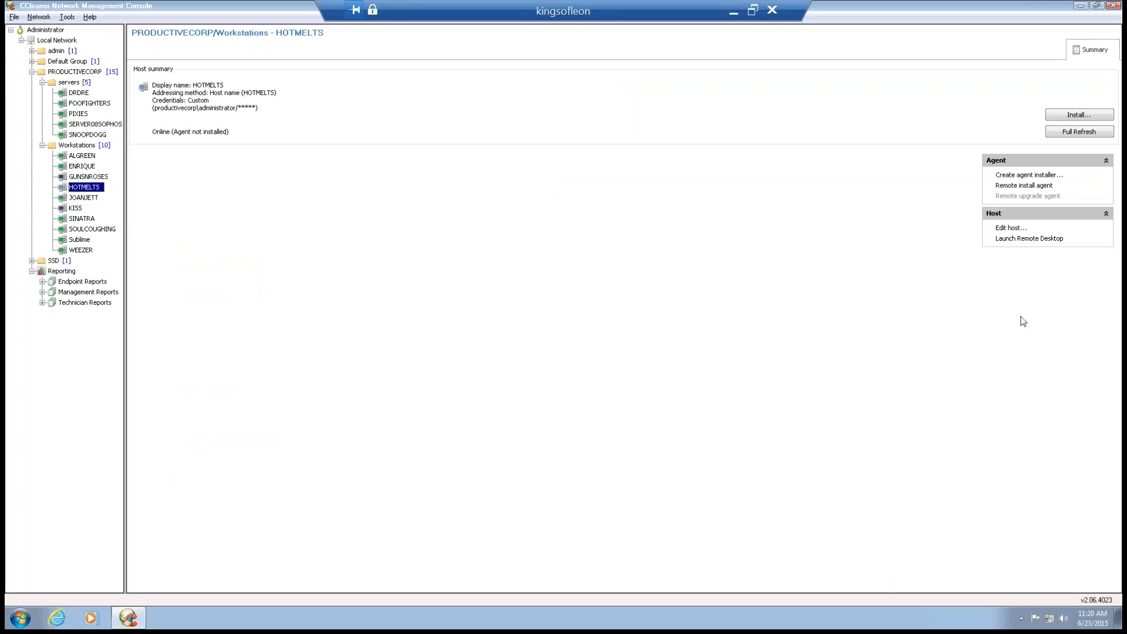
mouse_move(1022, 175)
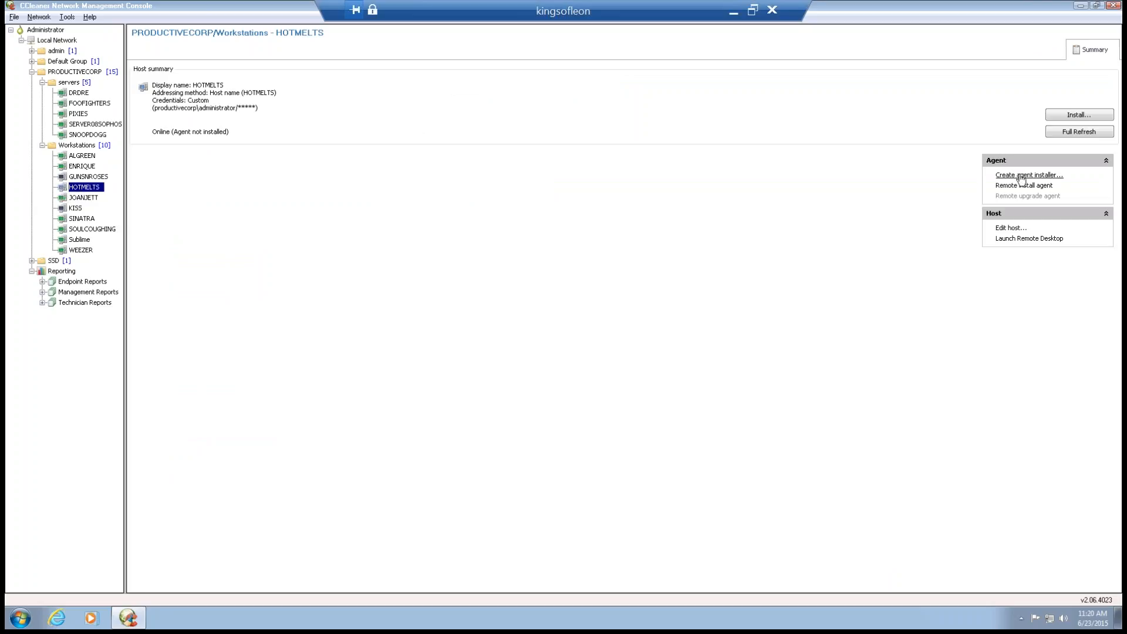
click(1028, 175)
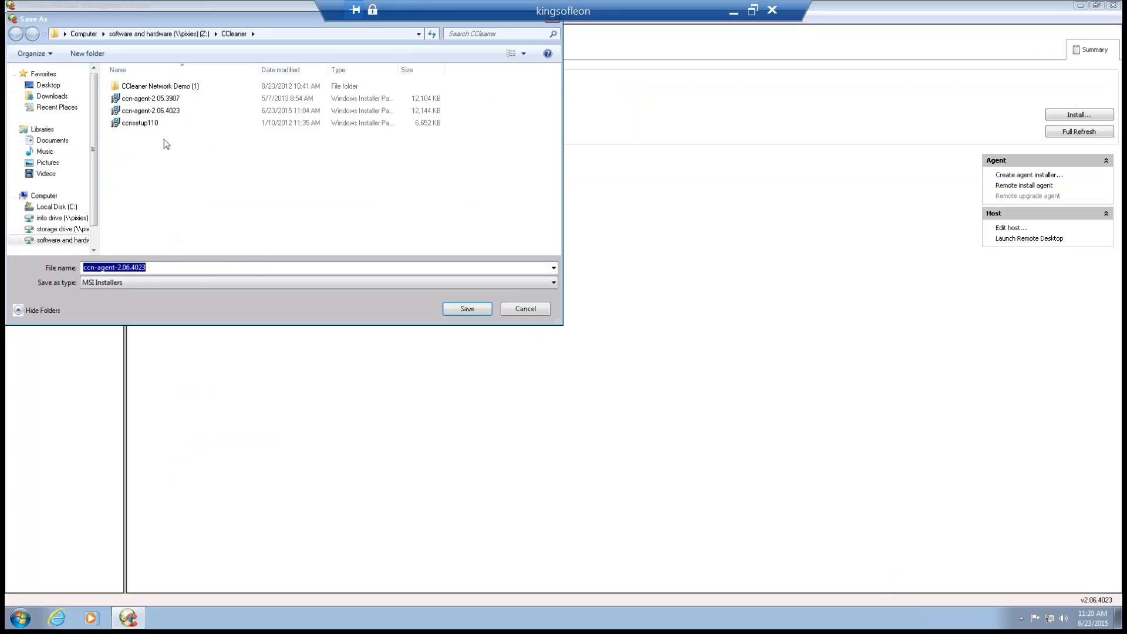
mouse_move(524, 319)
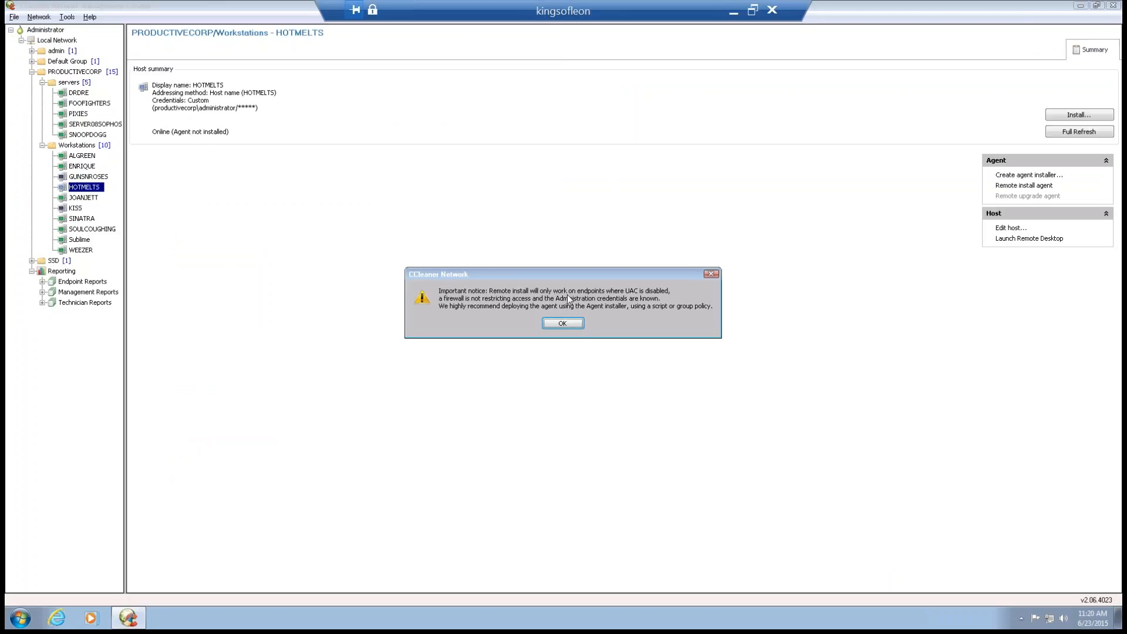
mouse_move(528, 306)
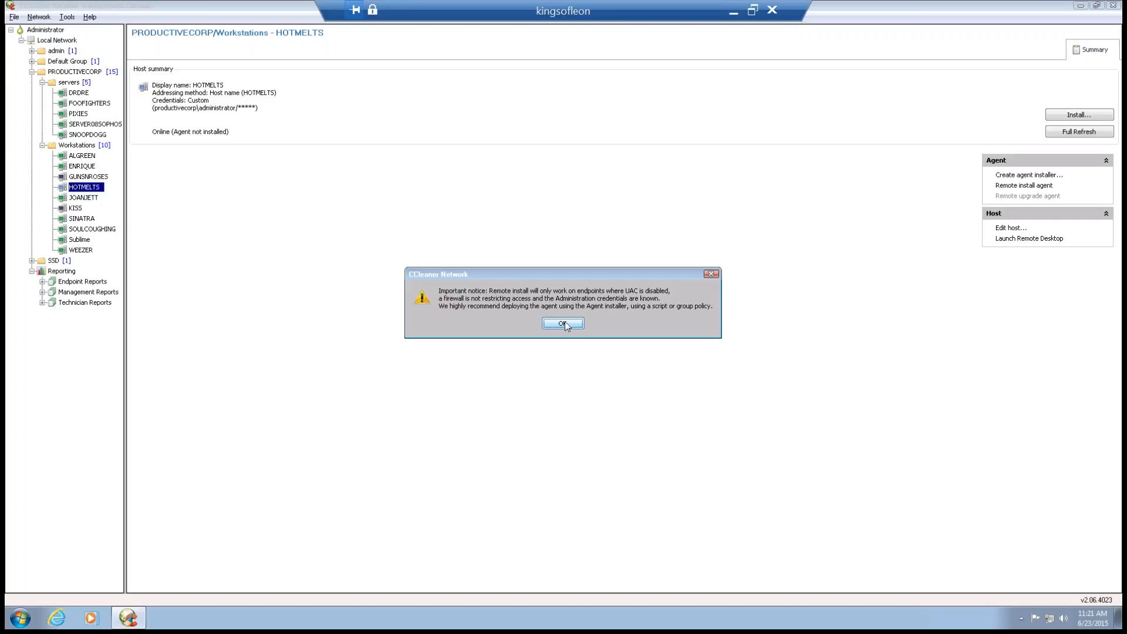
Step: Acknowledge the install warning for HOTMELTS, cancel the agent installation and confirm the cancel
click(562, 324)
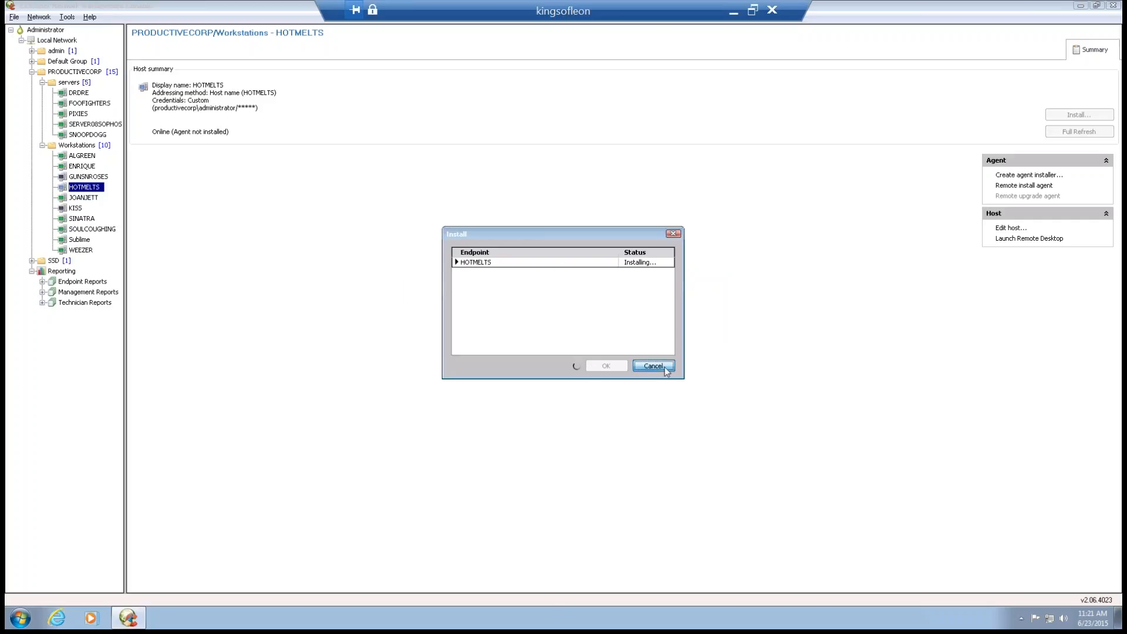
click(653, 365)
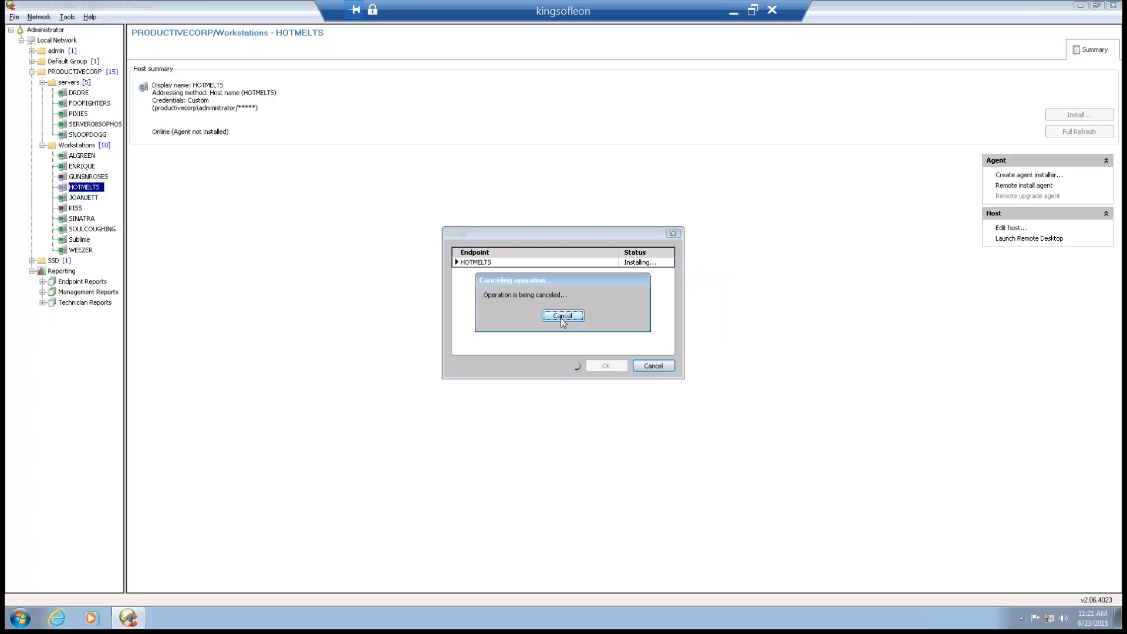
click(562, 316)
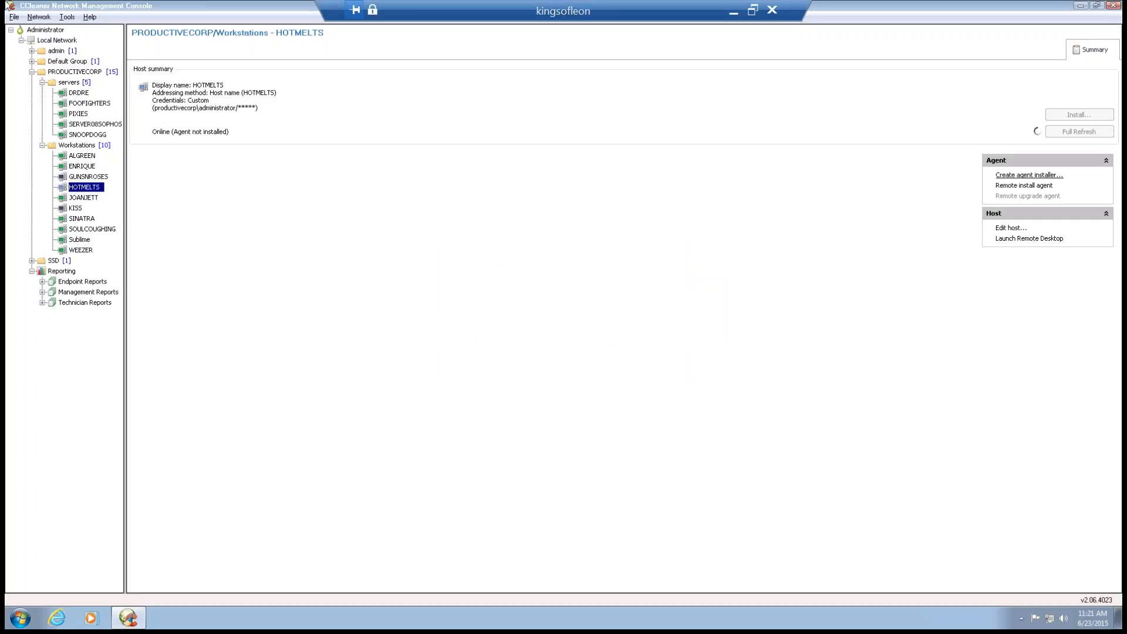
click(38, 16)
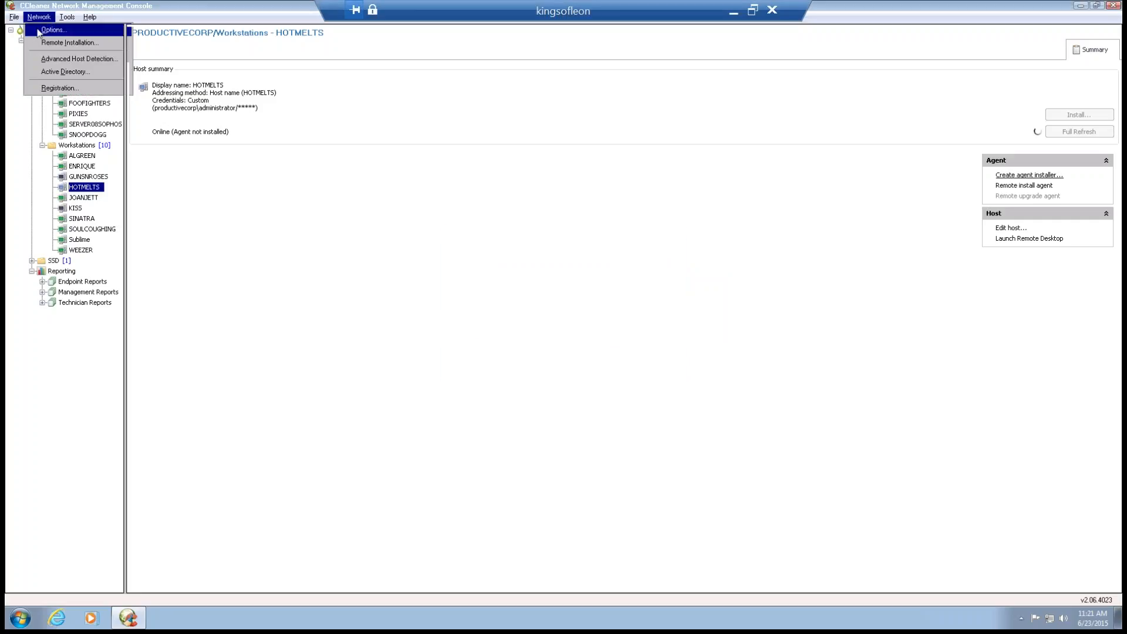
Step: Review Network > Options refresh and scanning settings and dismiss them with Cancel
click(53, 29)
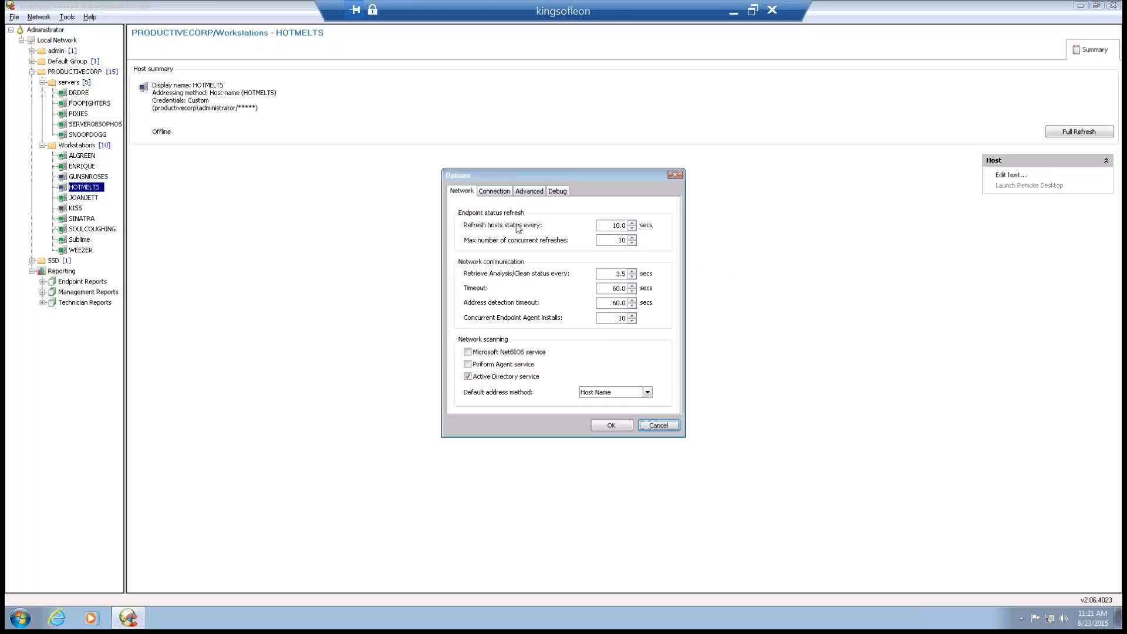
mouse_move(591, 262)
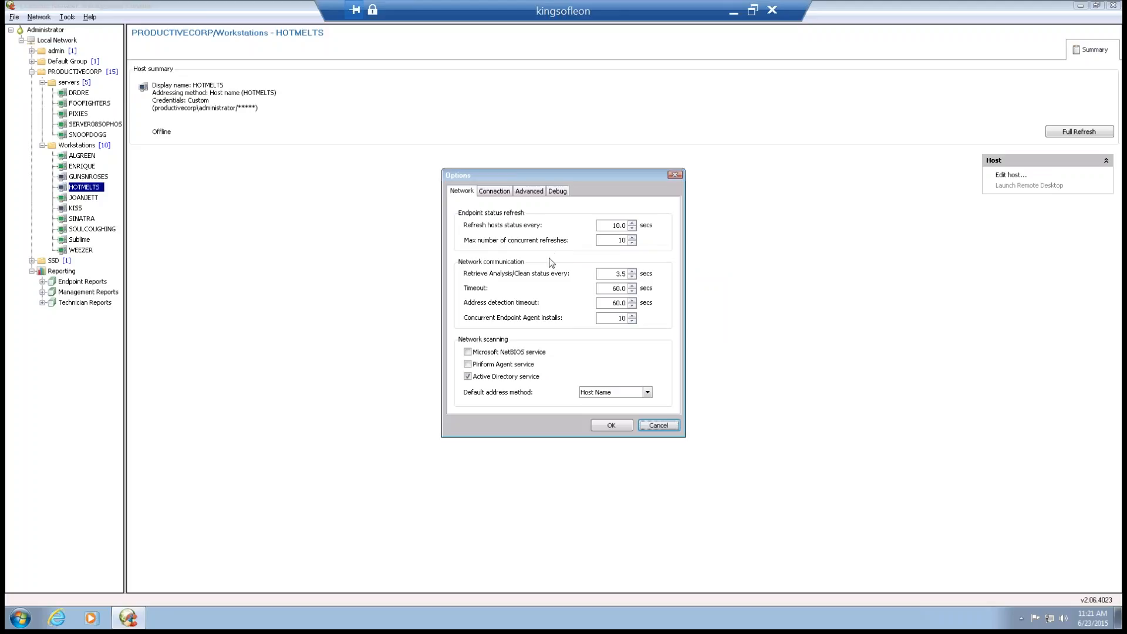
mouse_move(477, 332)
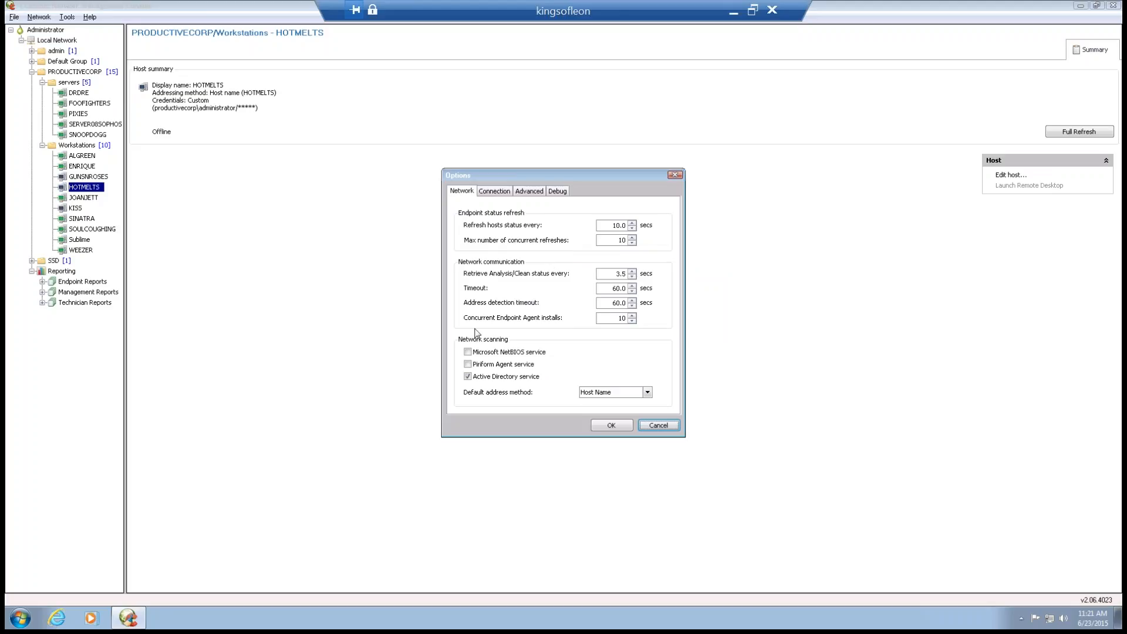
mouse_move(599, 317)
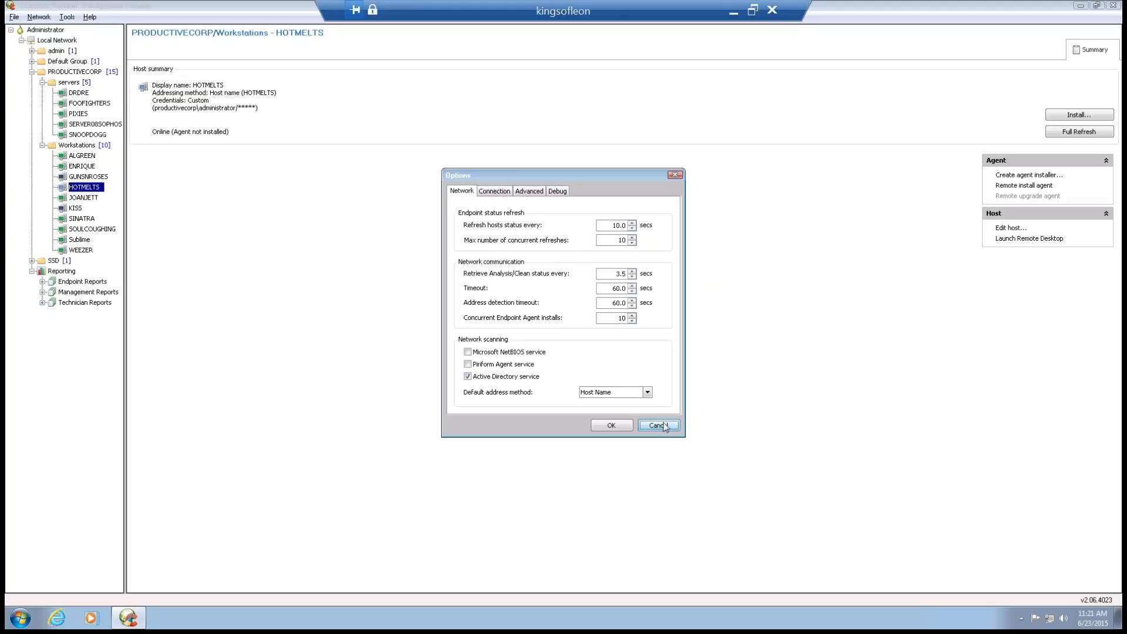
click(657, 425)
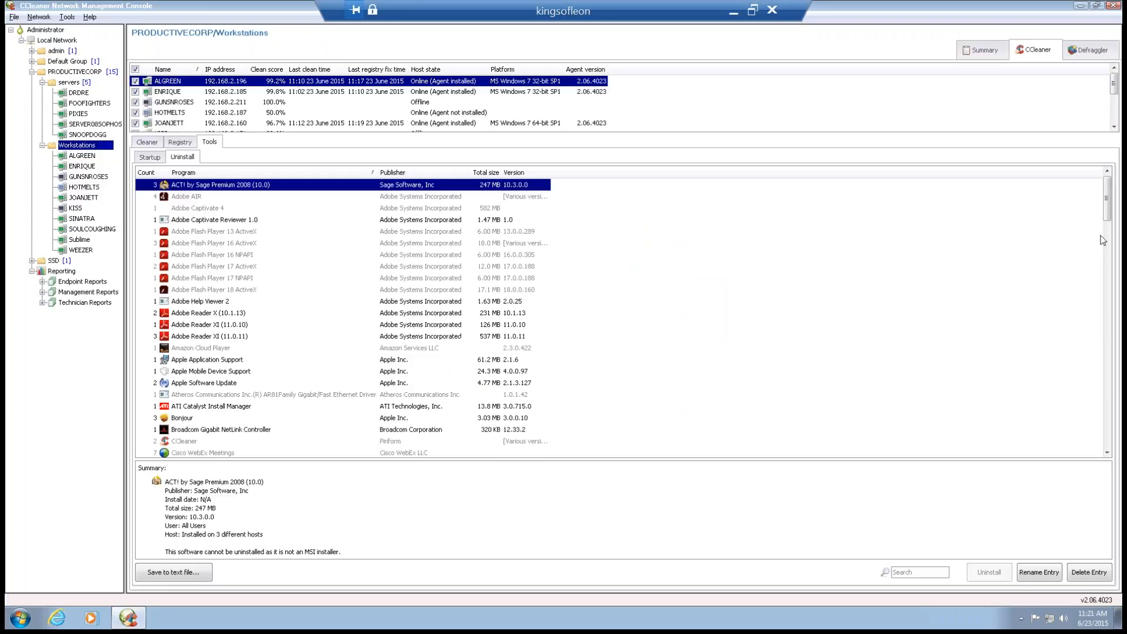
mouse_move(826, 250)
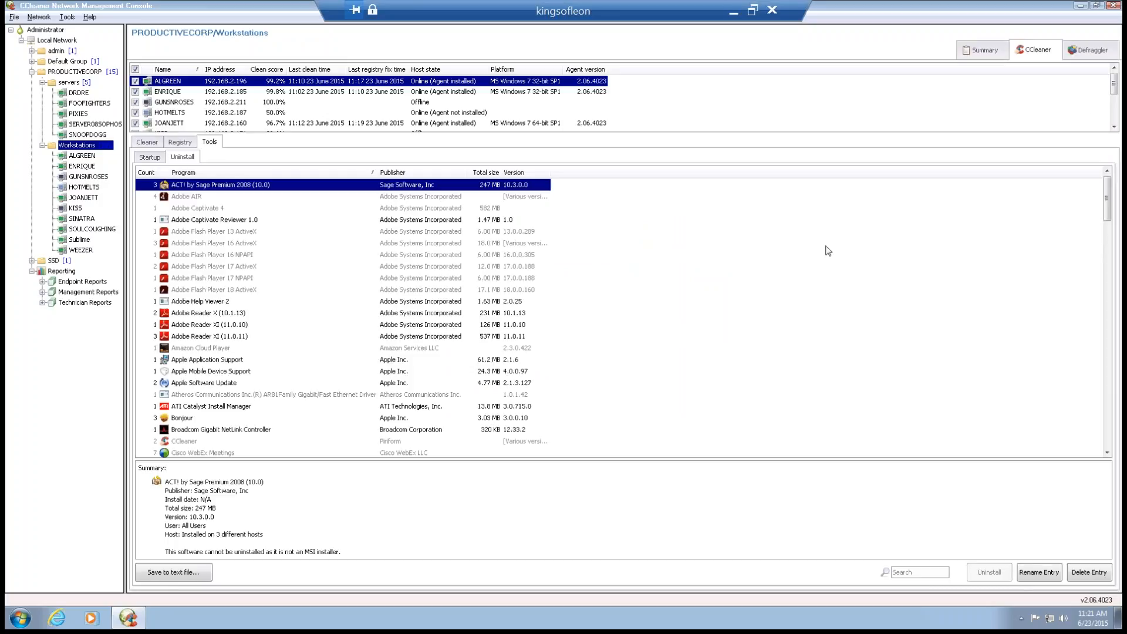
Step: Show the Workstations group's Defraggler view with ALGREEN's drive C fragmentation and usage
click(1089, 49)
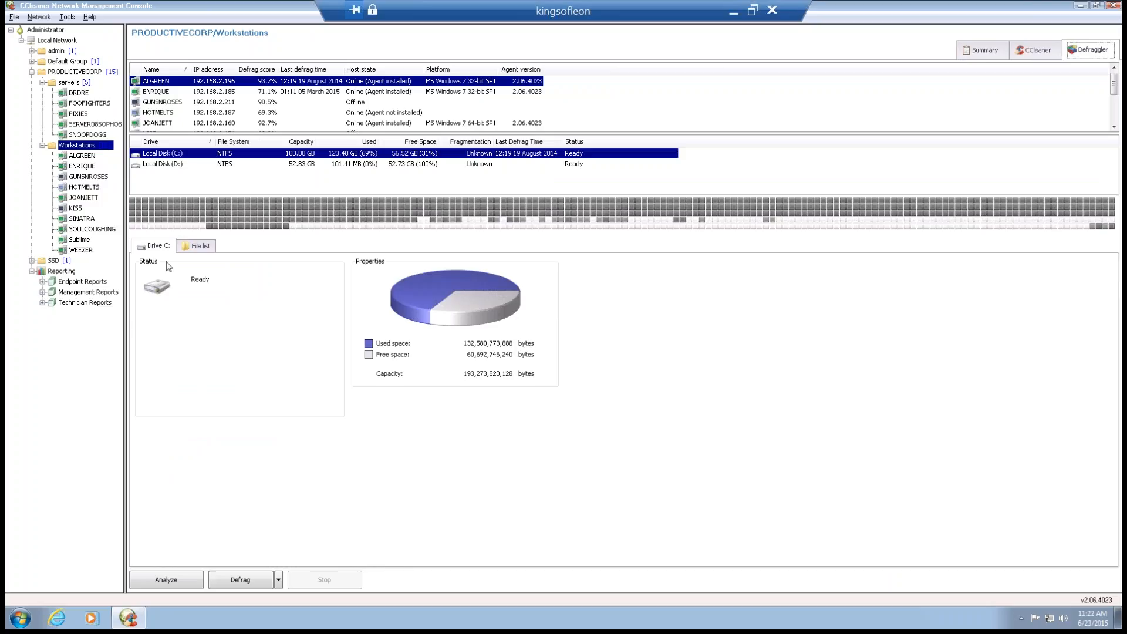
Step: View ALGREEN's details and drive status, the SSD group, then the Reporting overview
click(1033, 49)
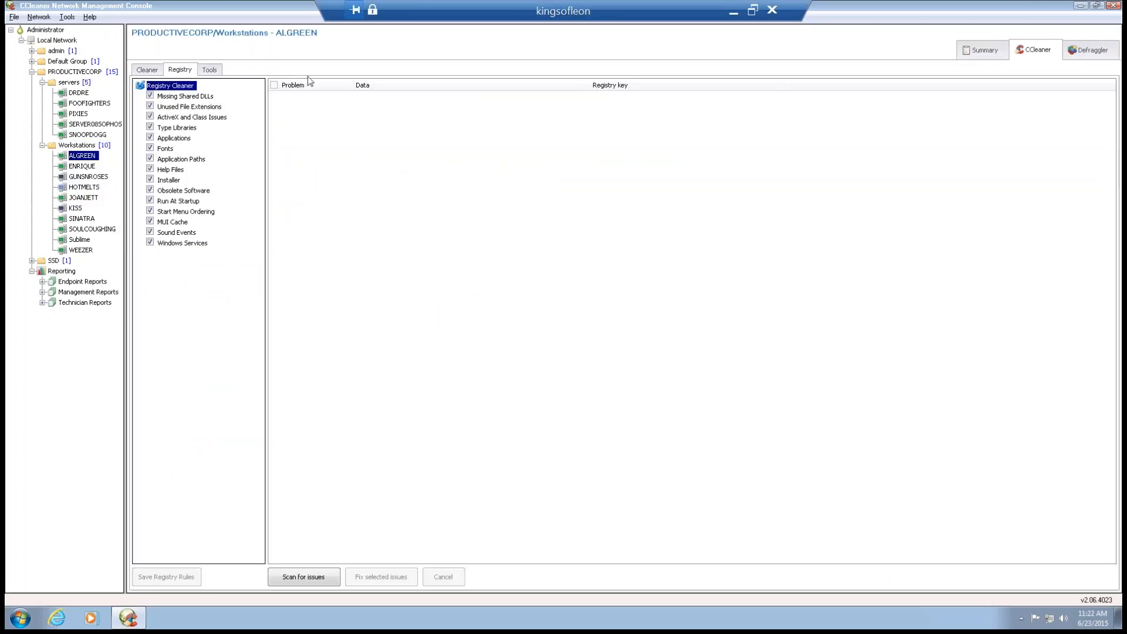
click(1088, 50)
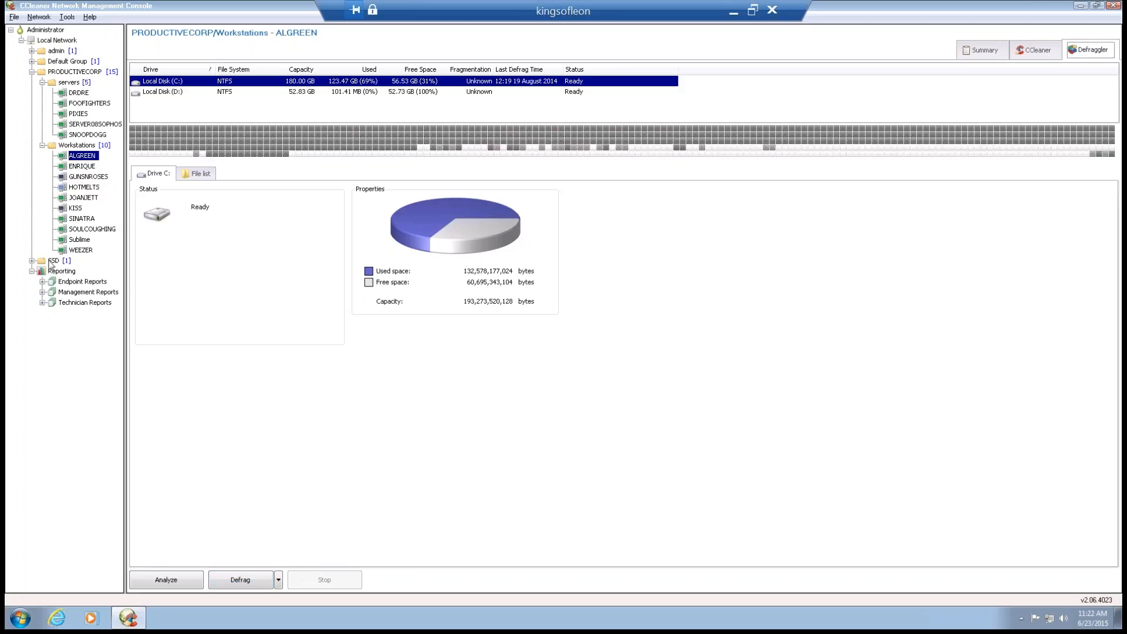
click(56, 260)
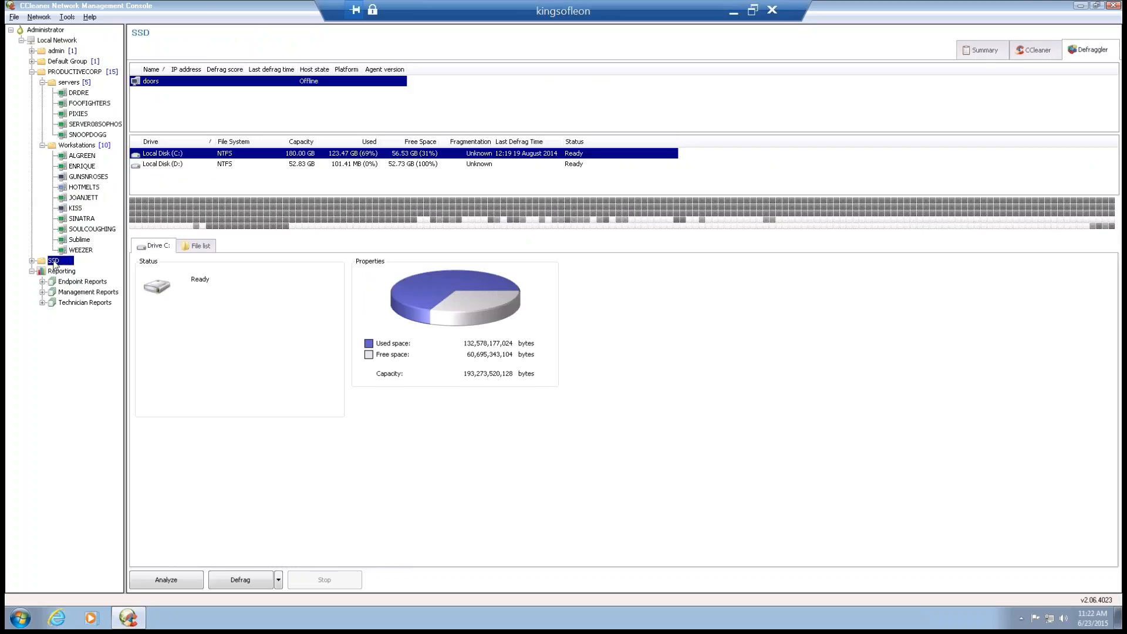
mouse_move(441, 286)
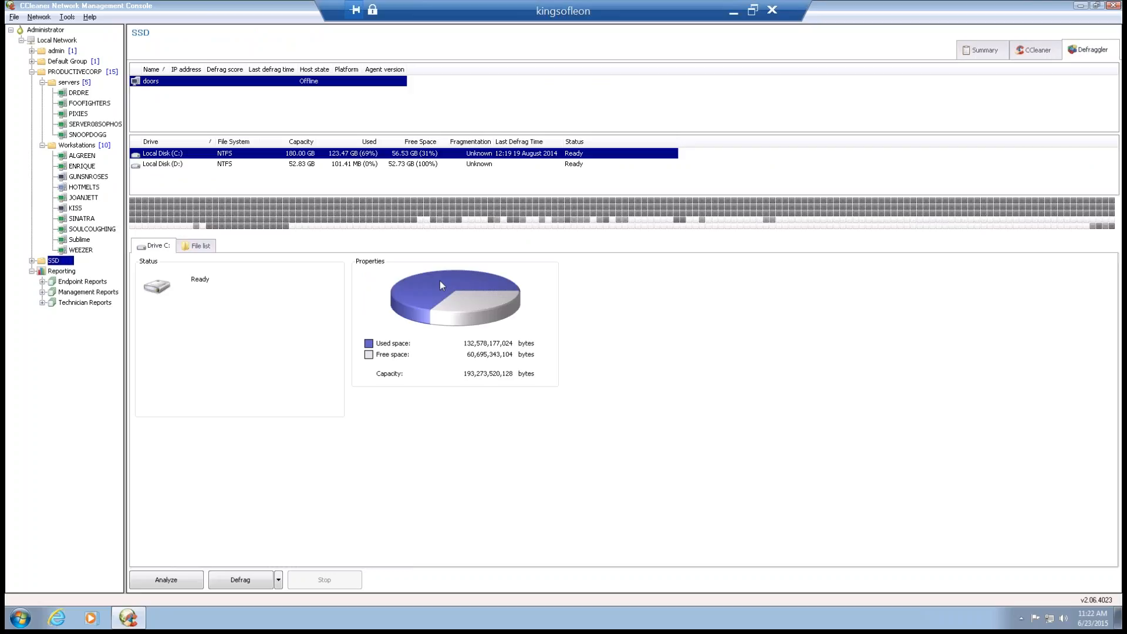
mouse_move(390, 284)
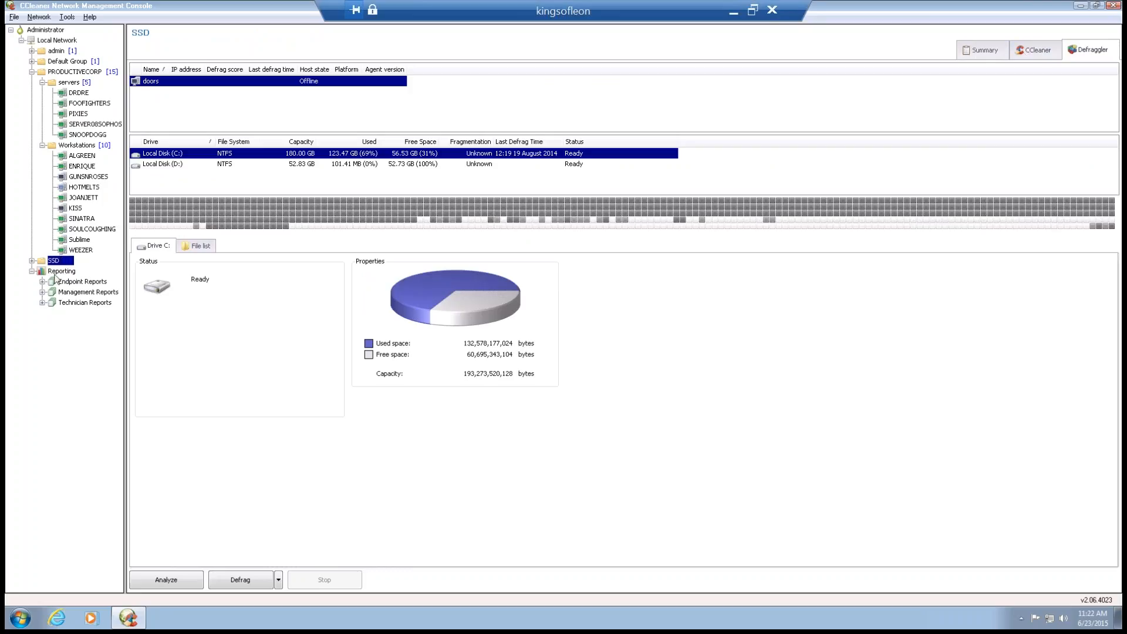
click(61, 271)
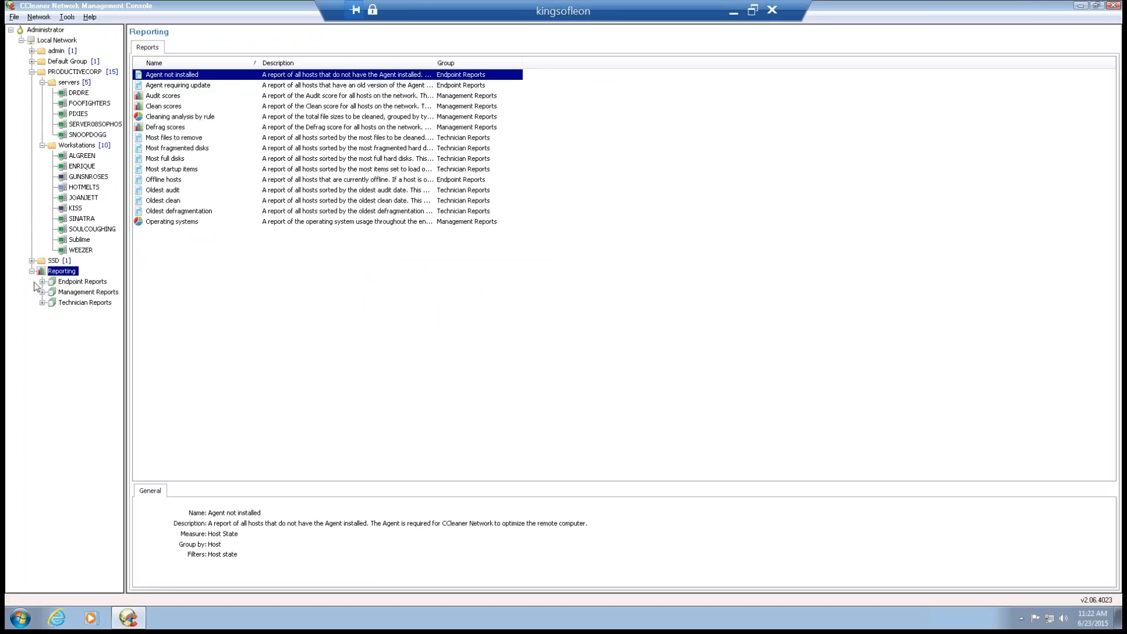
Step: Run Agent not installed, load its 08-Oct-2014 run, then run the empty Agent requiring update report
click(43, 281)
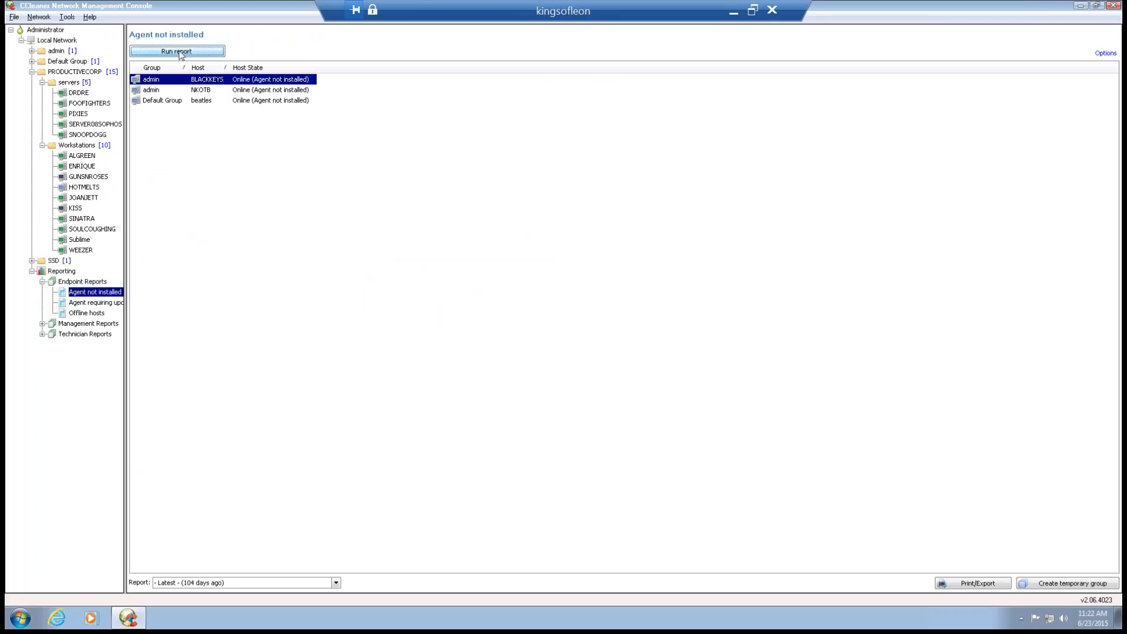
click(177, 50)
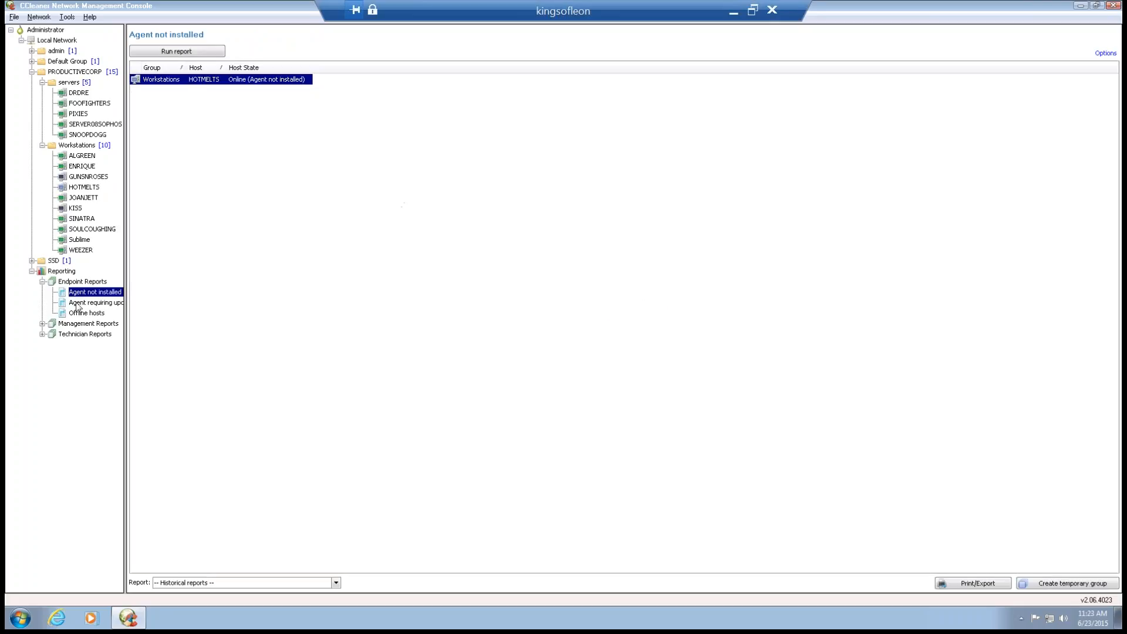
mouse_move(92, 399)
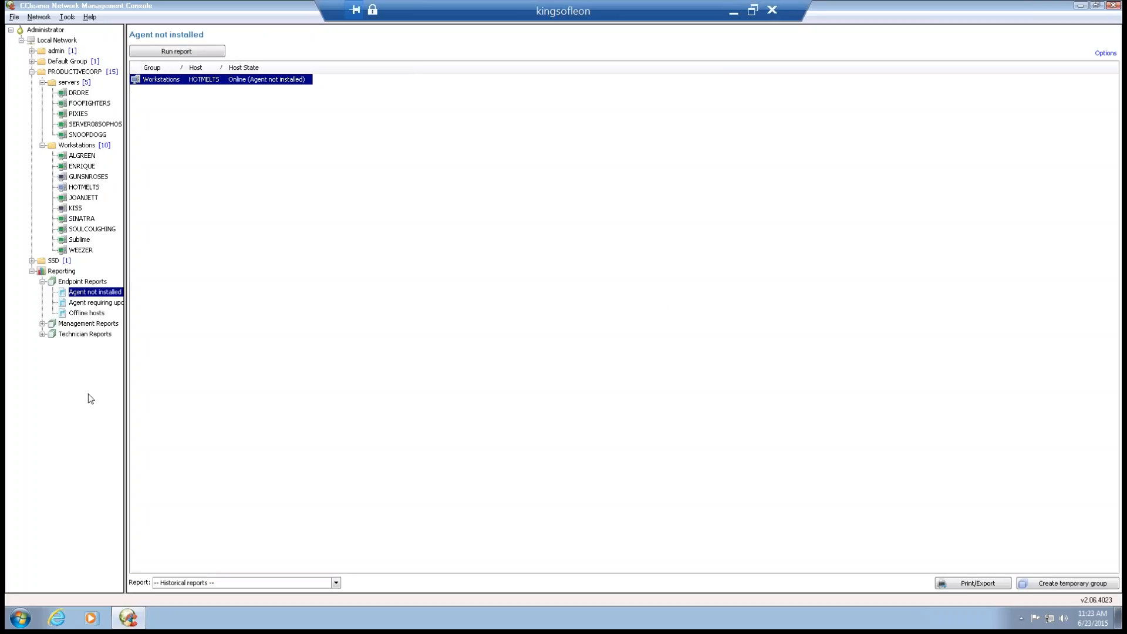
click(335, 582)
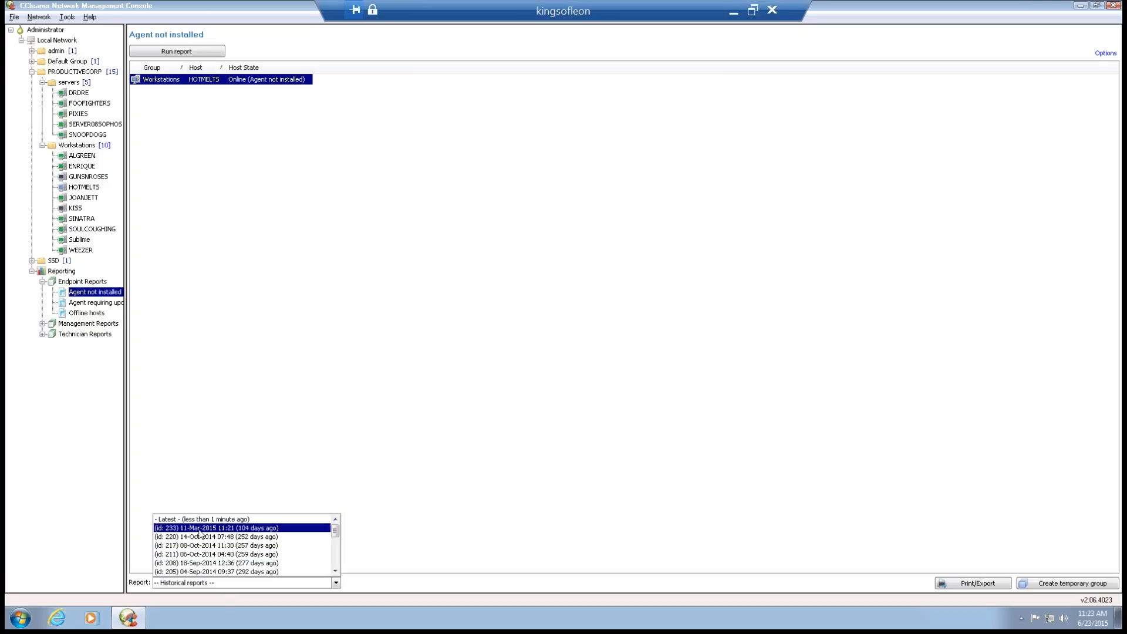
click(218, 527)
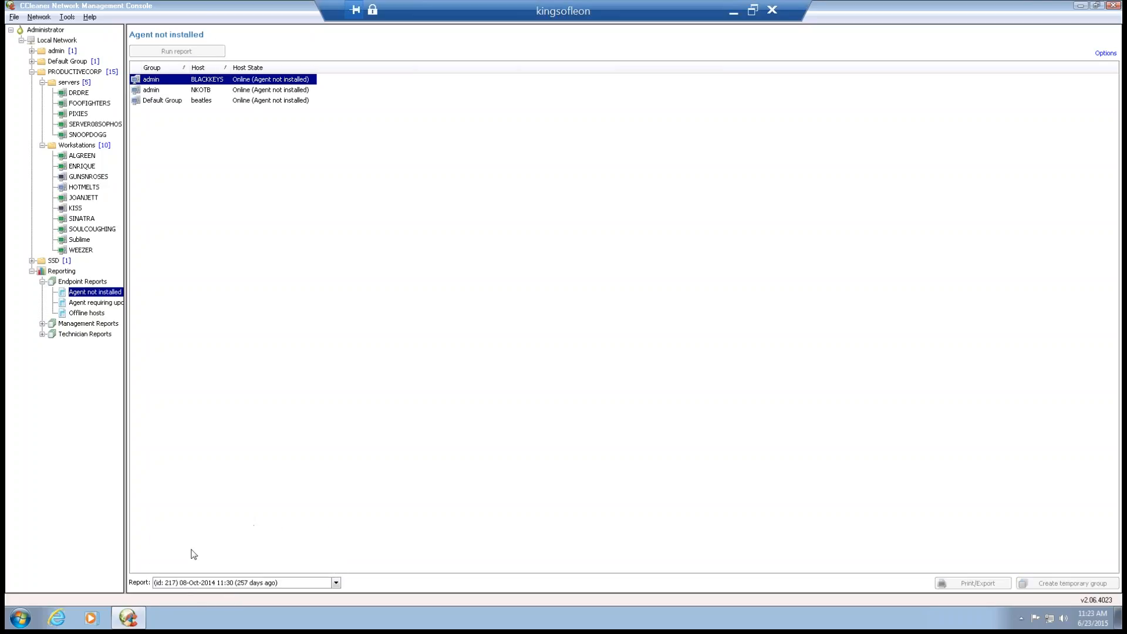
click(176, 50)
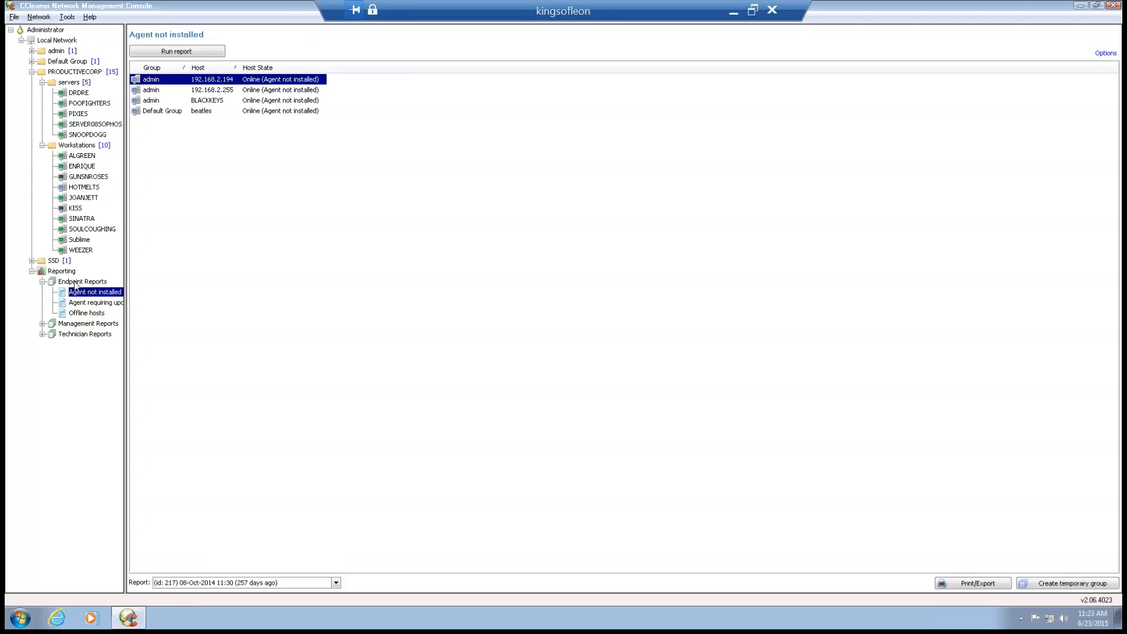
click(95, 301)
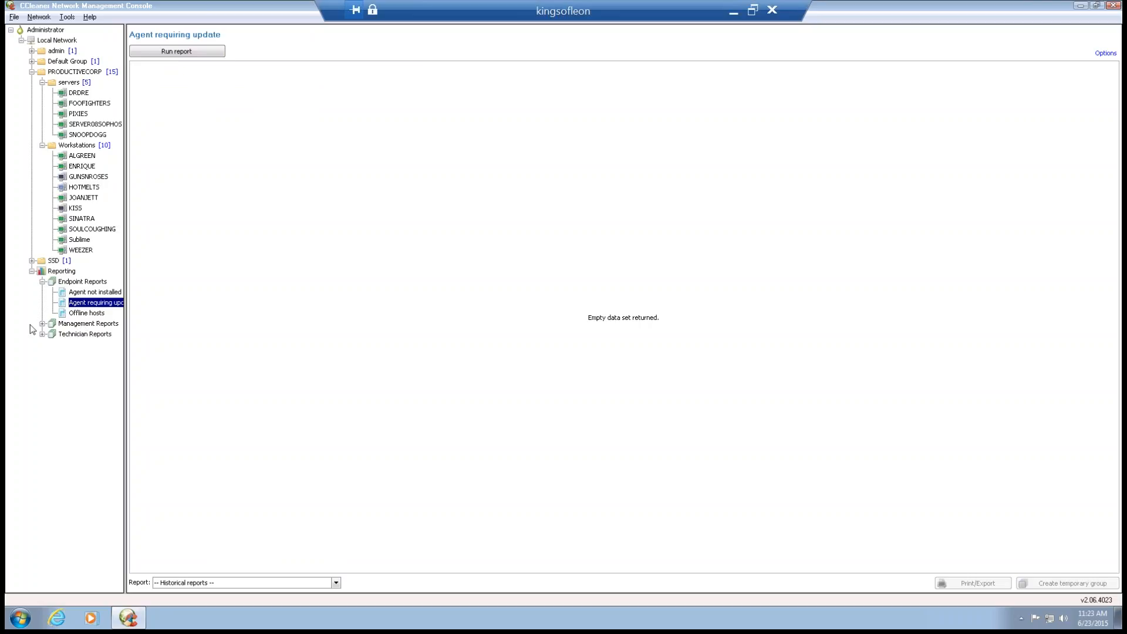
Step: Run the Audit scores report for all hosts, then show JOANJETT's drive C details
click(86, 333)
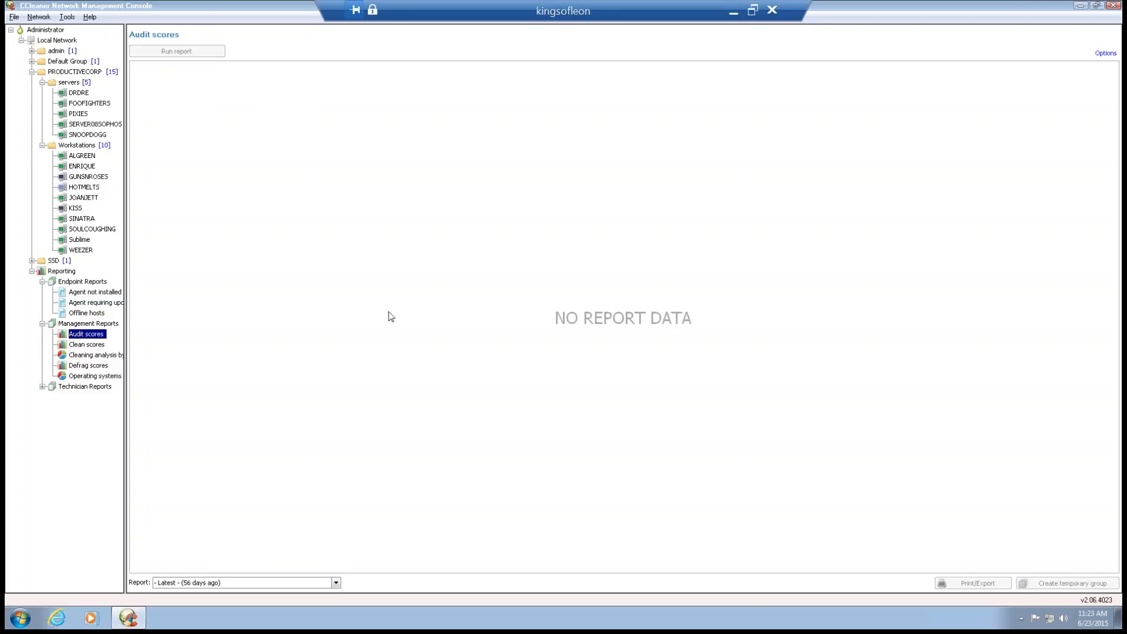
click(176, 51)
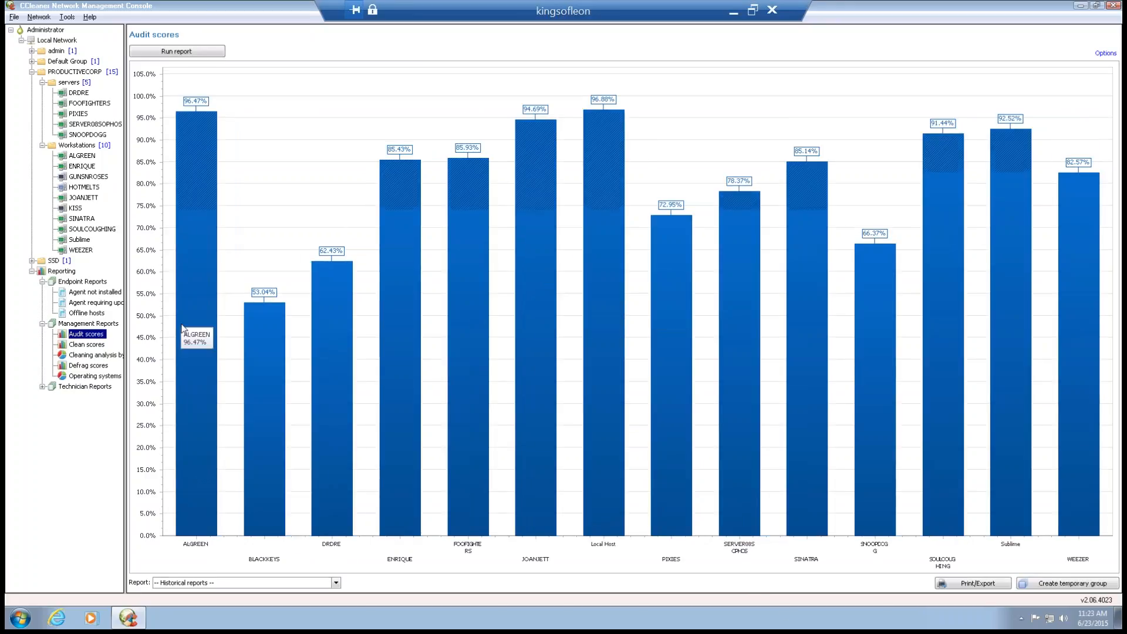
mouse_move(411, 356)
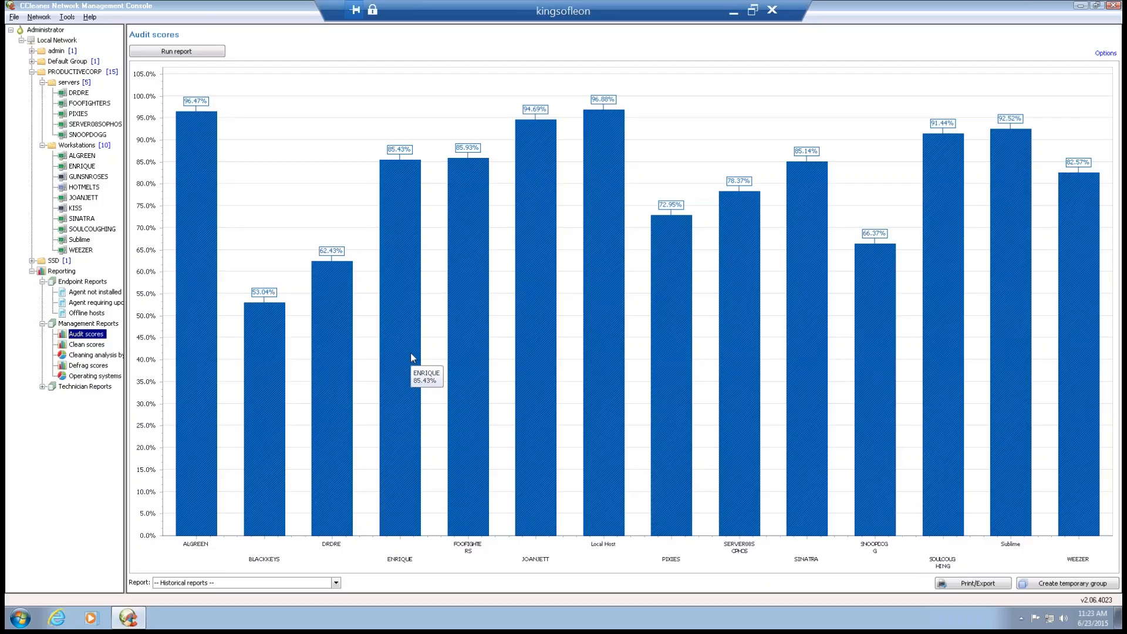
mouse_move(742, 383)
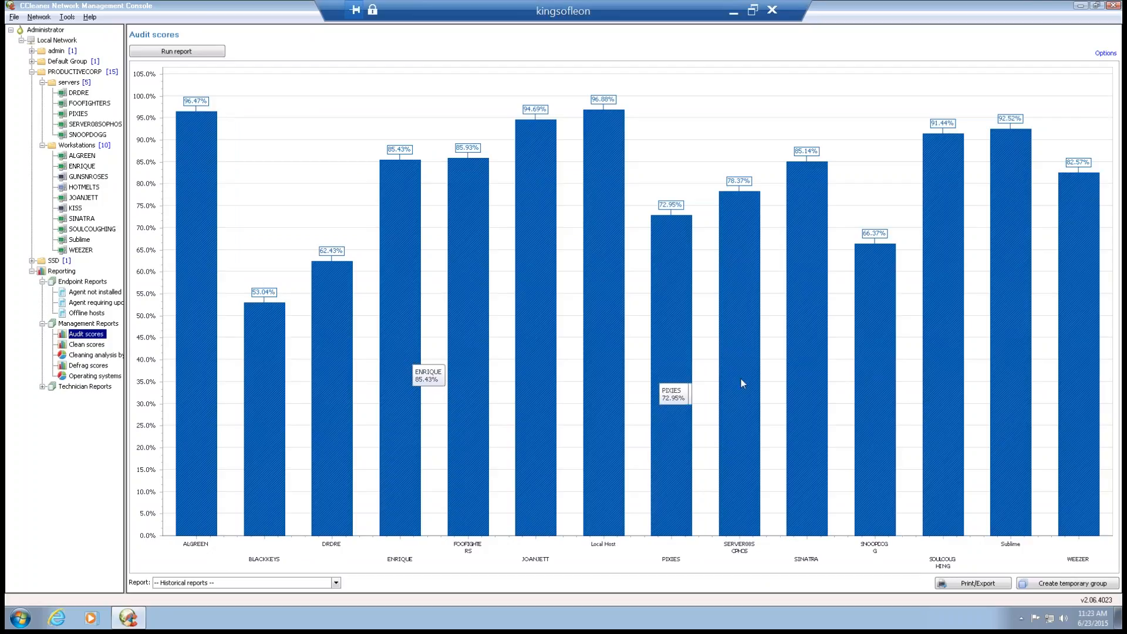
click(83, 197)
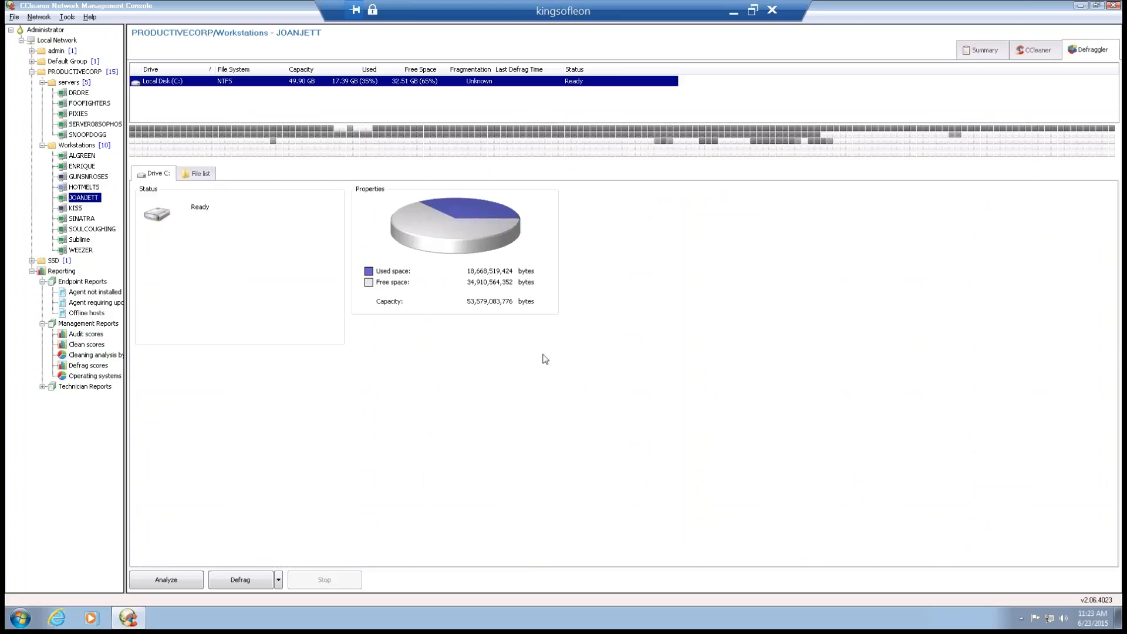
mouse_move(532, 358)
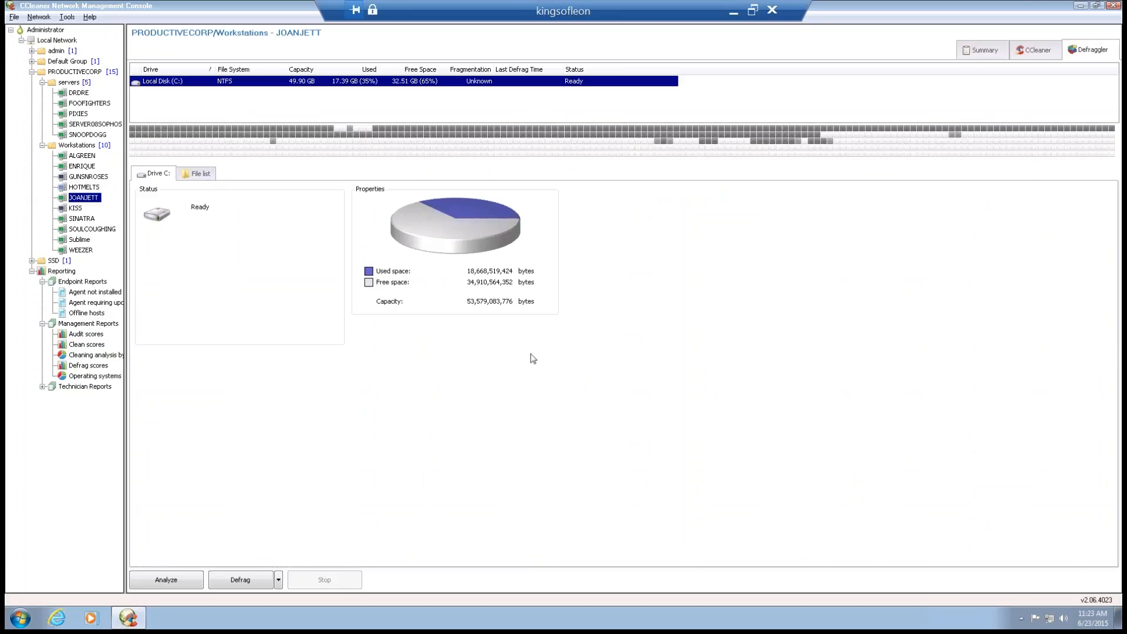
Step: Show JOANJETT's Registry cleaner check categories, then the Network menu commands
click(1035, 49)
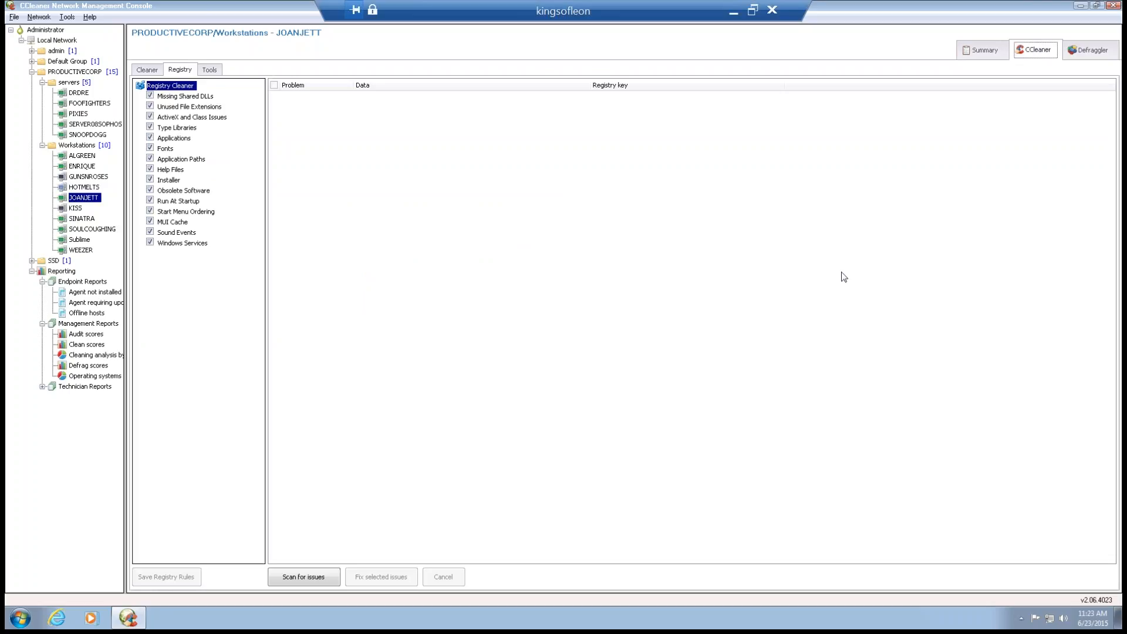
mouse_move(68, 51)
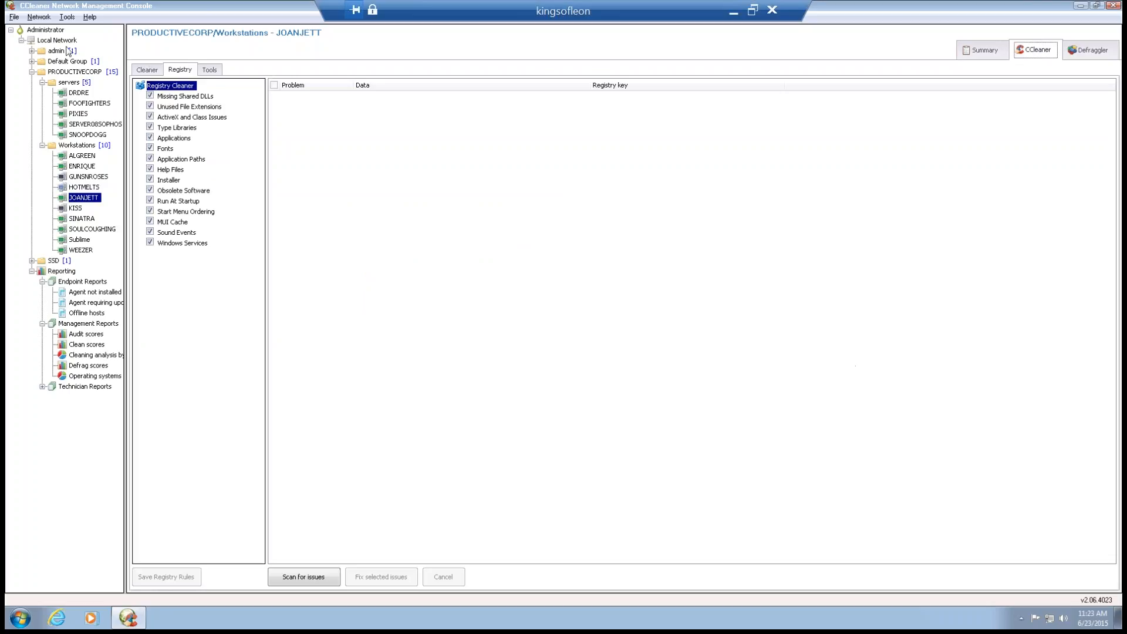
click(37, 16)
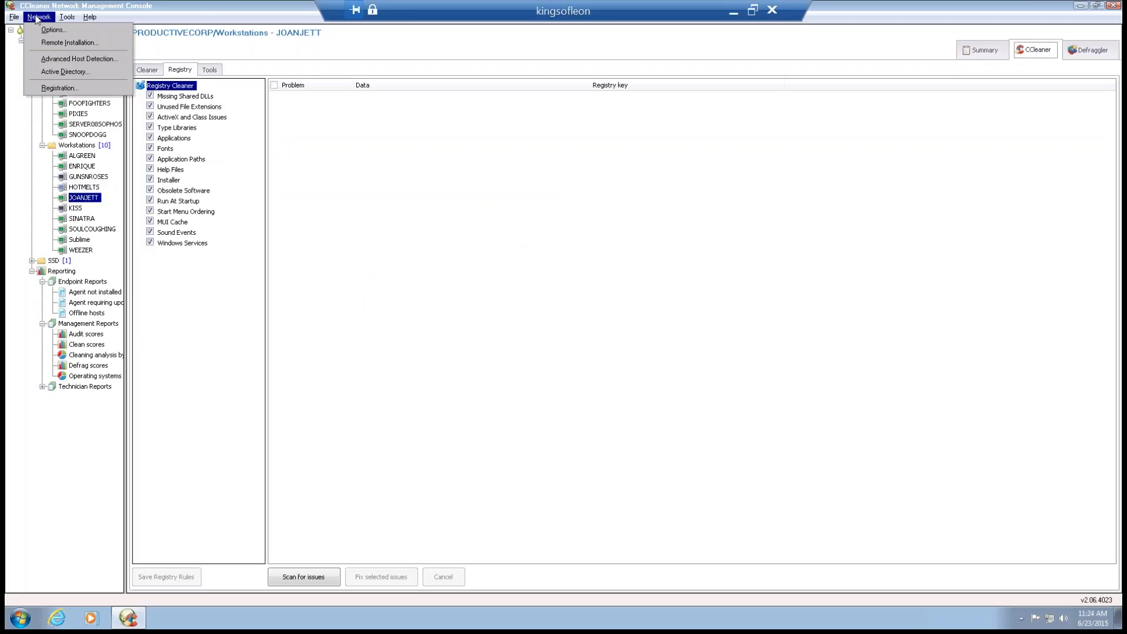
mouse_move(61, 18)
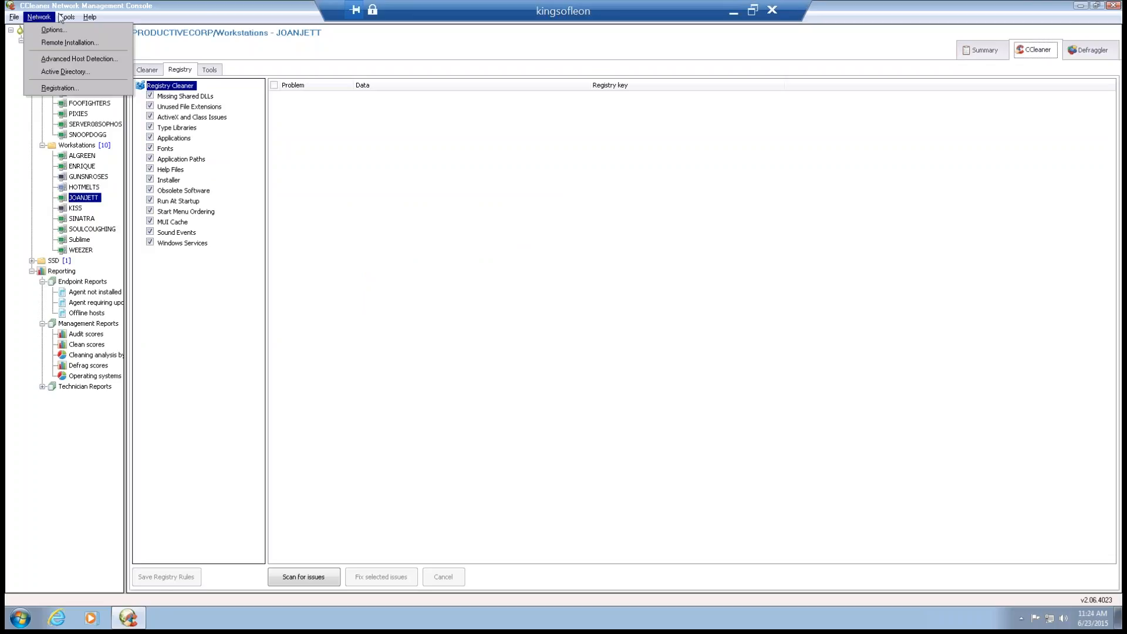
Step: Review Tools > Console Options and close the dialog unchanged
click(66, 16)
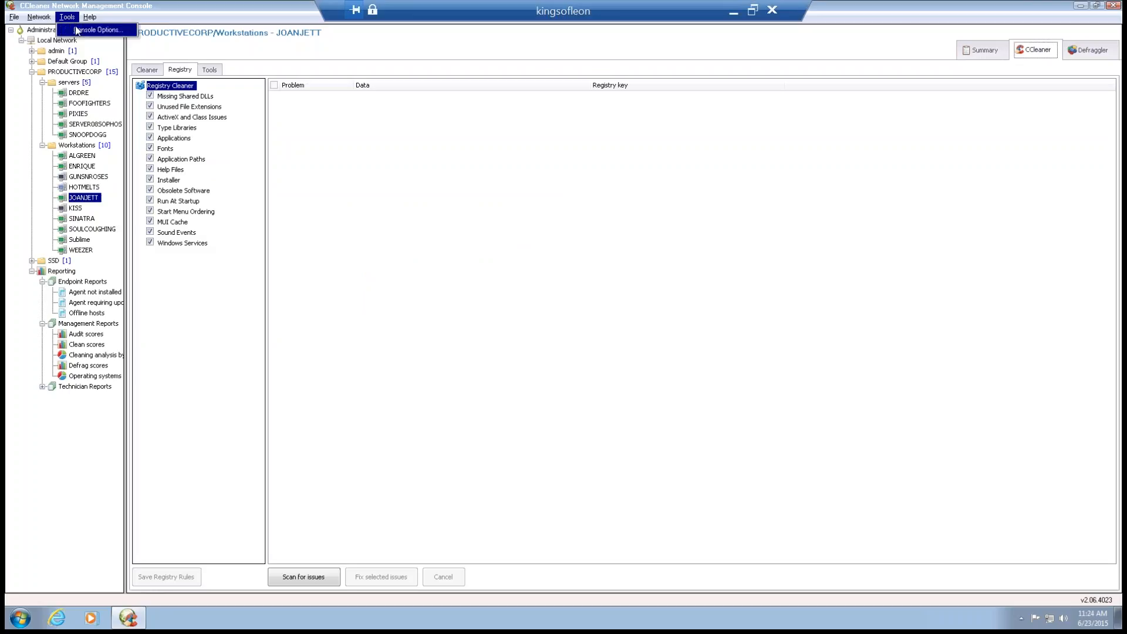
click(95, 30)
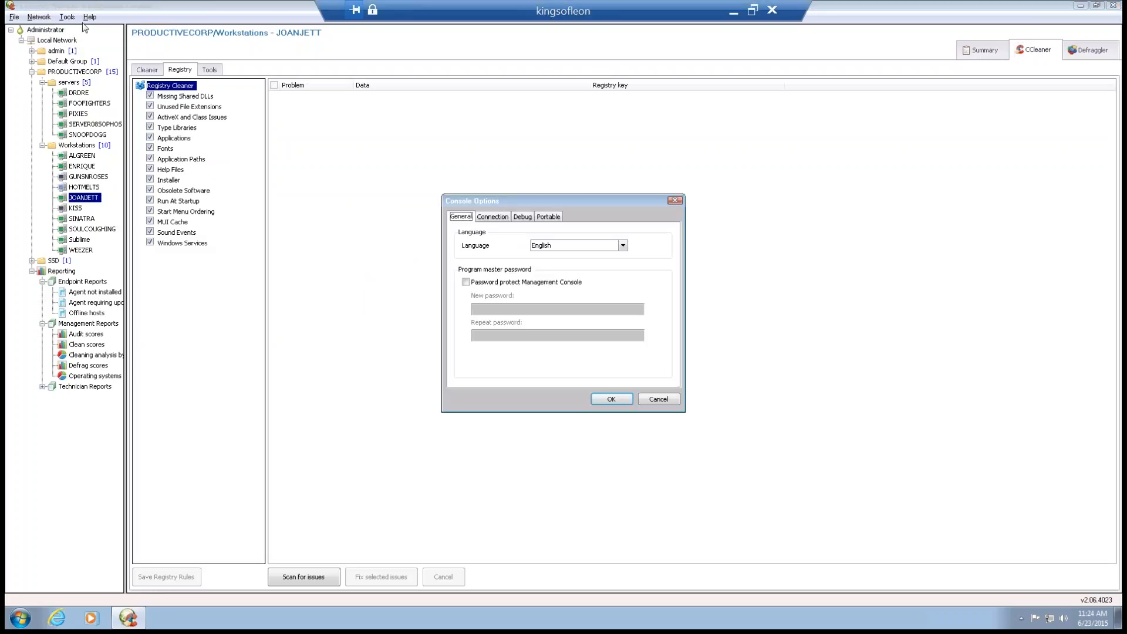
click(548, 216)
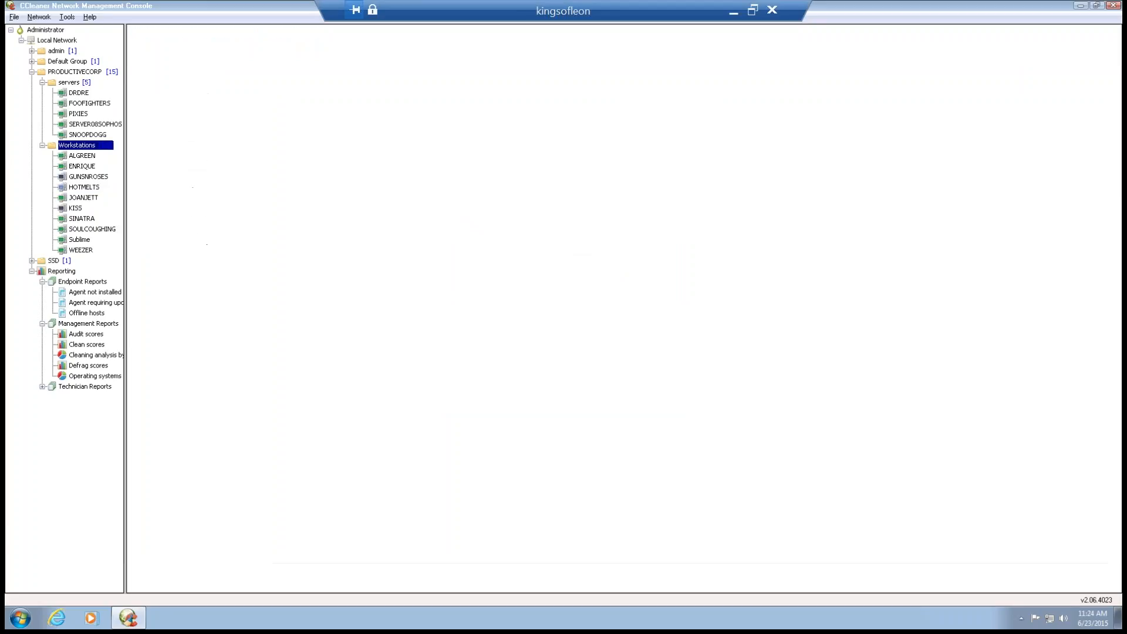
Step: Show the Workstations summary: 10 hosts, 7 online, 89.8% health score
click(76, 145)
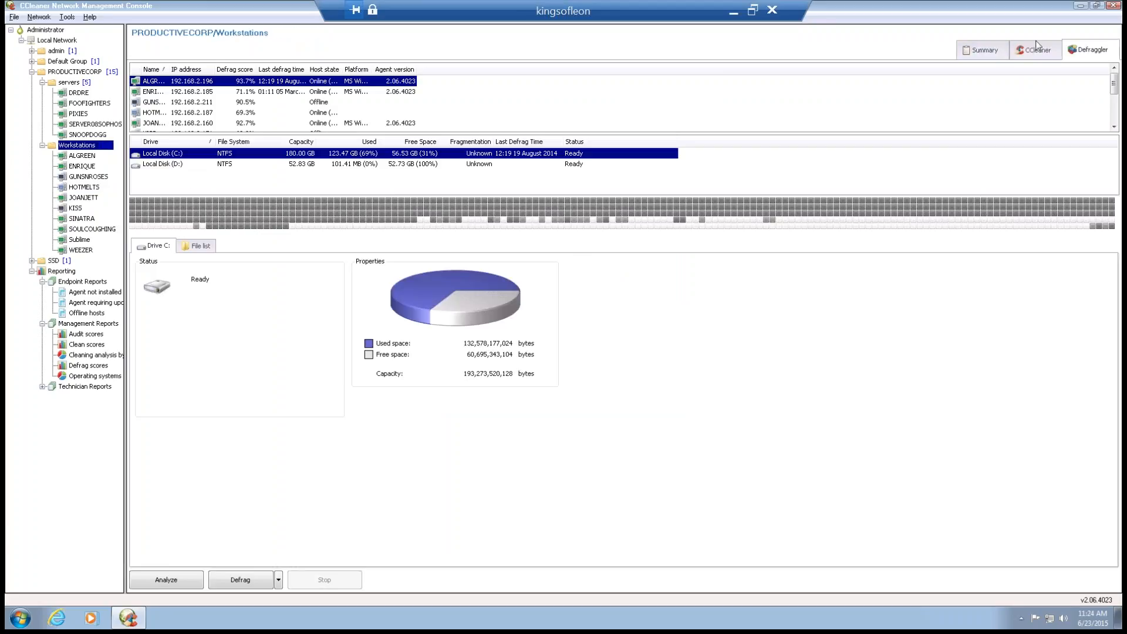
click(1033, 49)
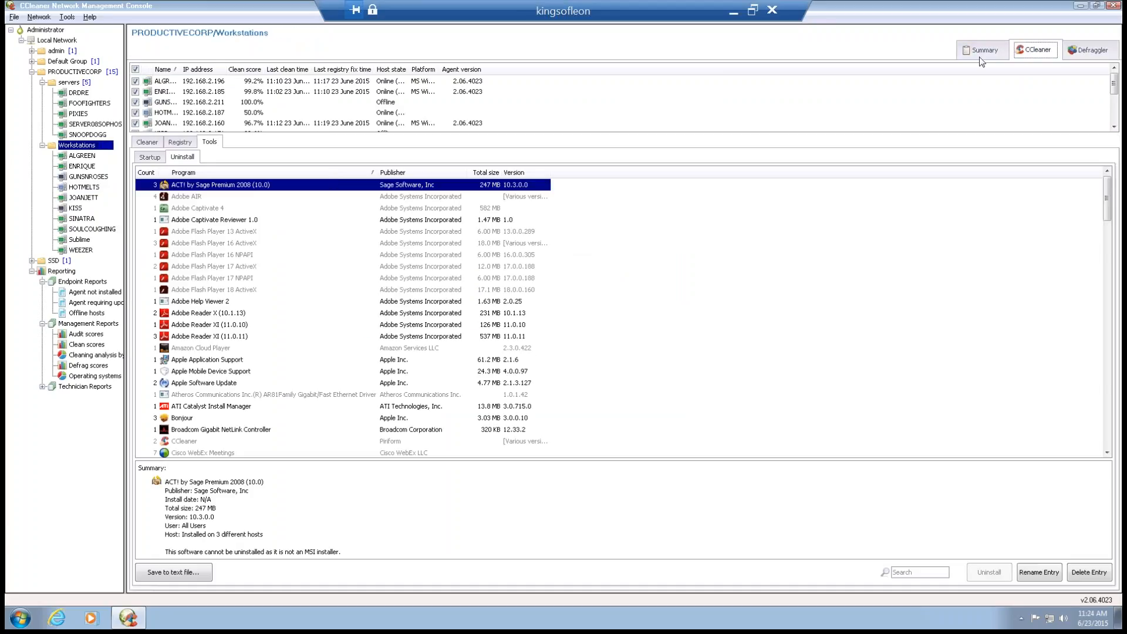
click(981, 49)
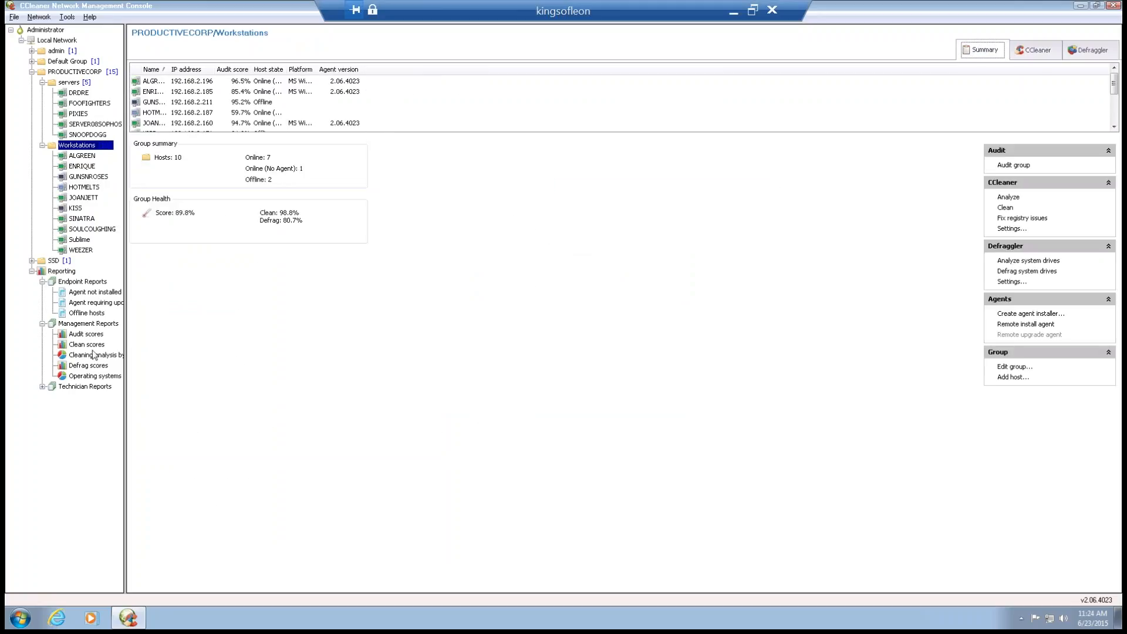